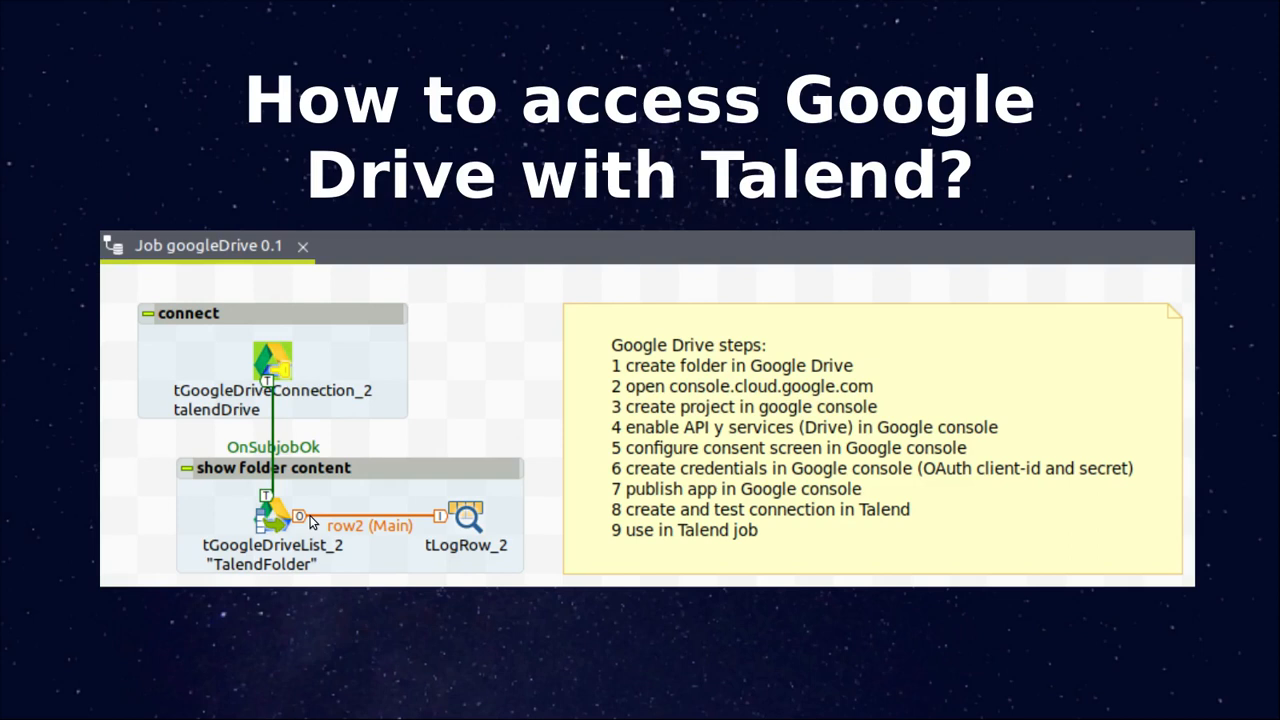
pyautogui.moveTo(780, 499)
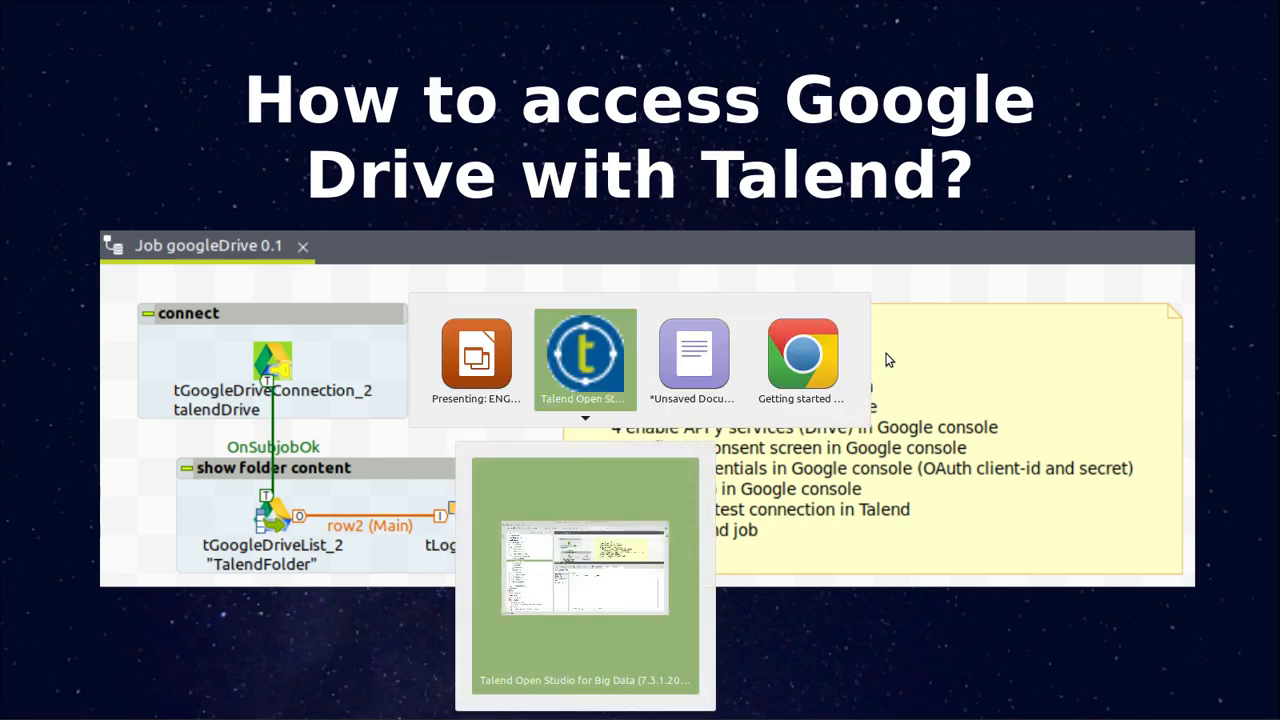
# Bring Talend Open Studio forward to show the googleDrive job and URL notes
pyautogui.click(584, 357)
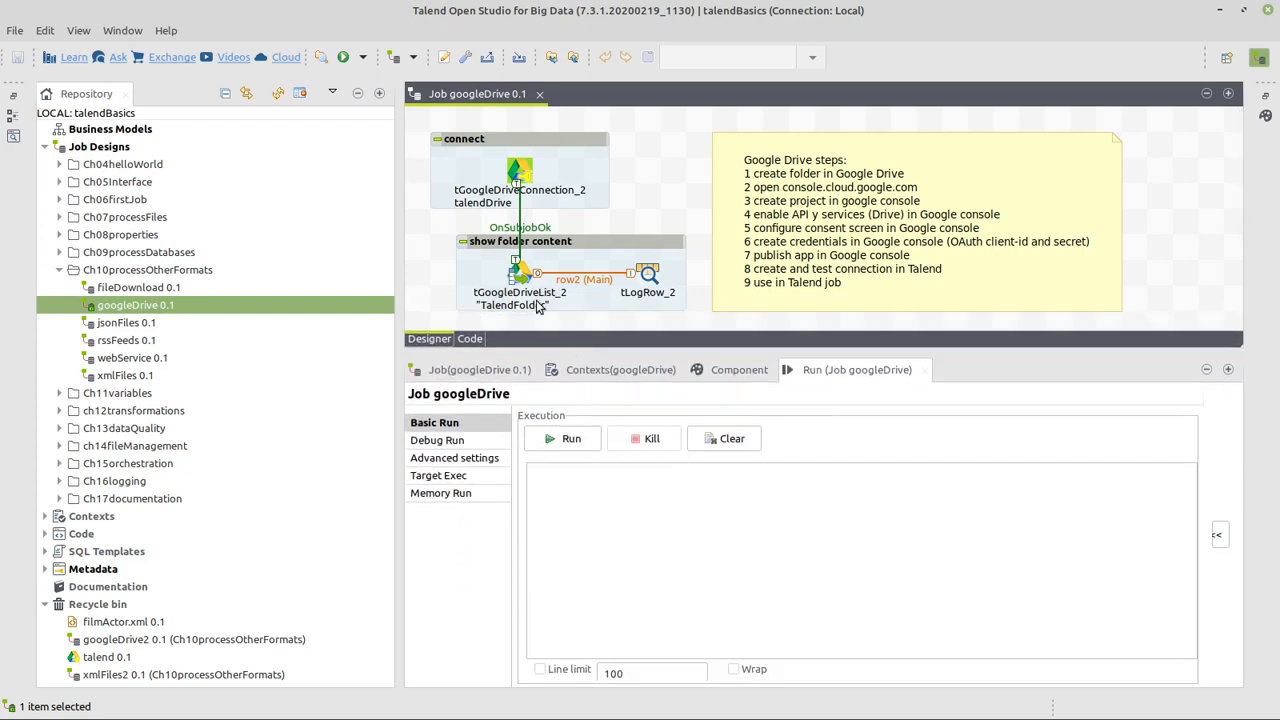
pyautogui.moveTo(390, 505)
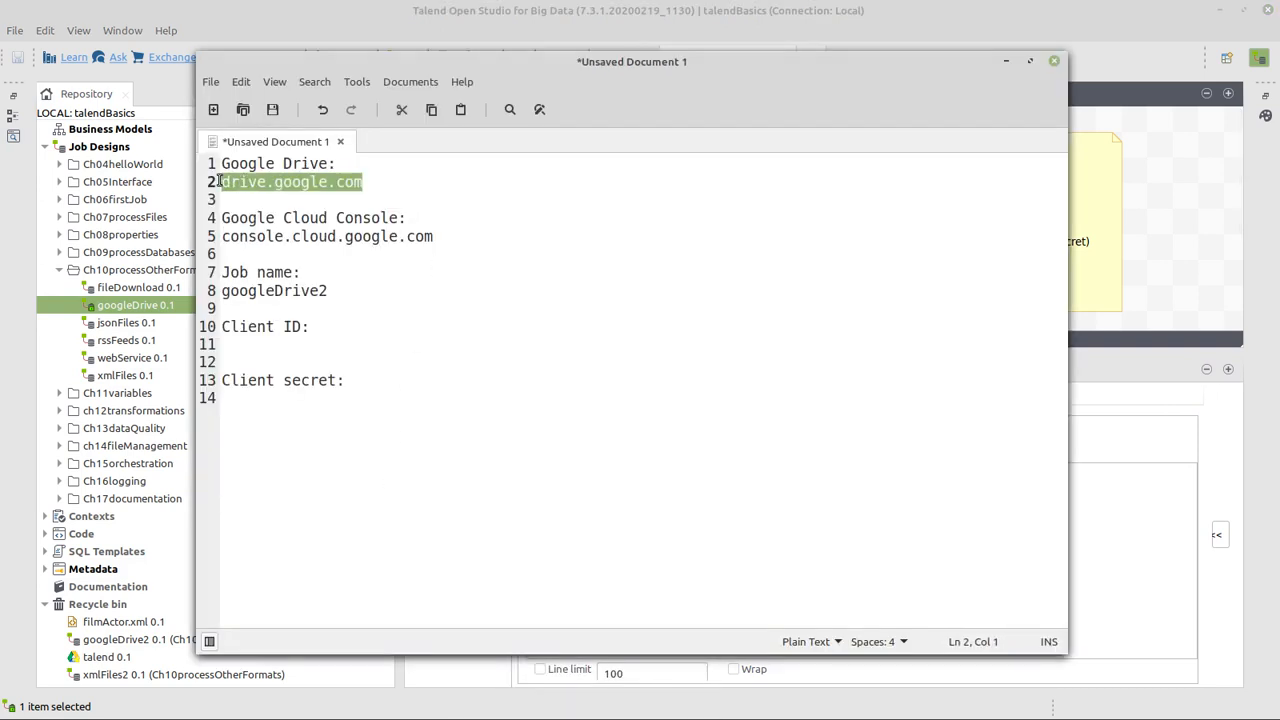
pyautogui.moveTo(390, 188)
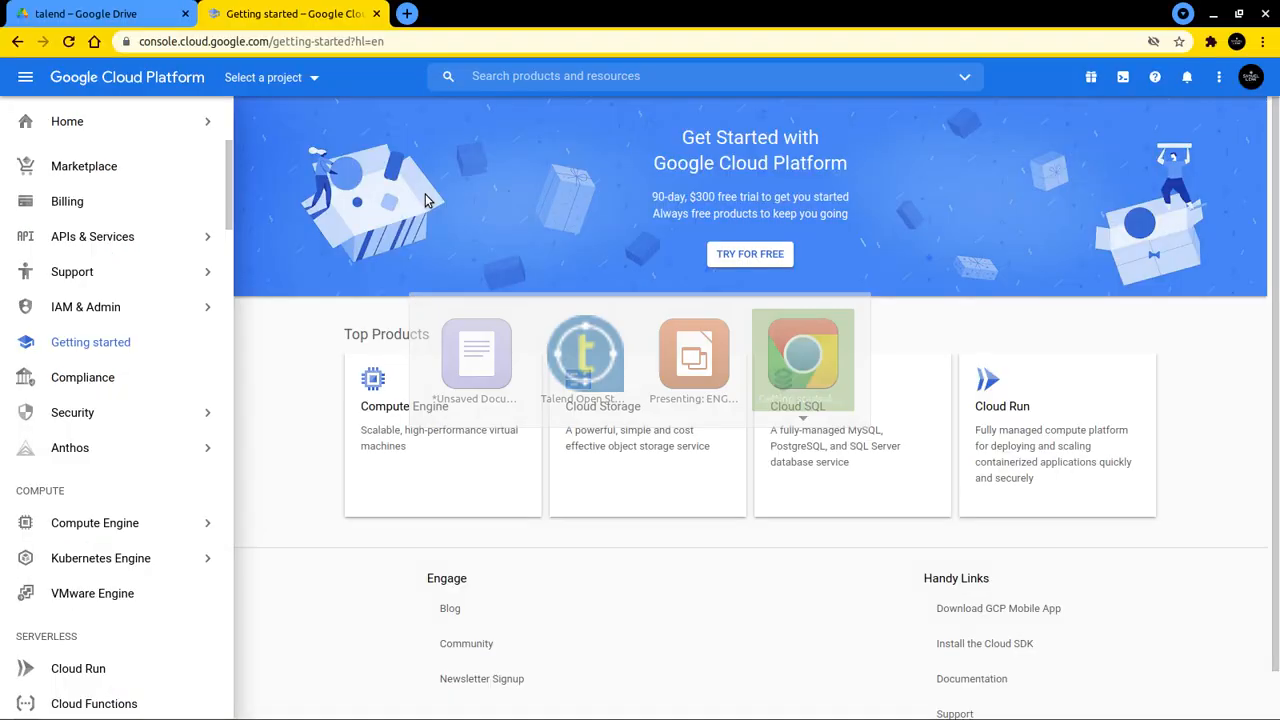
# View the talend folder's files in Google Drive, then the Google Cloud Console page
pyautogui.click(90, 13)
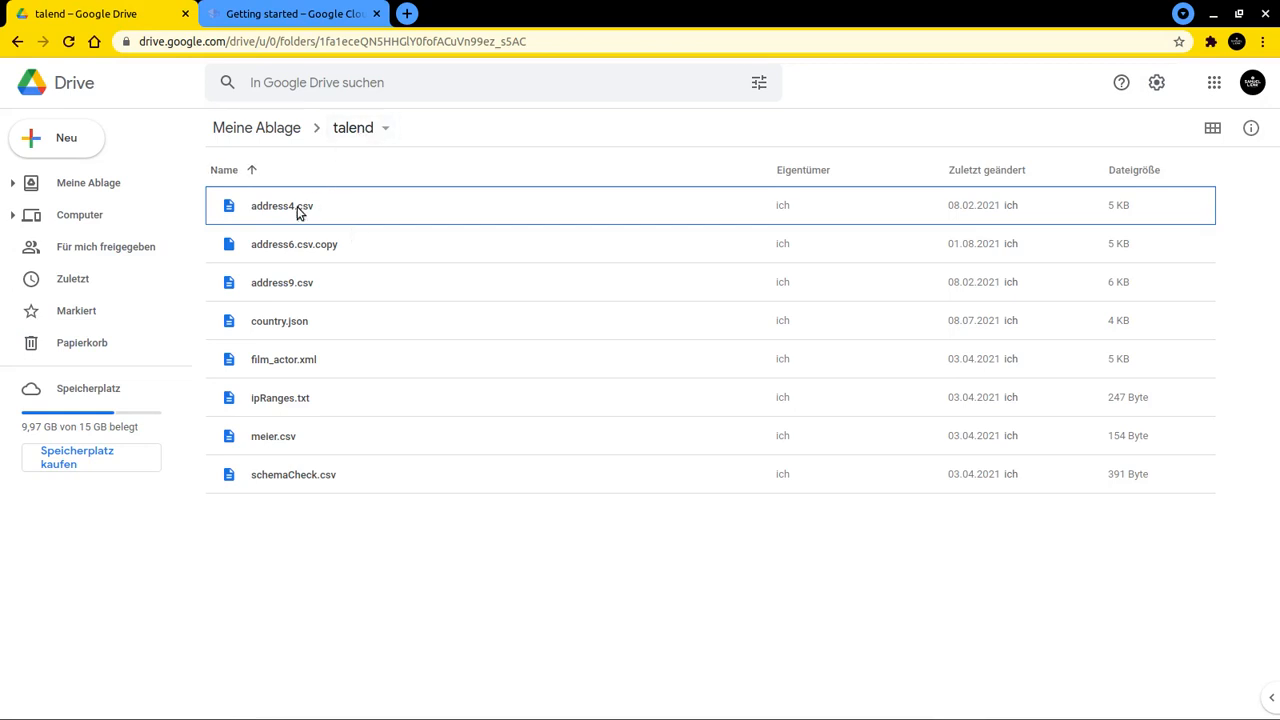
pyautogui.moveTo(322, 205)
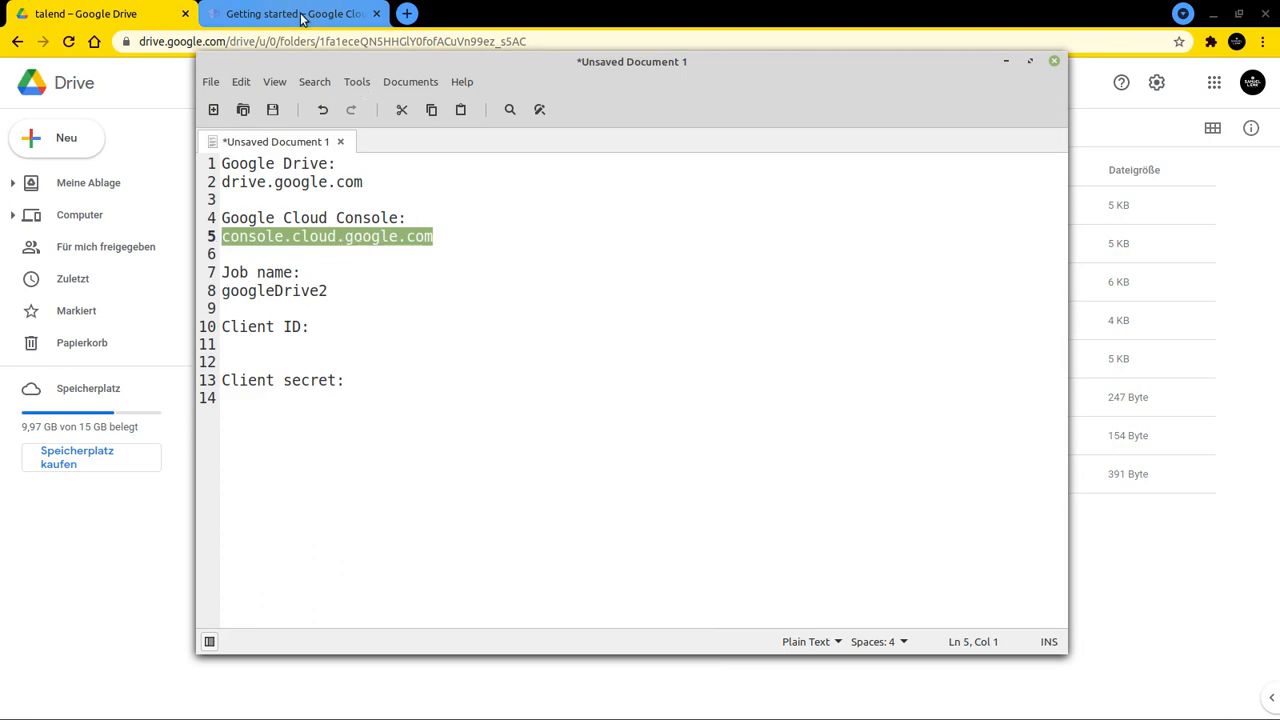
pyautogui.click(290, 13)
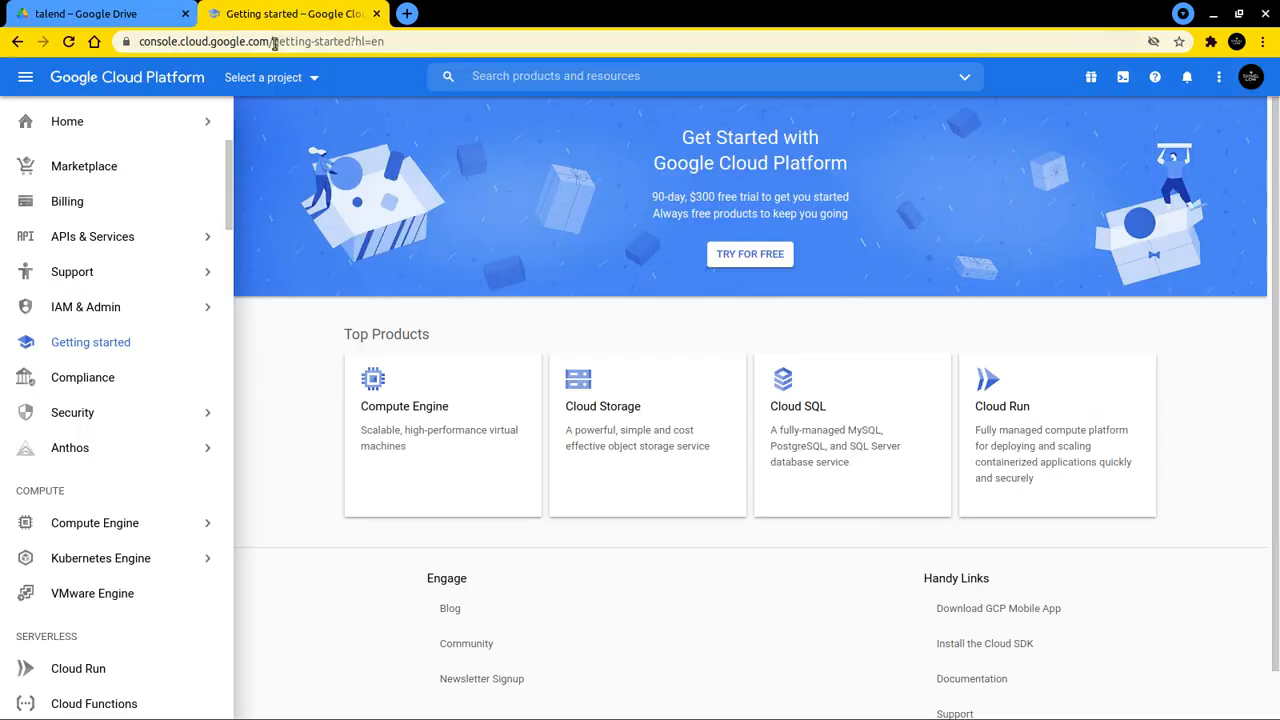
# Create a new Cloud project, keeping the default name My Project 5151
pyautogui.click(280, 41)
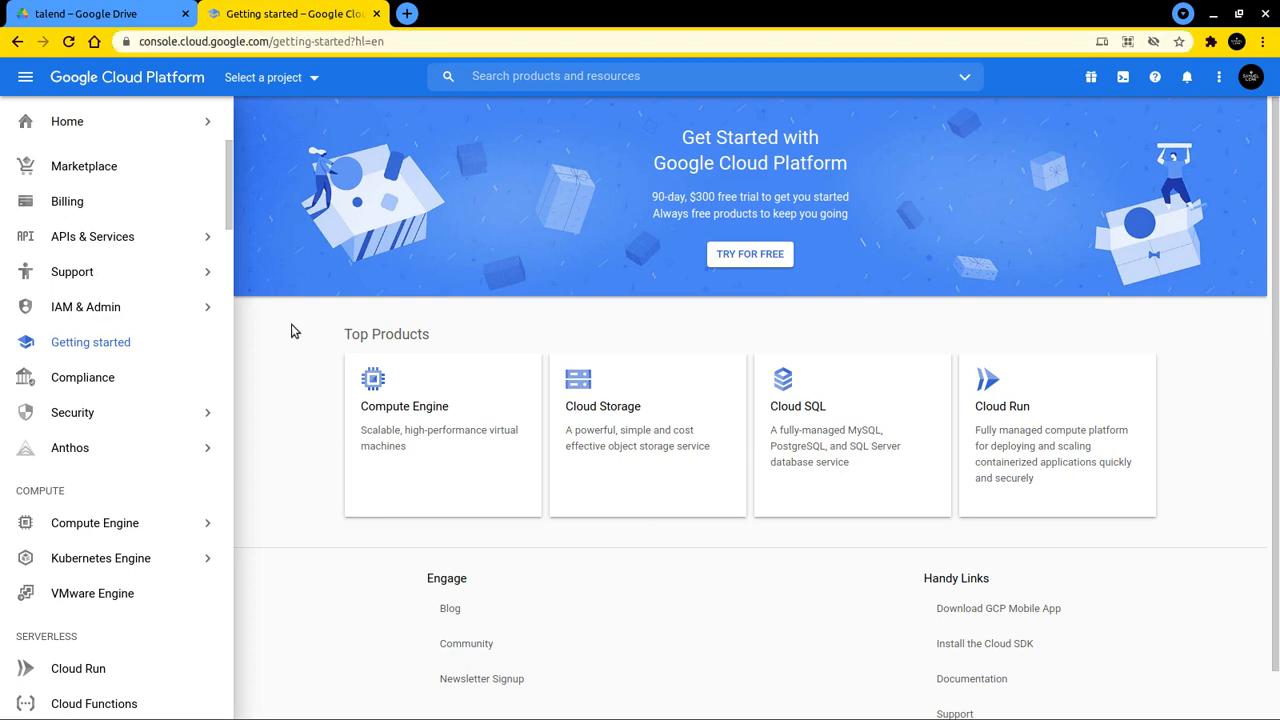
pyautogui.moveTo(357, 240)
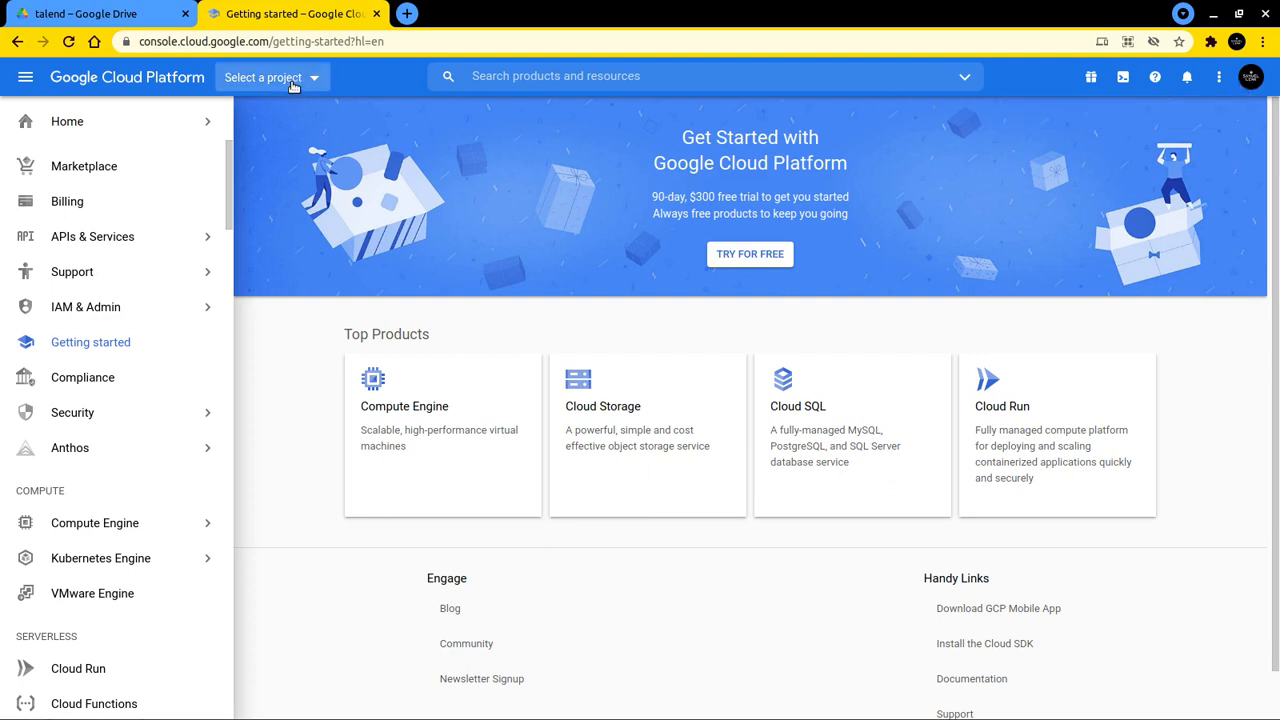
pyautogui.click(263, 77)
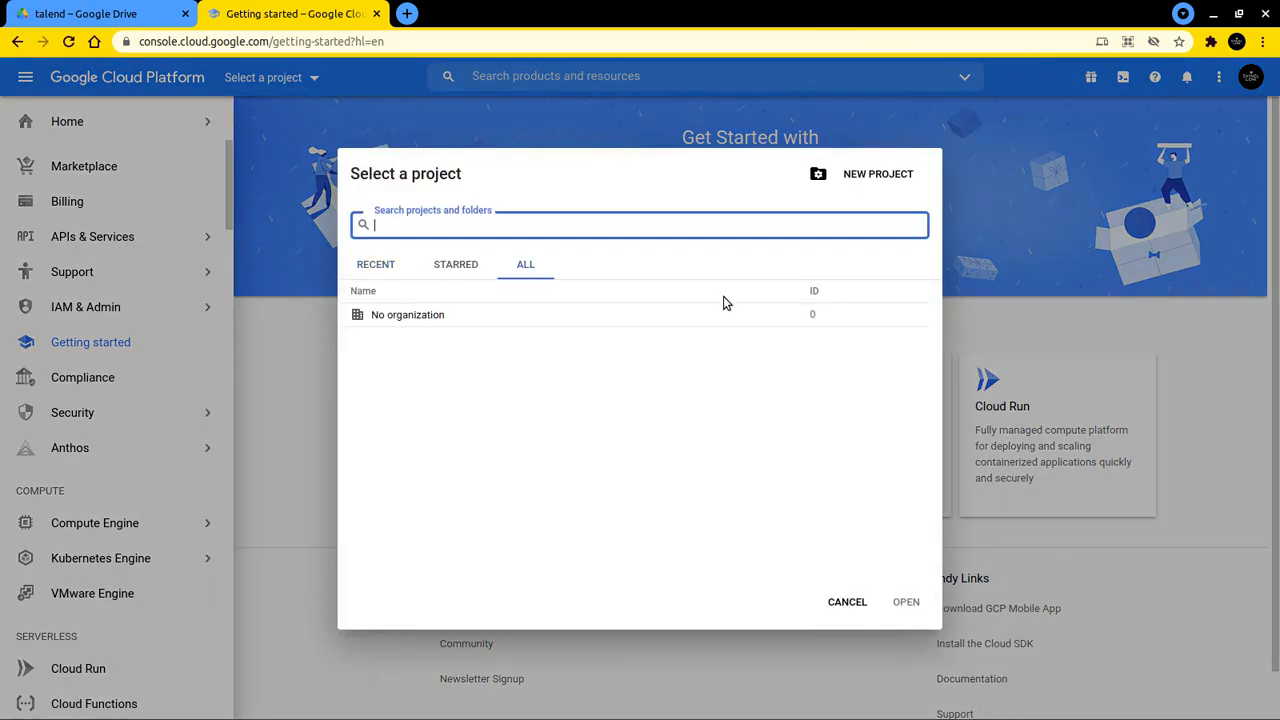
pyautogui.click(877, 173)
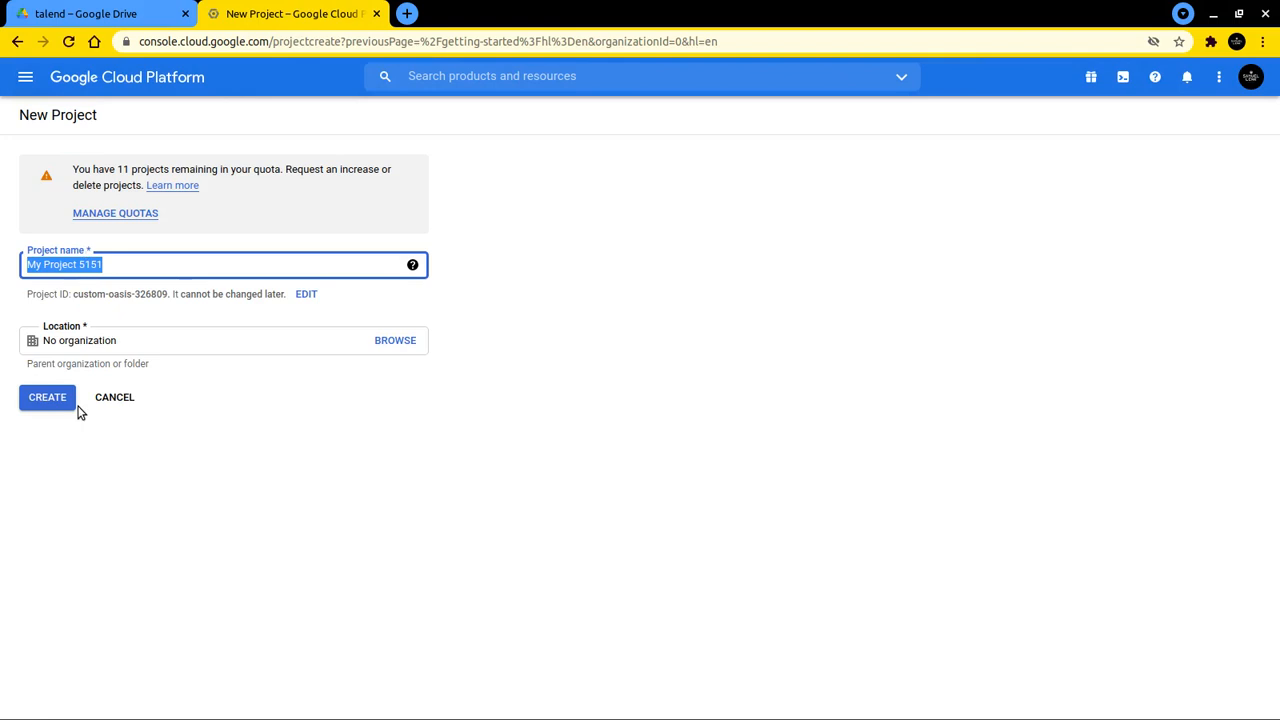
pyautogui.moveTo(44, 362)
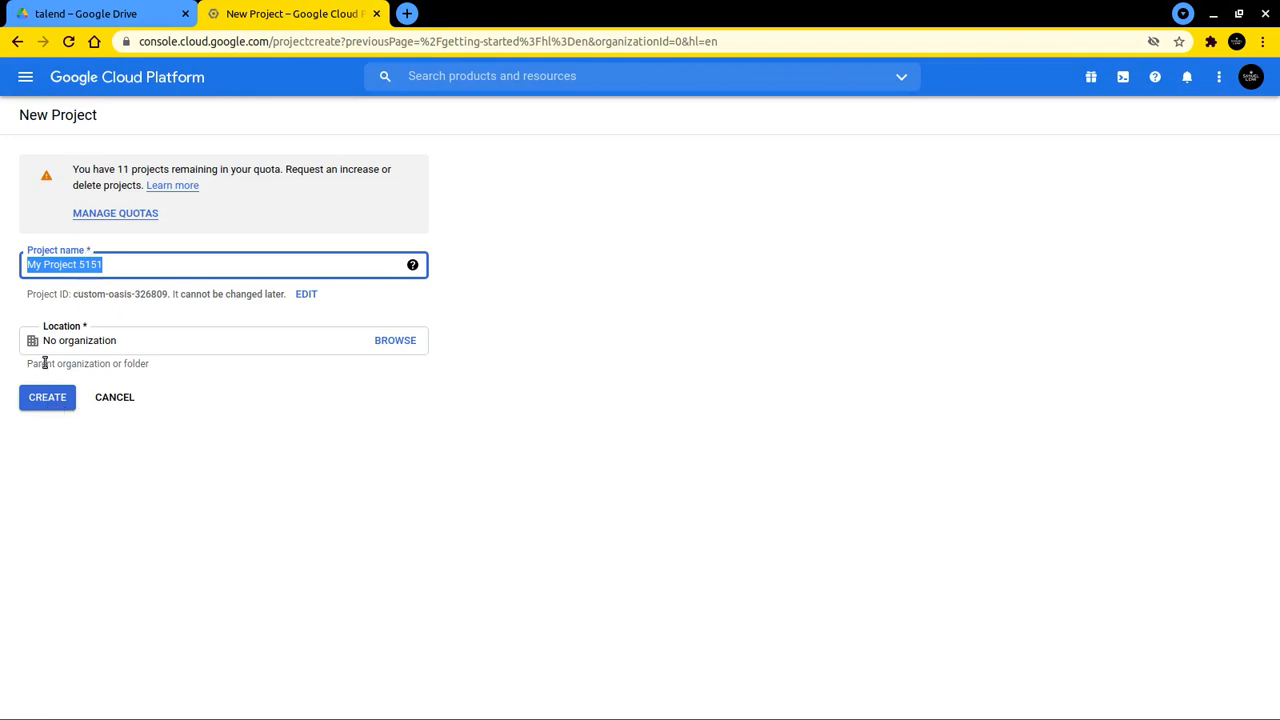
pyautogui.click(47, 397)
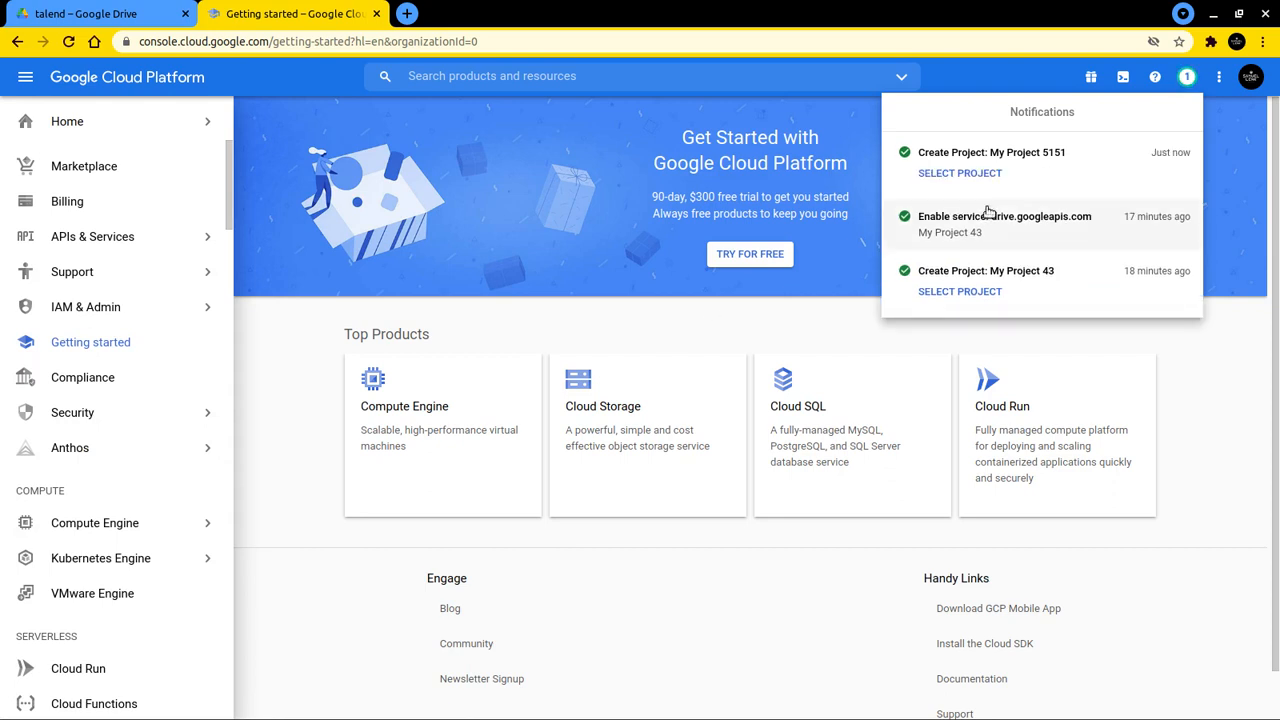
# Make My Project 5151 active and open the APIs & Services library
pyautogui.click(959, 173)
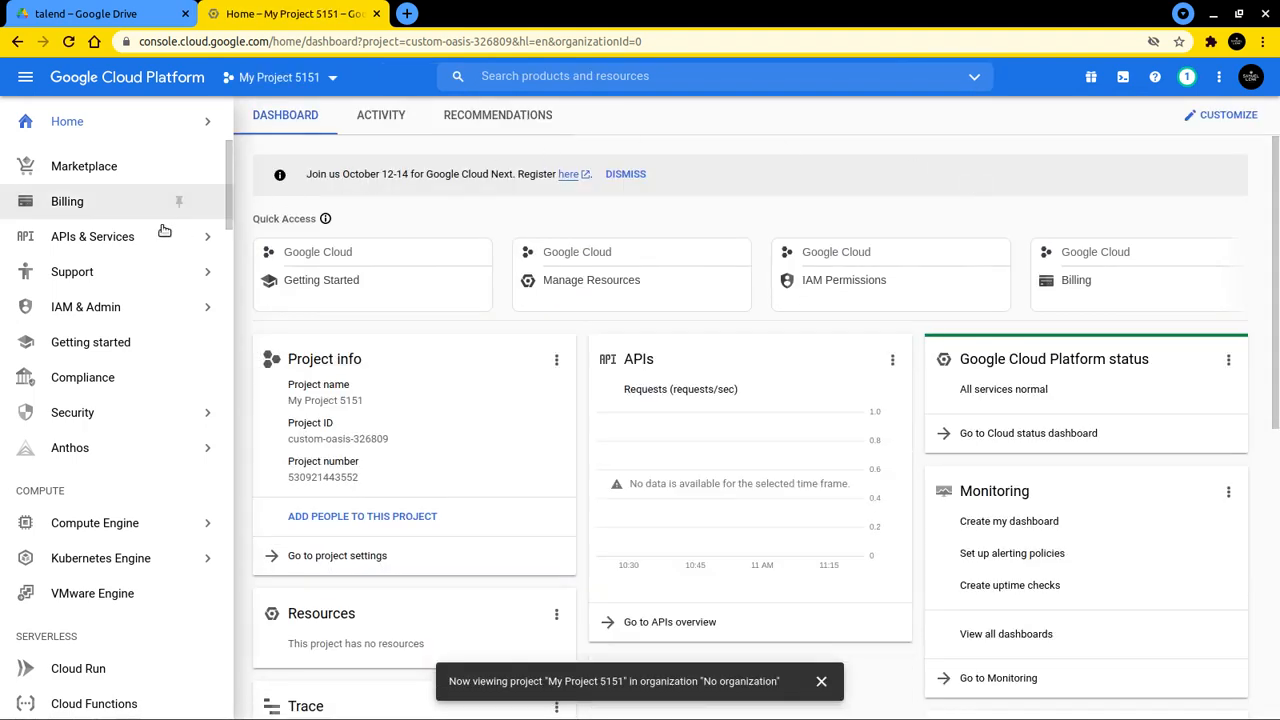
pyautogui.click(92, 236)
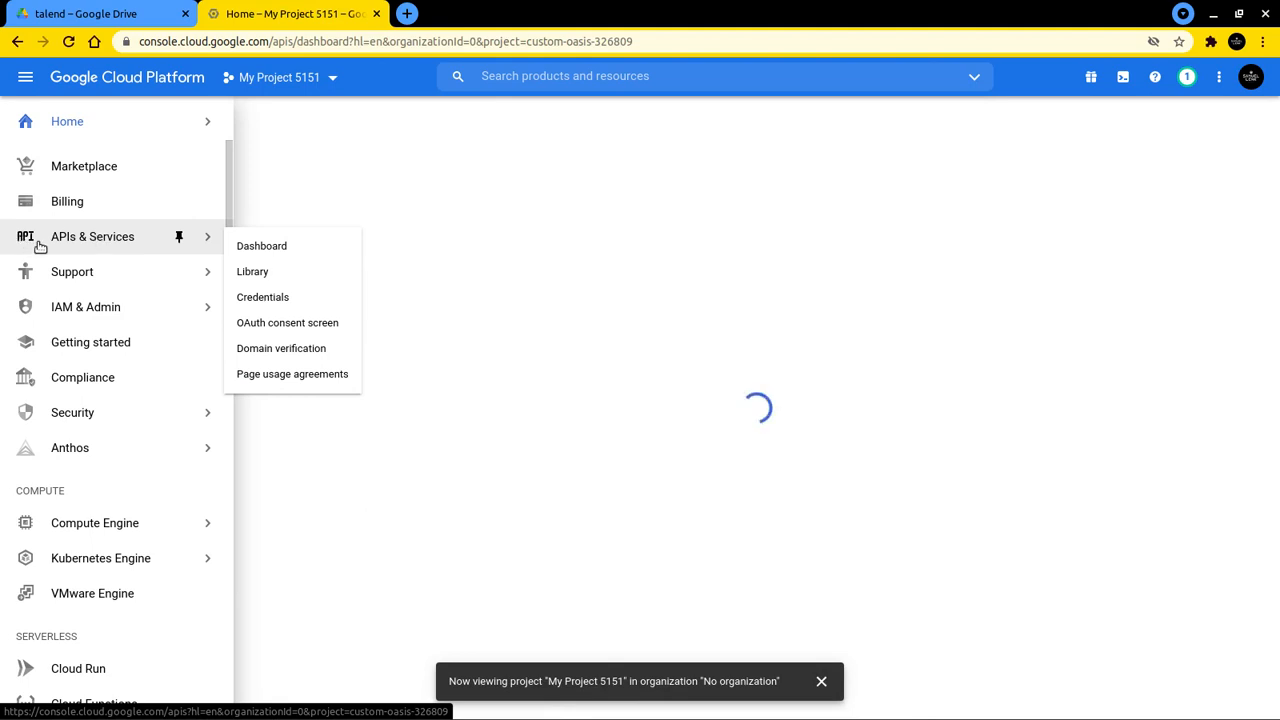
pyautogui.click(261, 245)
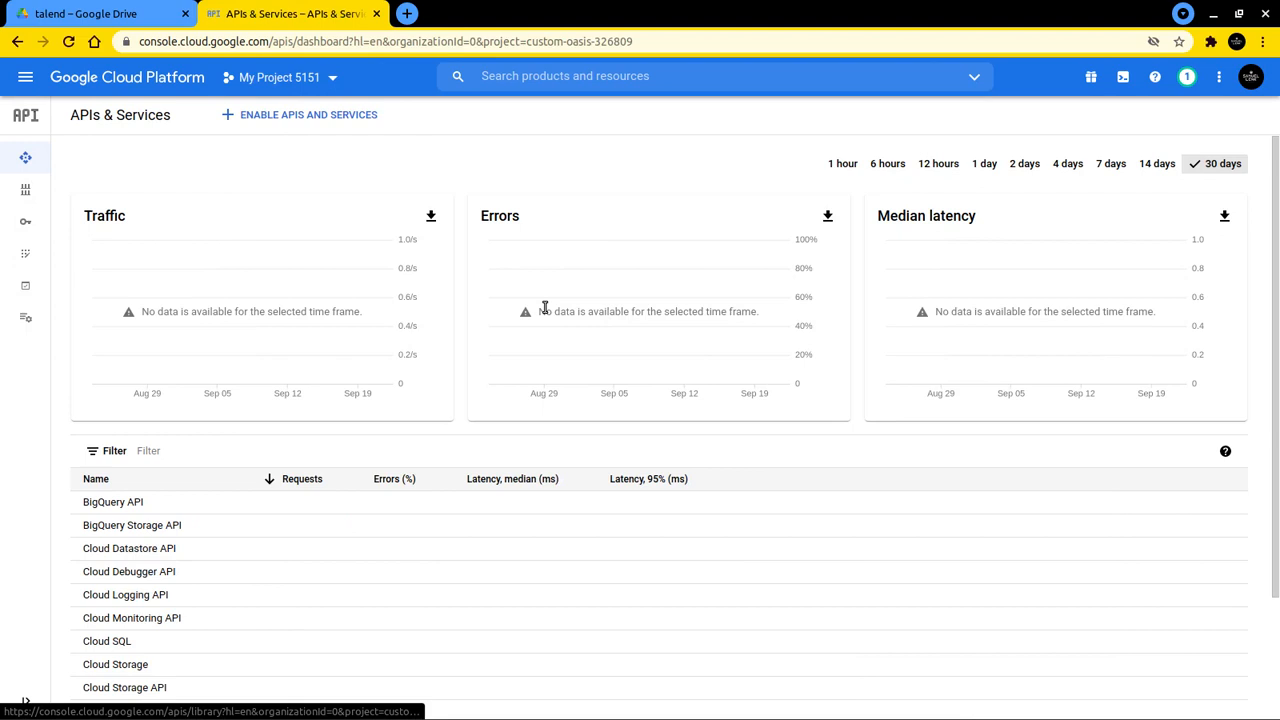
pyautogui.moveTo(298, 114)
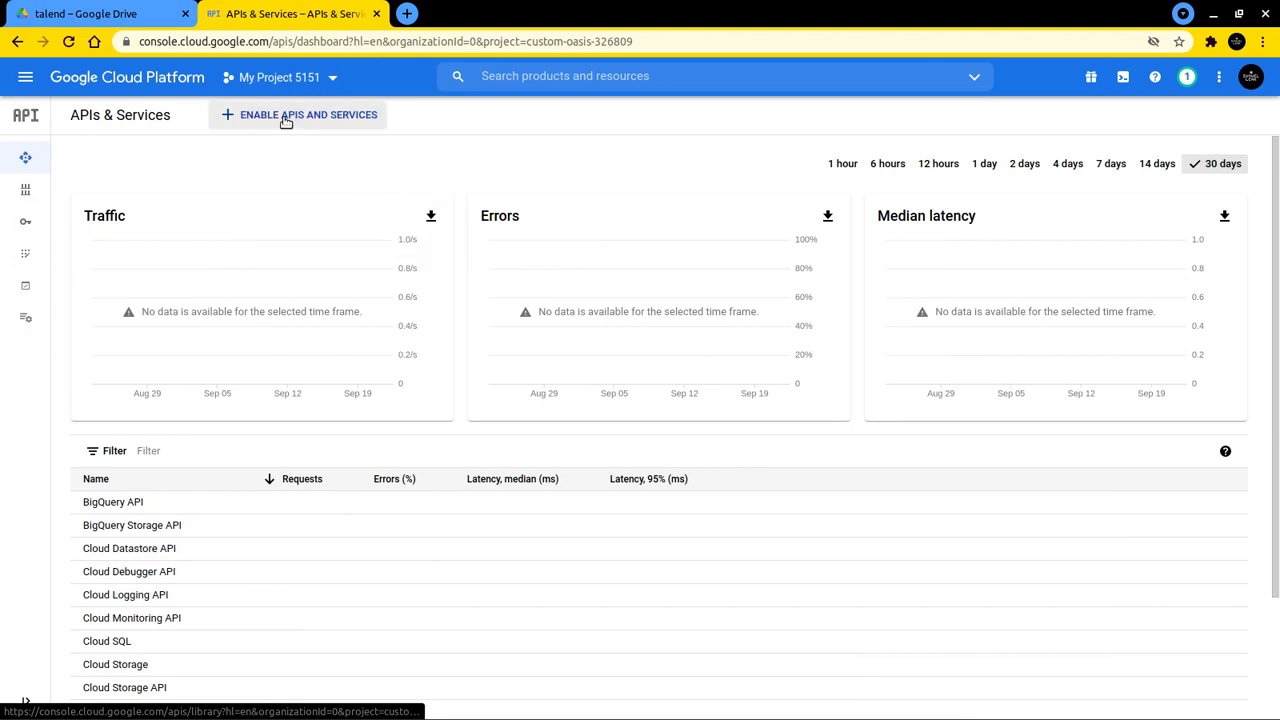
pyautogui.click(298, 114)
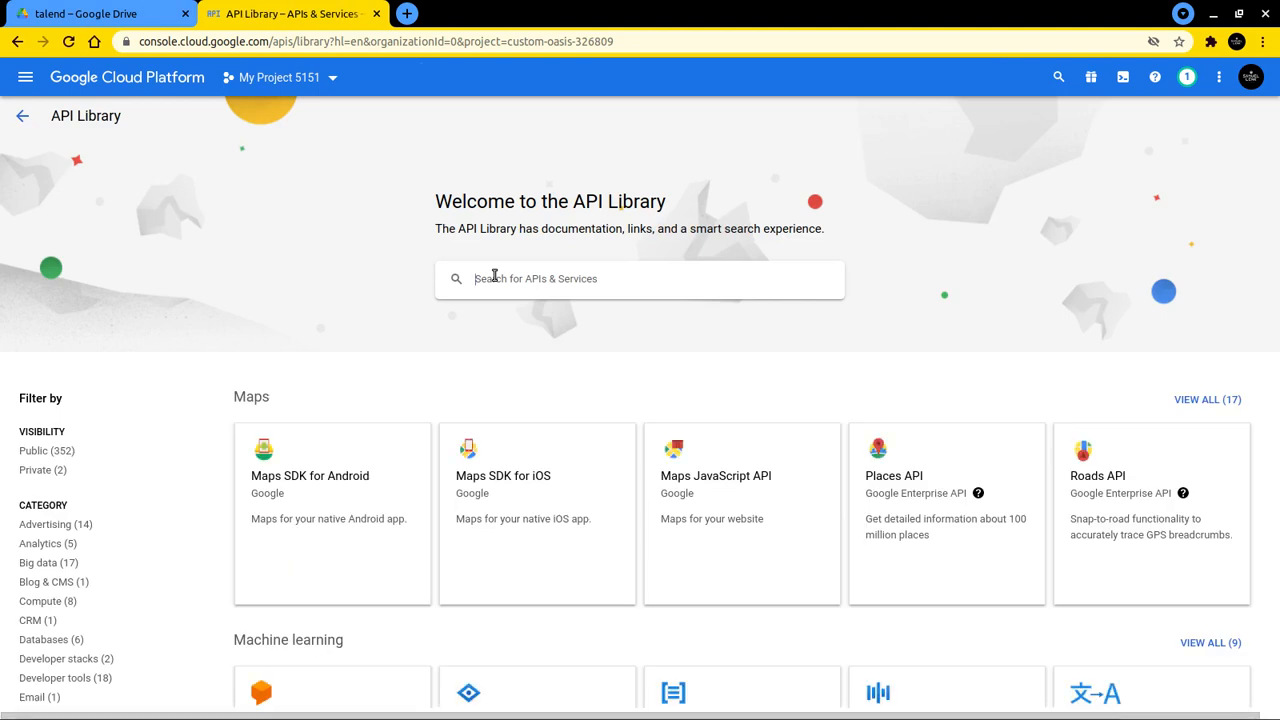
# Search the library for 'drive' and enable the Google Drive API
pyautogui.write('drive')
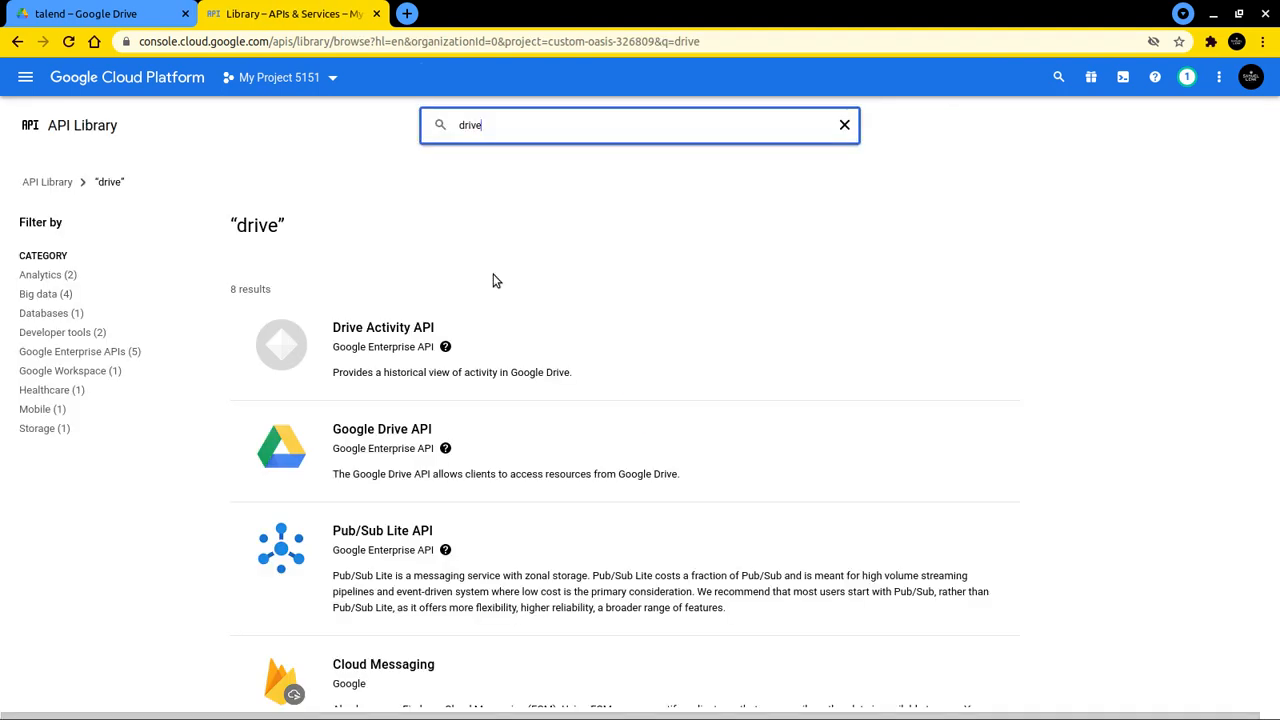
pyautogui.click(381, 429)
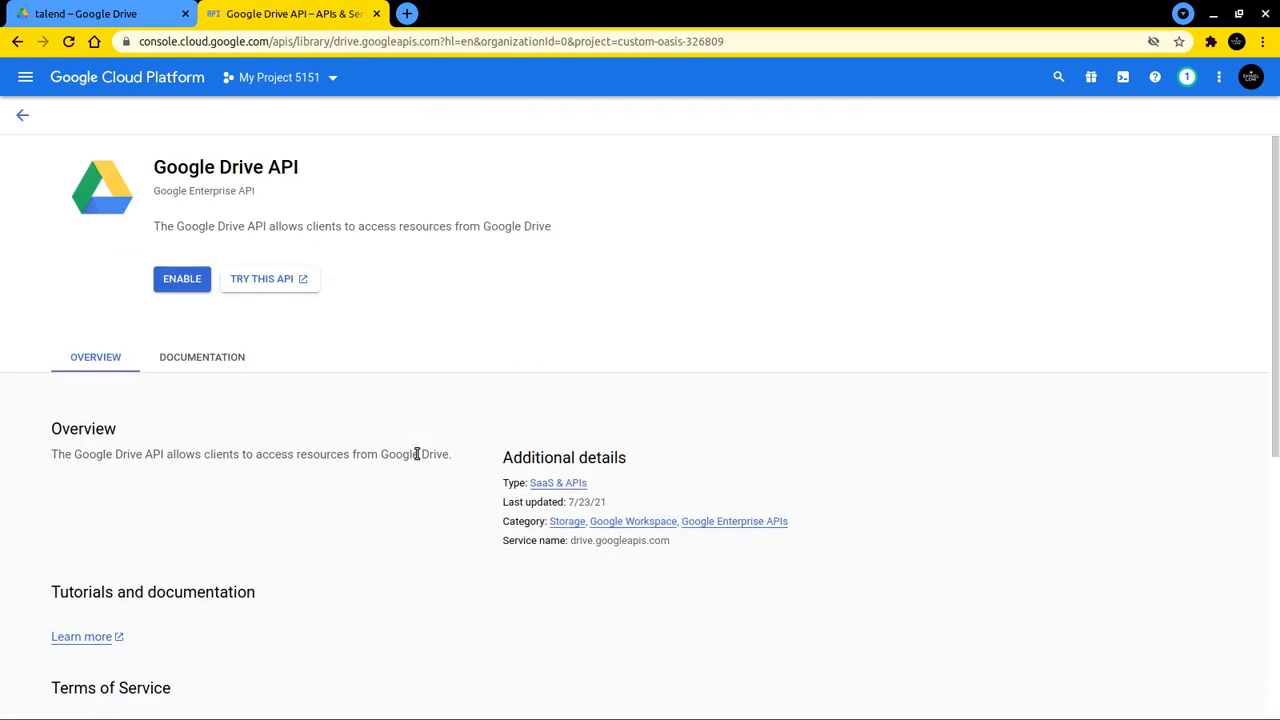
pyautogui.click(182, 278)
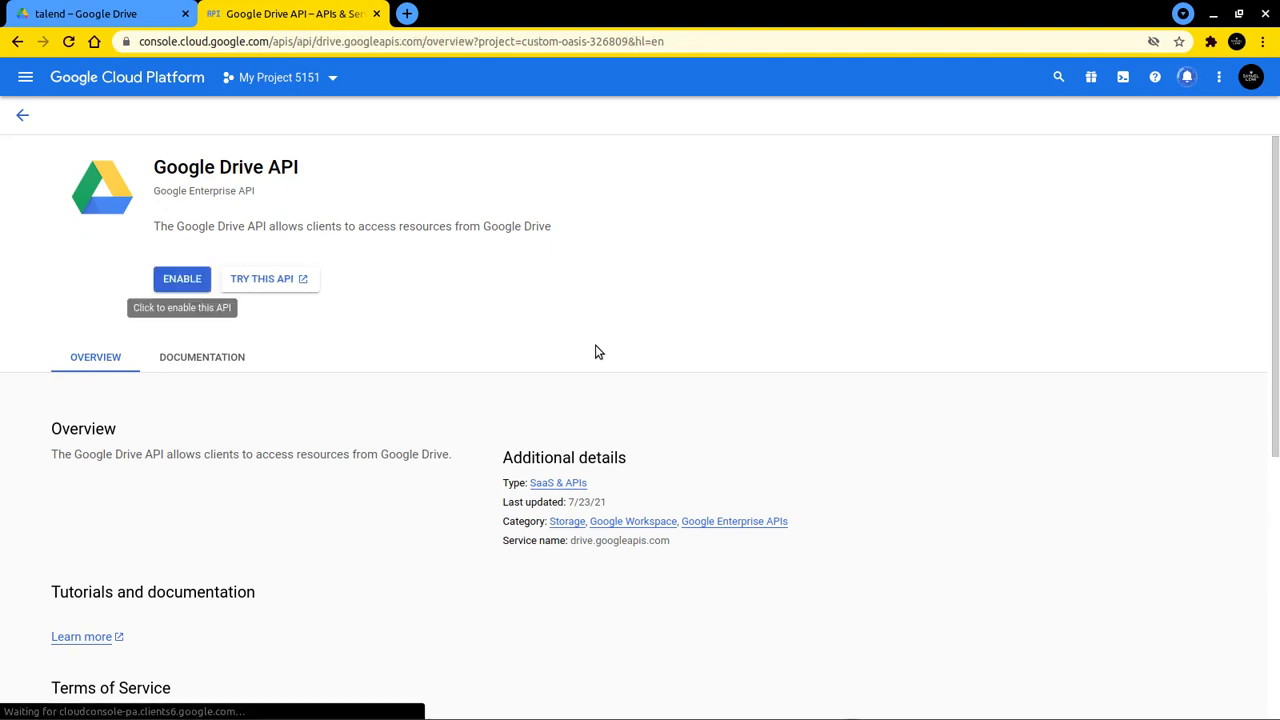
pyautogui.click(182, 278)
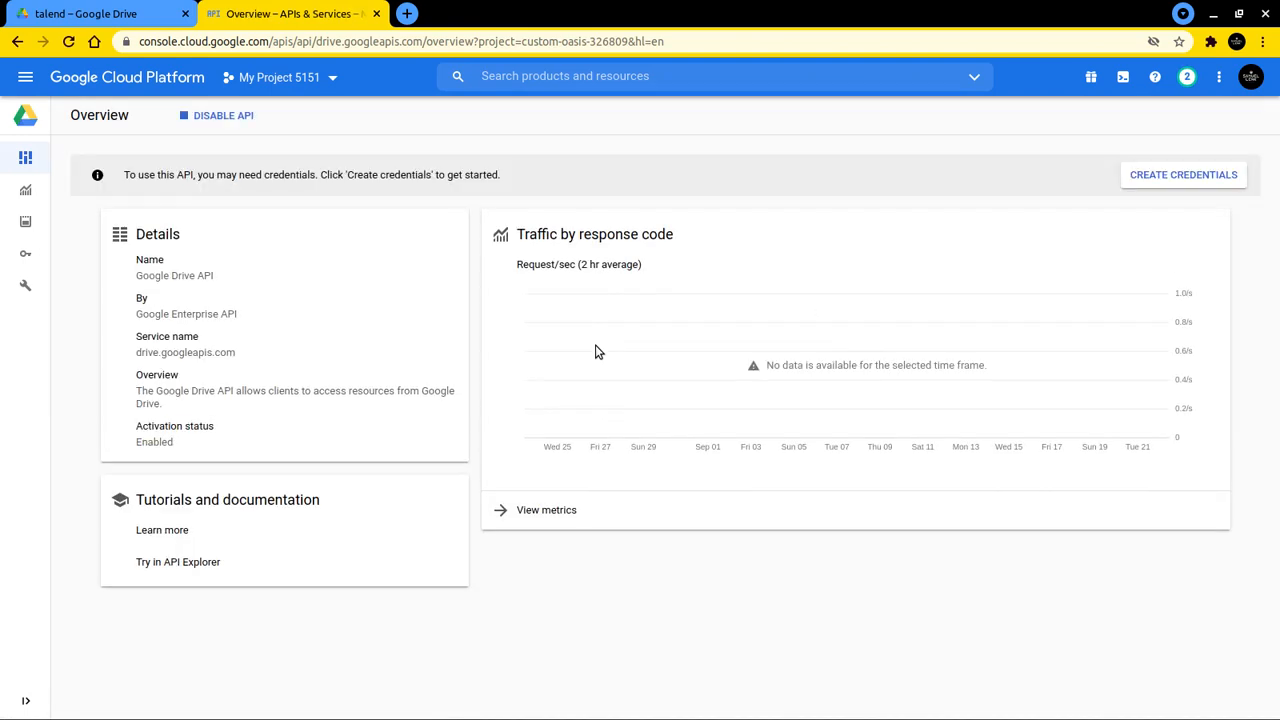
pyautogui.moveTo(1133, 214)
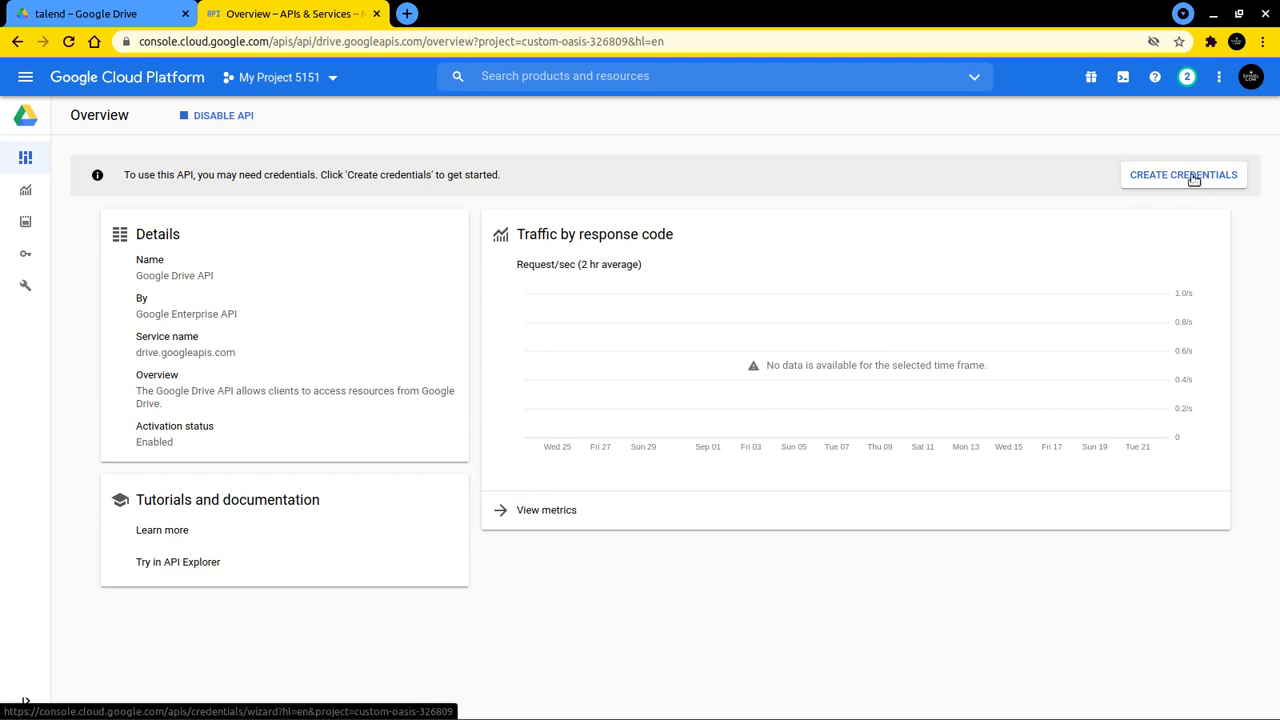
# Begin Drive API credentials by selecting the API, then view the Credentials page
pyautogui.click(1183, 174)
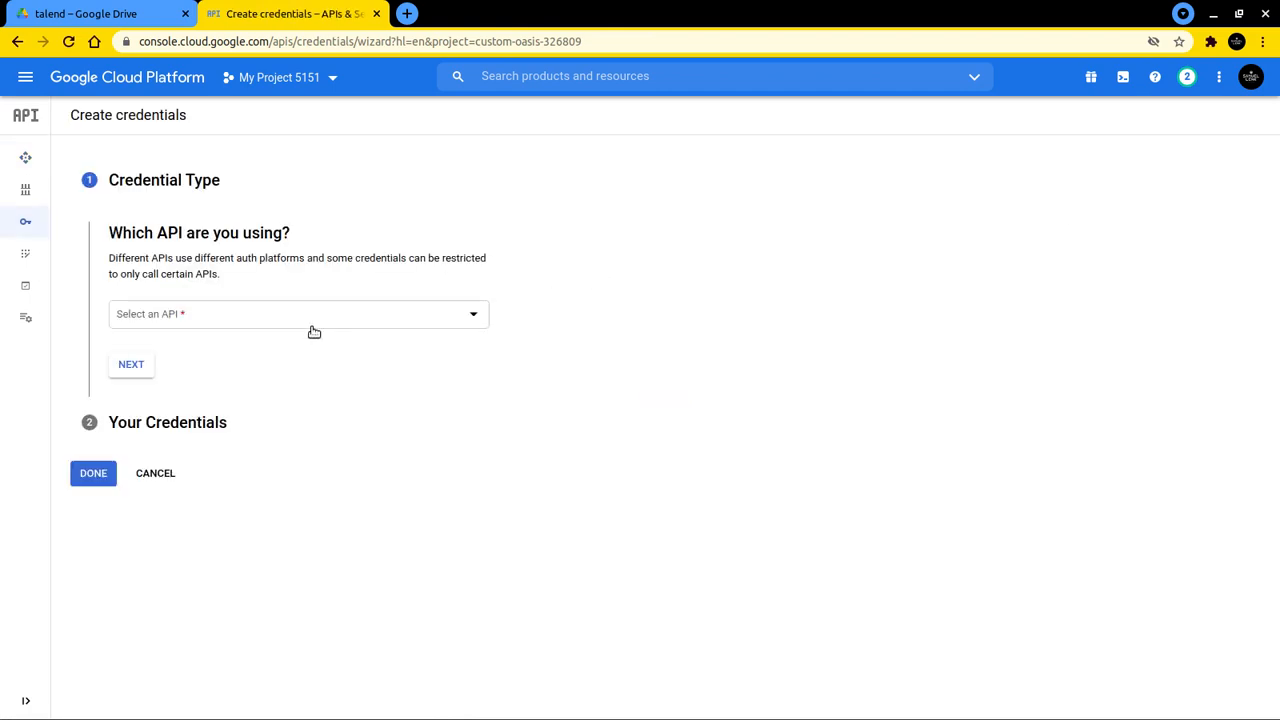
pyautogui.click(298, 313)
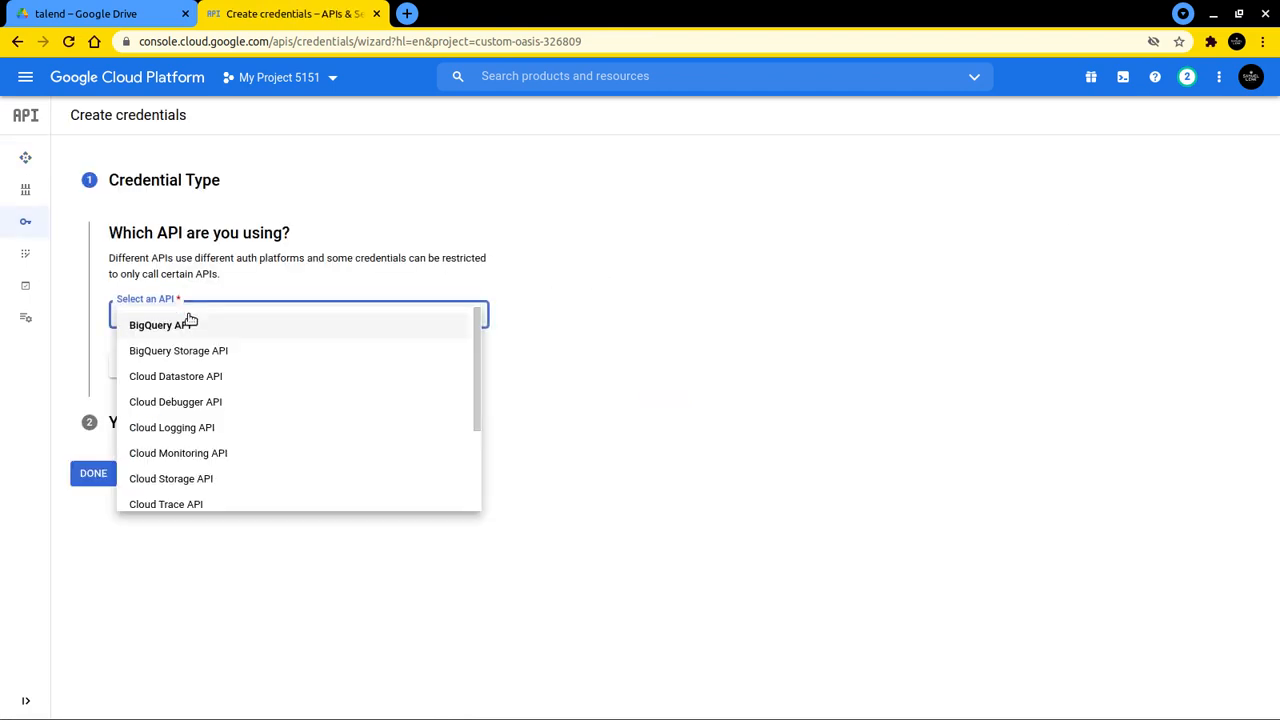
pyautogui.click(157, 324)
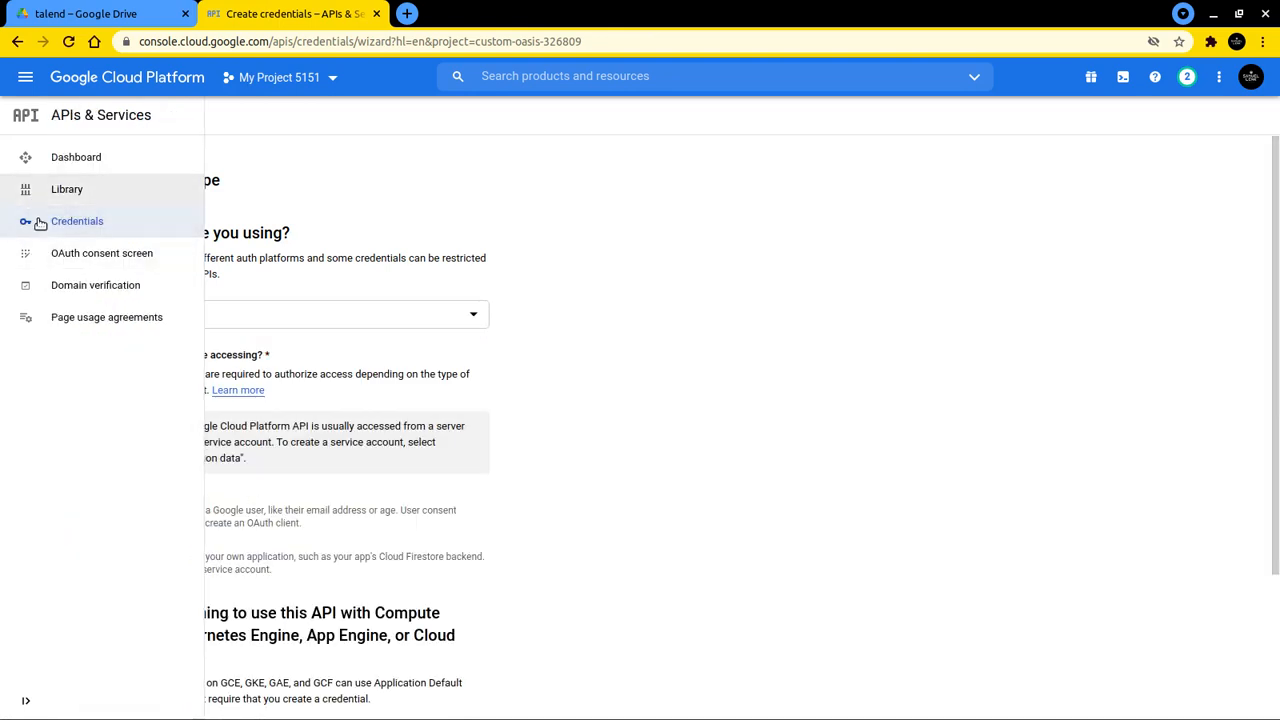
pyautogui.click(77, 221)
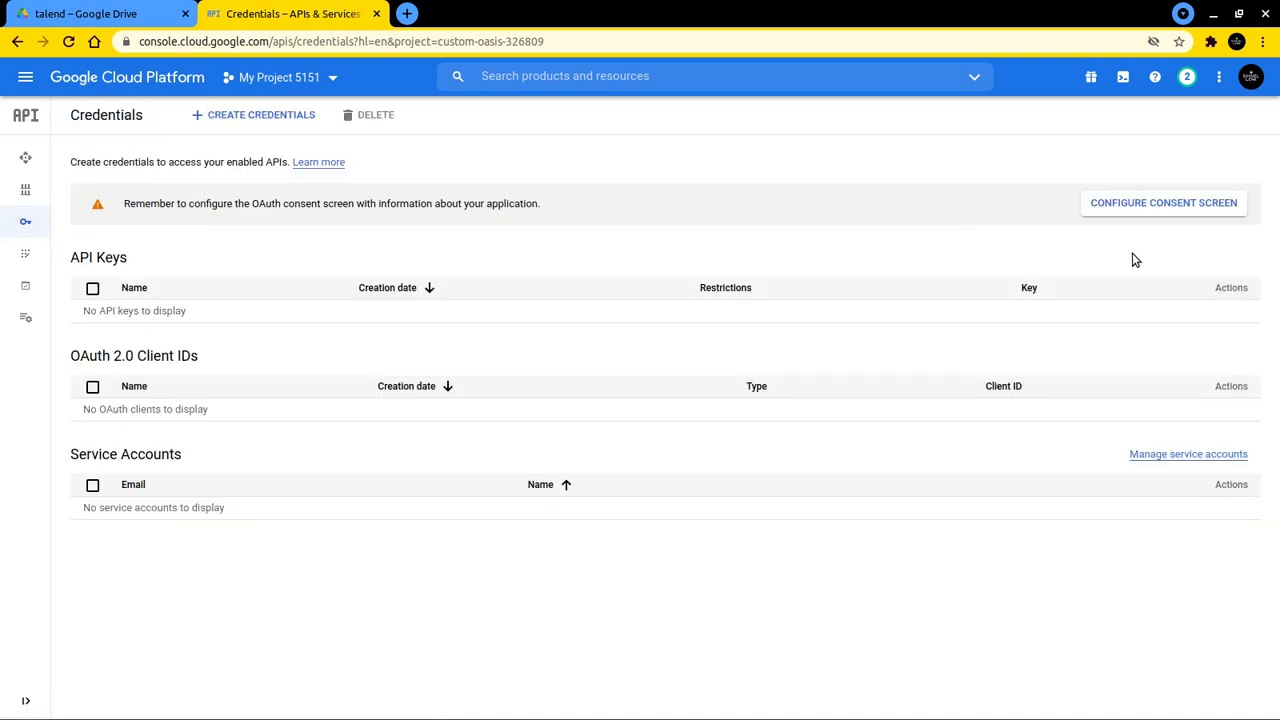
pyautogui.moveTo(1141, 260)
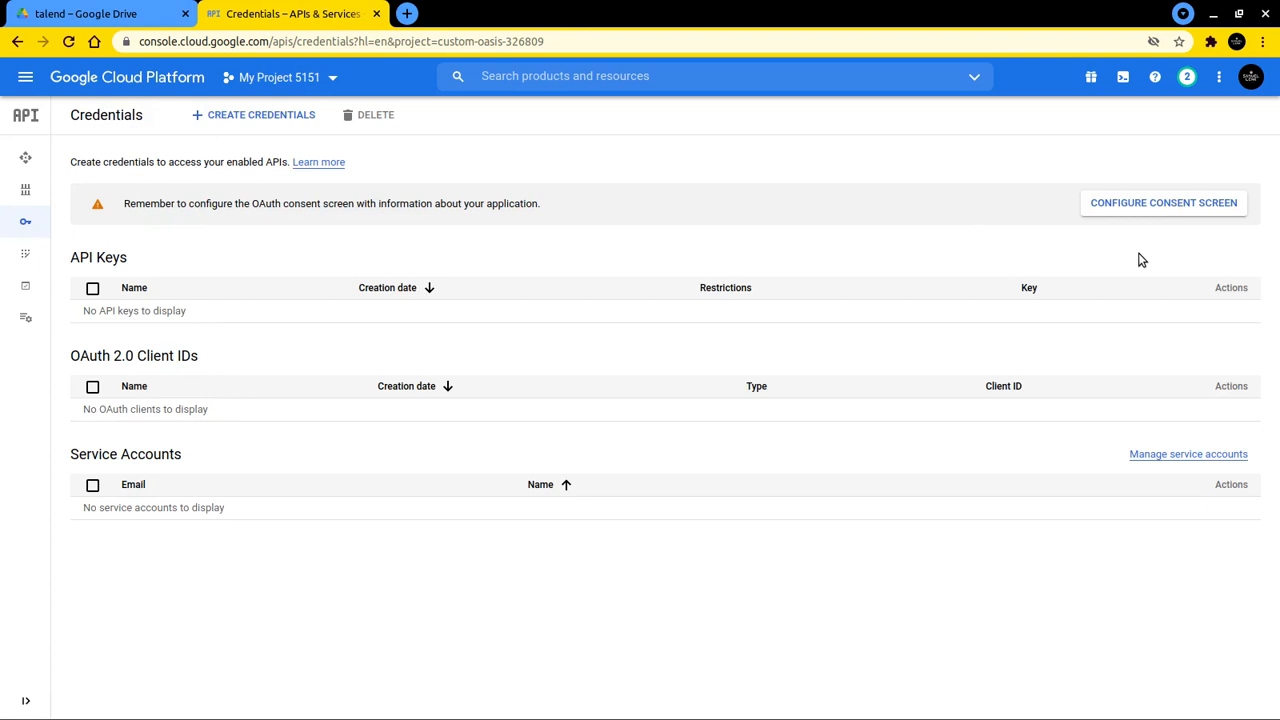
pyautogui.moveTo(1183, 210)
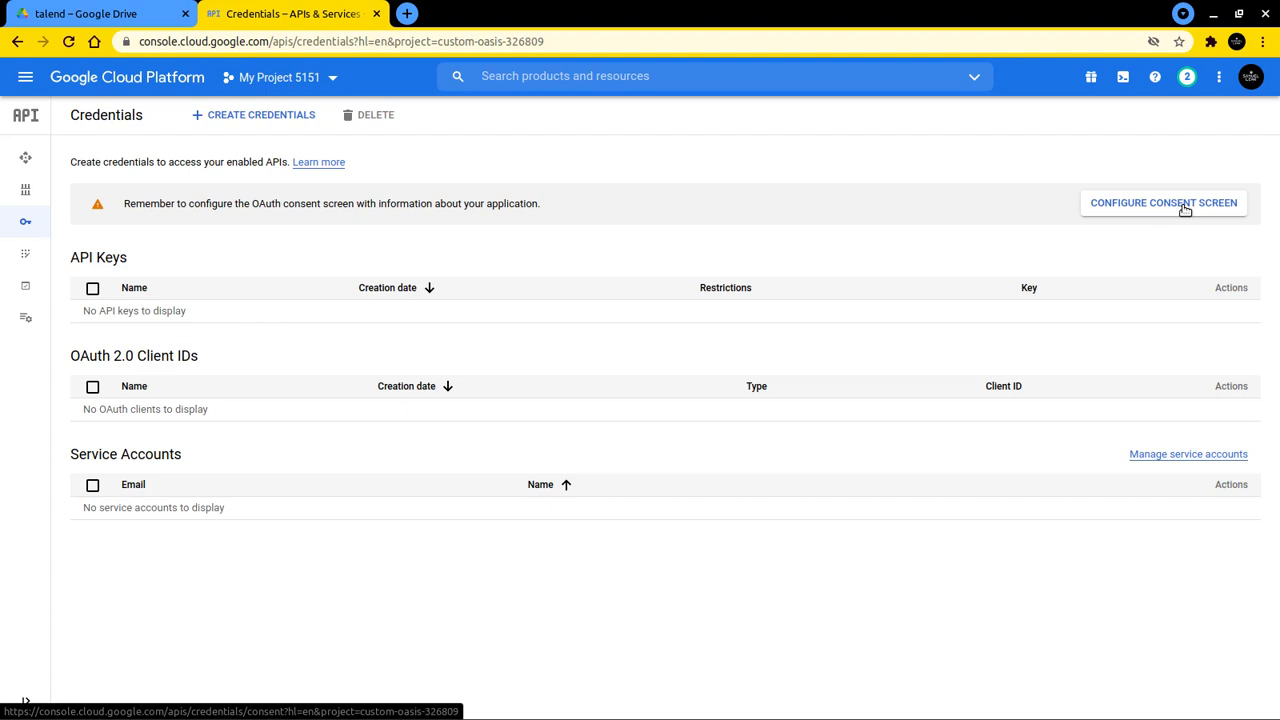
# Start registering an OAuth consent screen for External users
pyautogui.click(1163, 203)
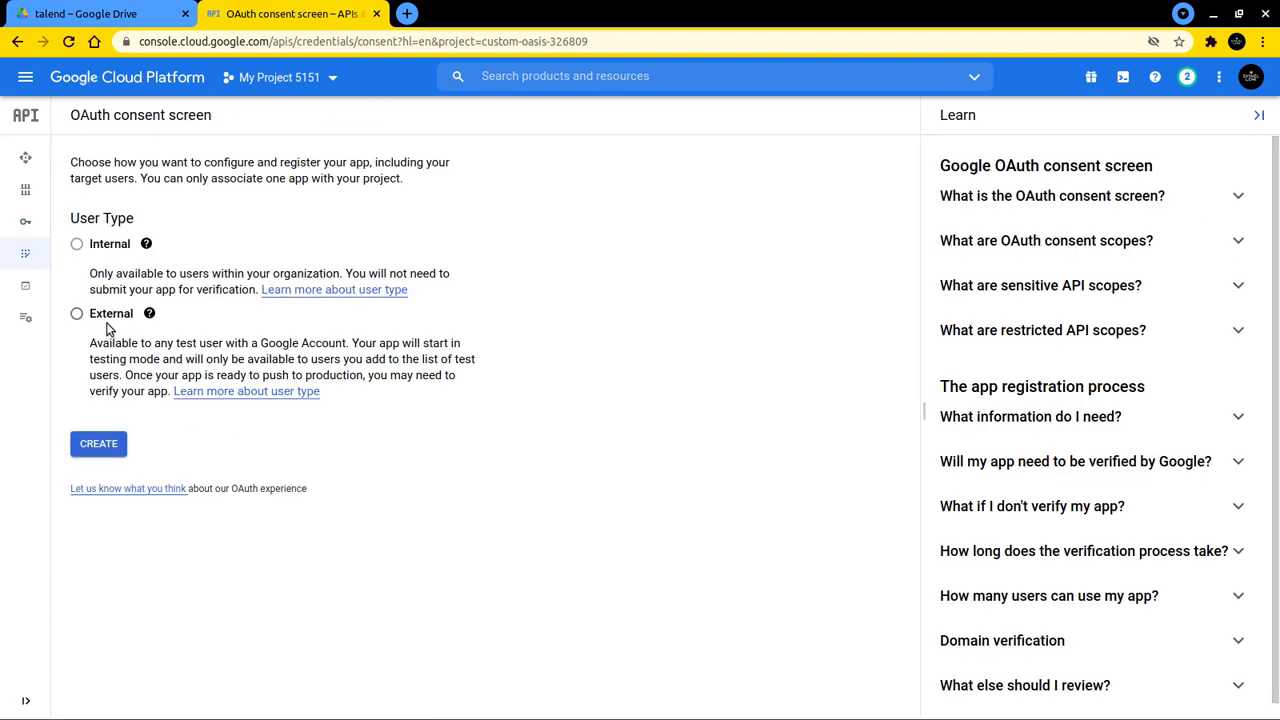
pyautogui.click(77, 313)
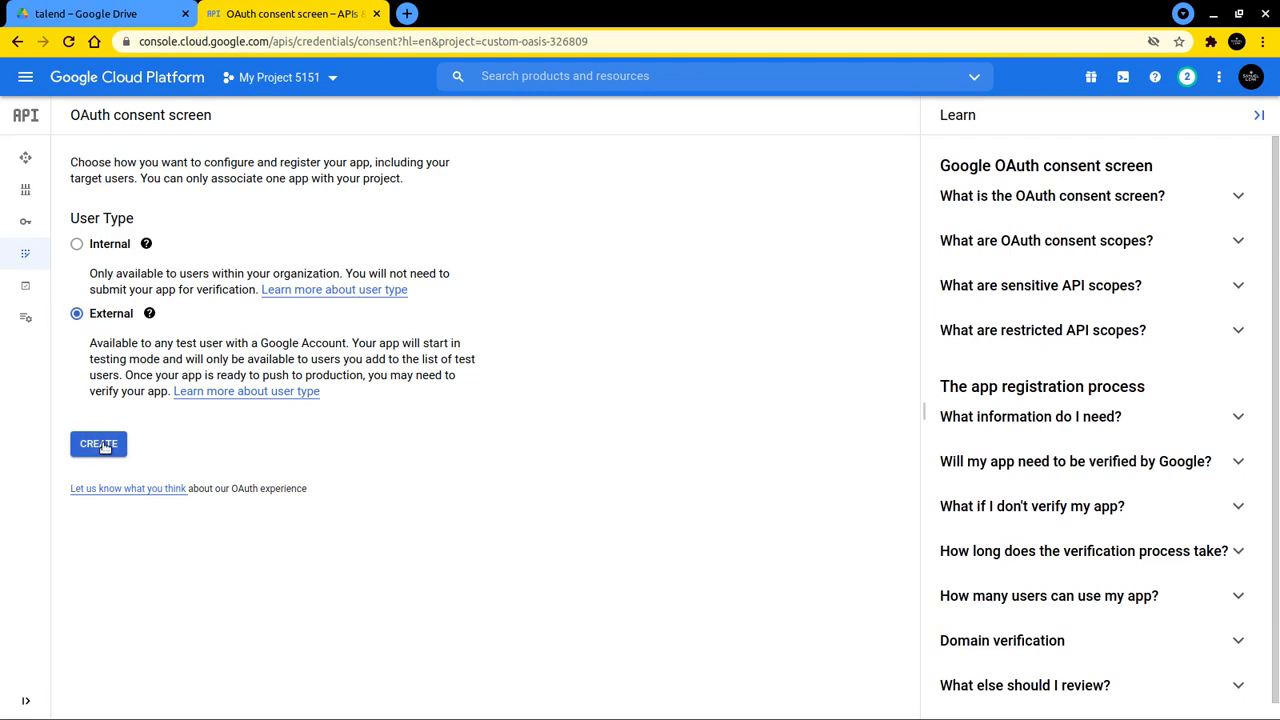
pyautogui.click(98, 444)
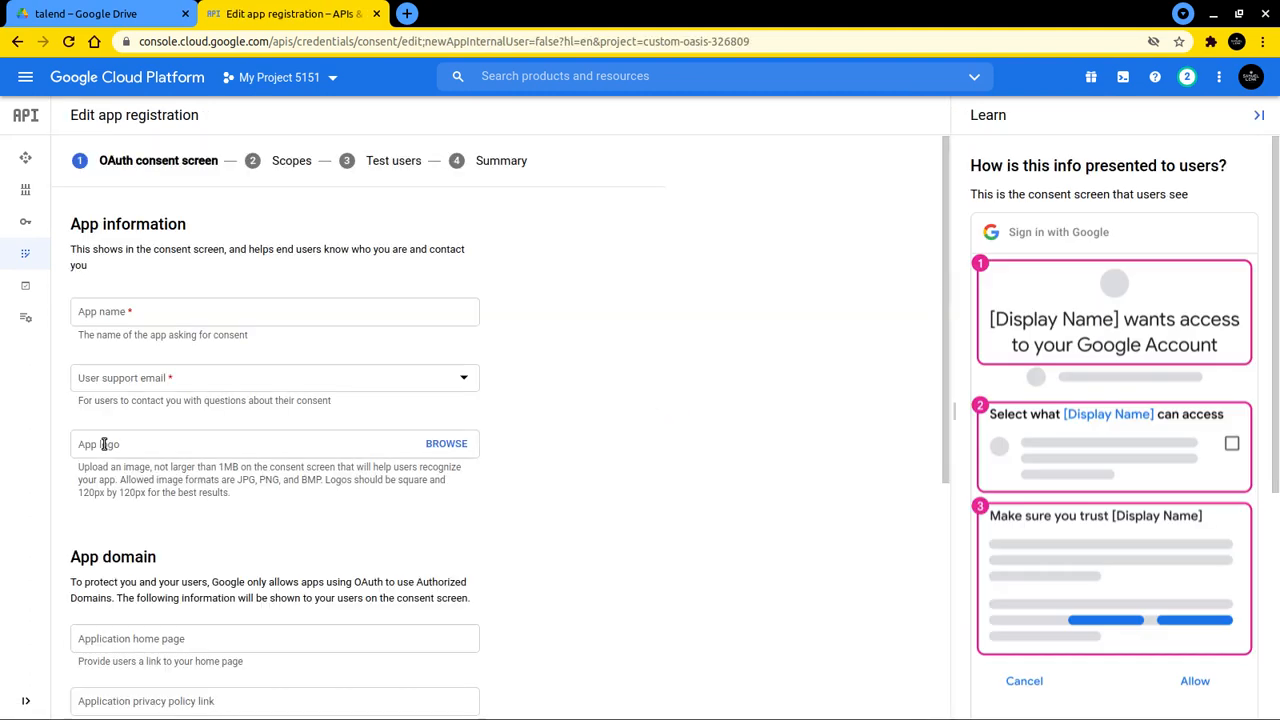
# Name the app 'talend' and set the support and developer contact emails (samuel)
pyautogui.click(275, 311)
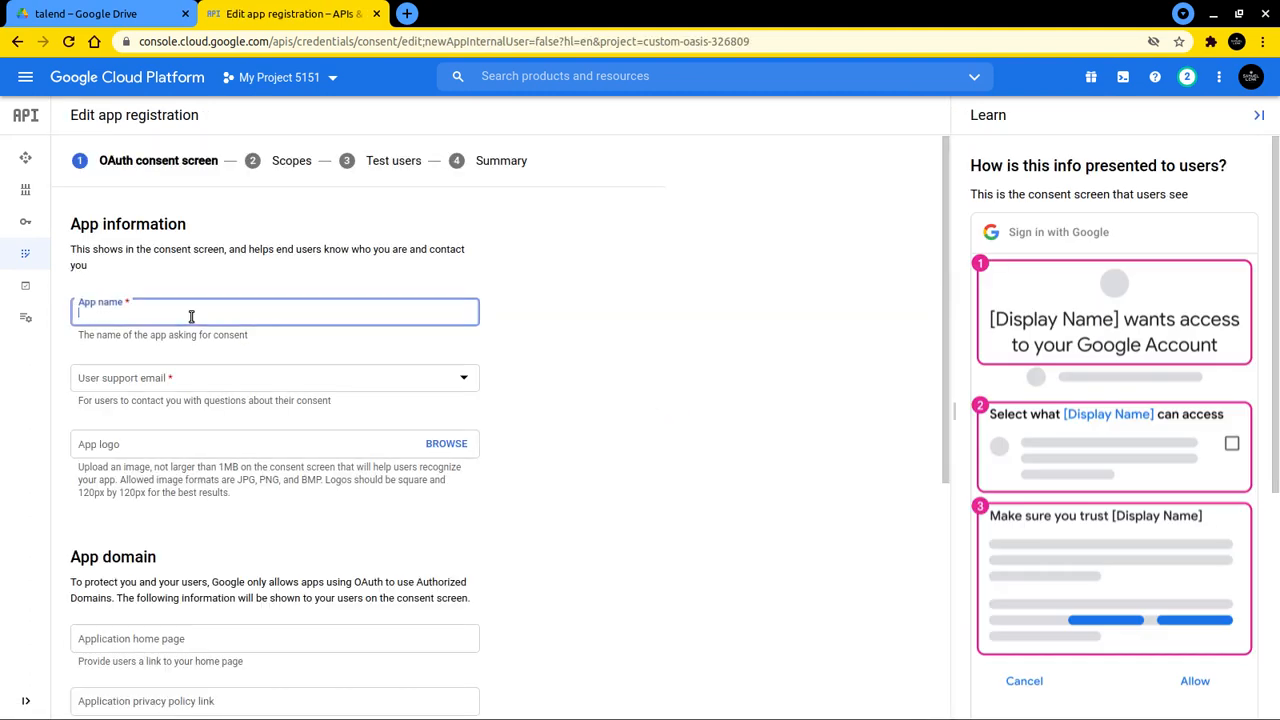
pyautogui.write('talend')
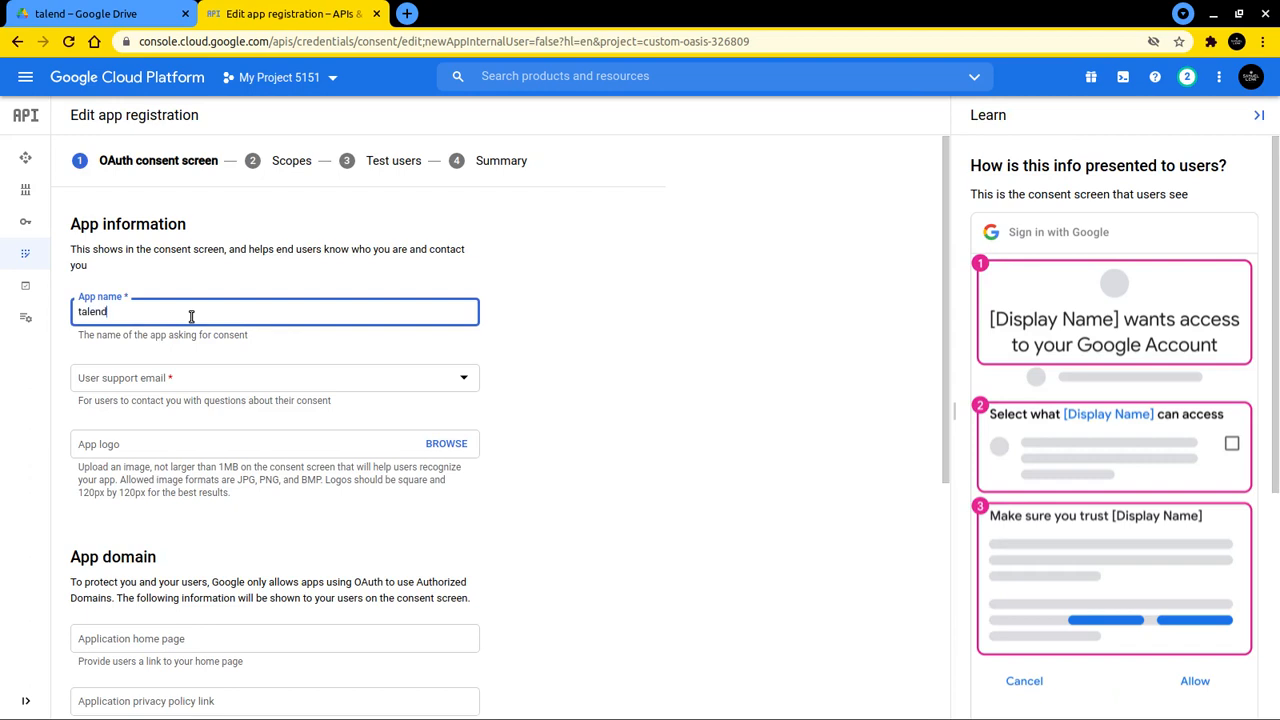
pyautogui.click(270, 377)
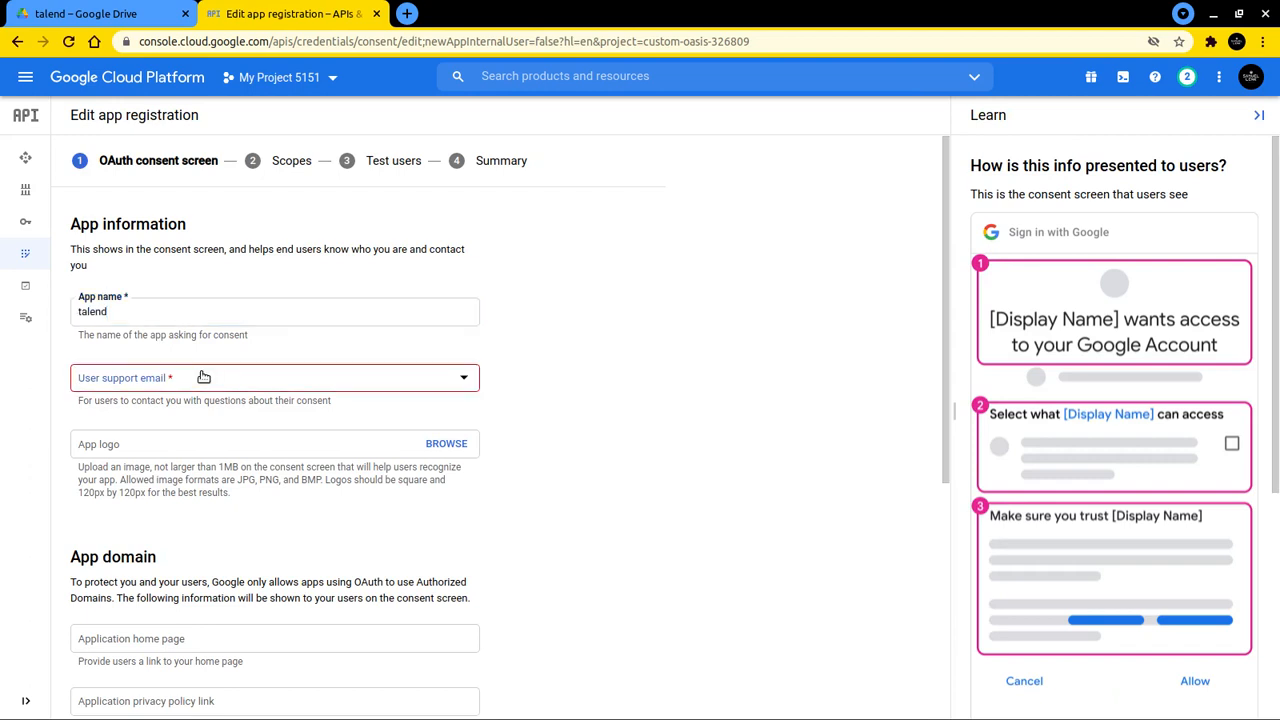
pyautogui.click(275, 377)
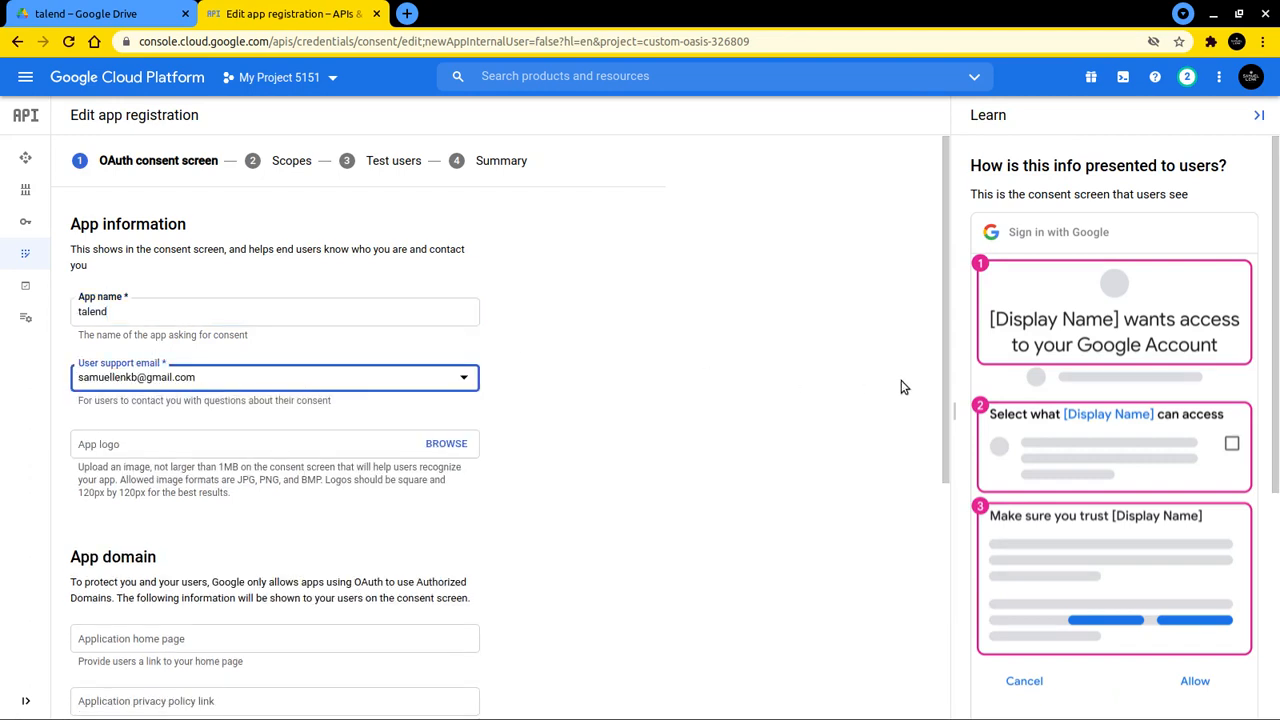
pyautogui.scroll(-3)
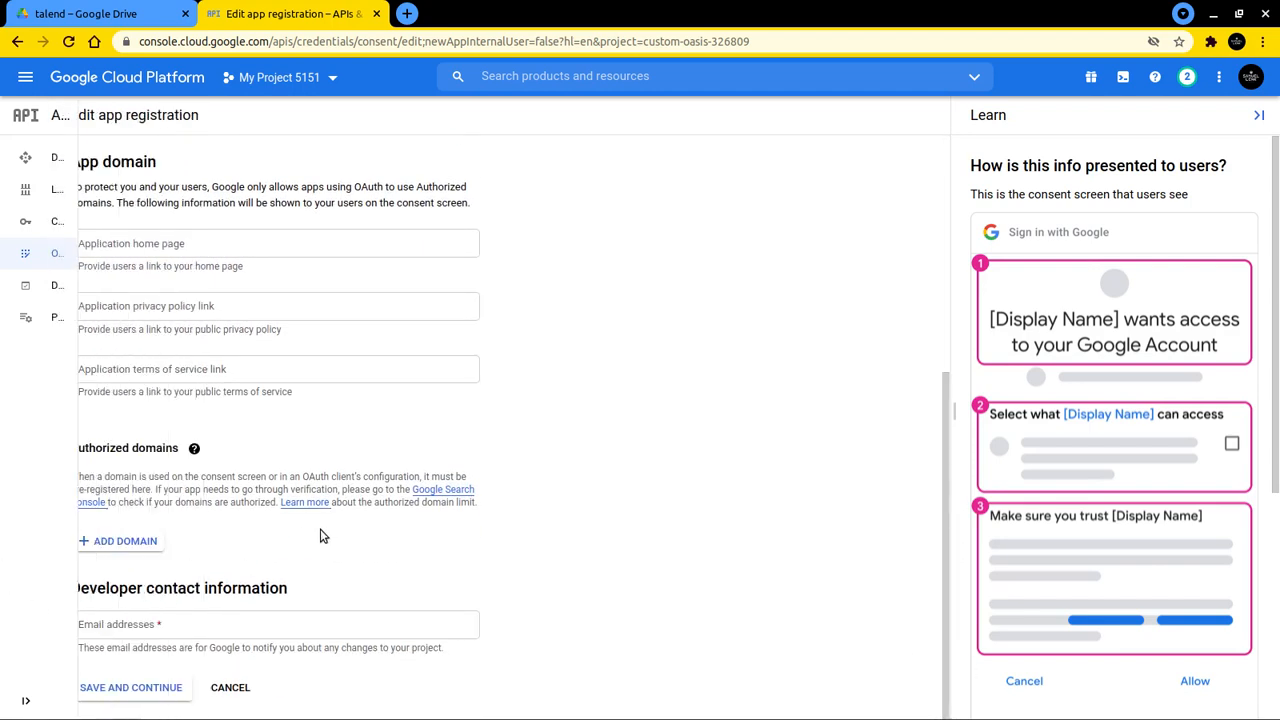
pyautogui.click(276, 624)
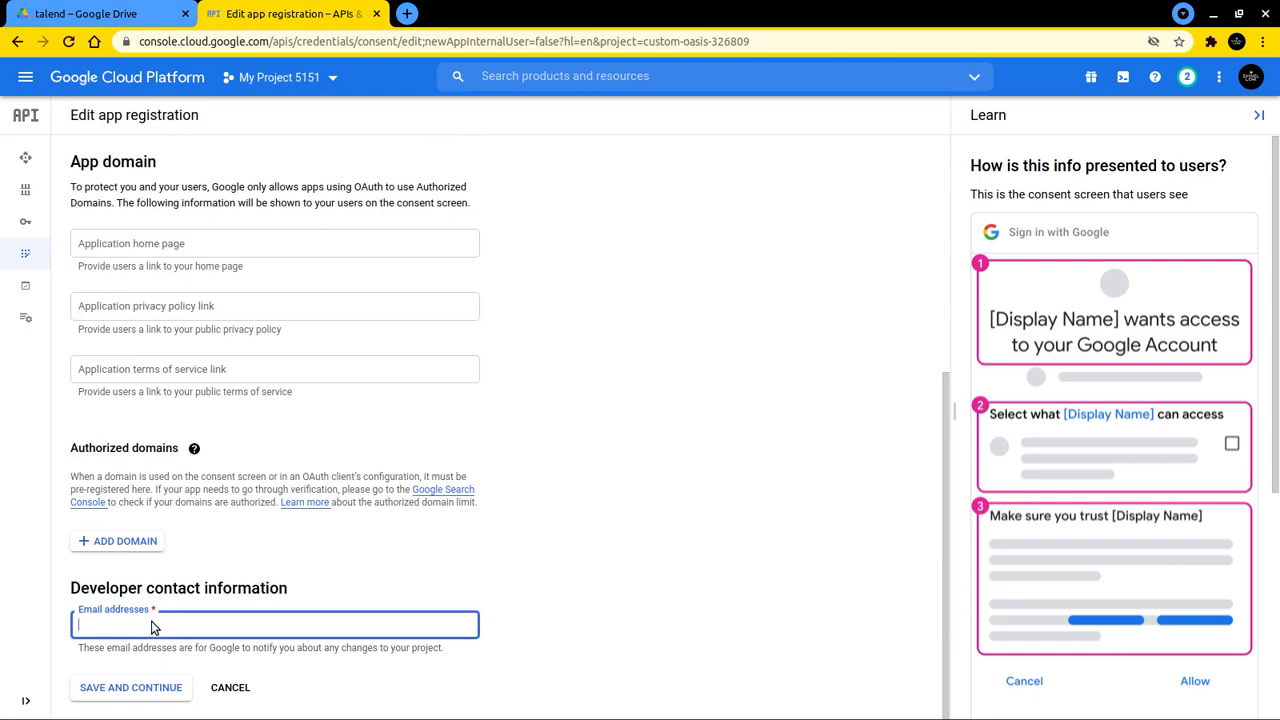
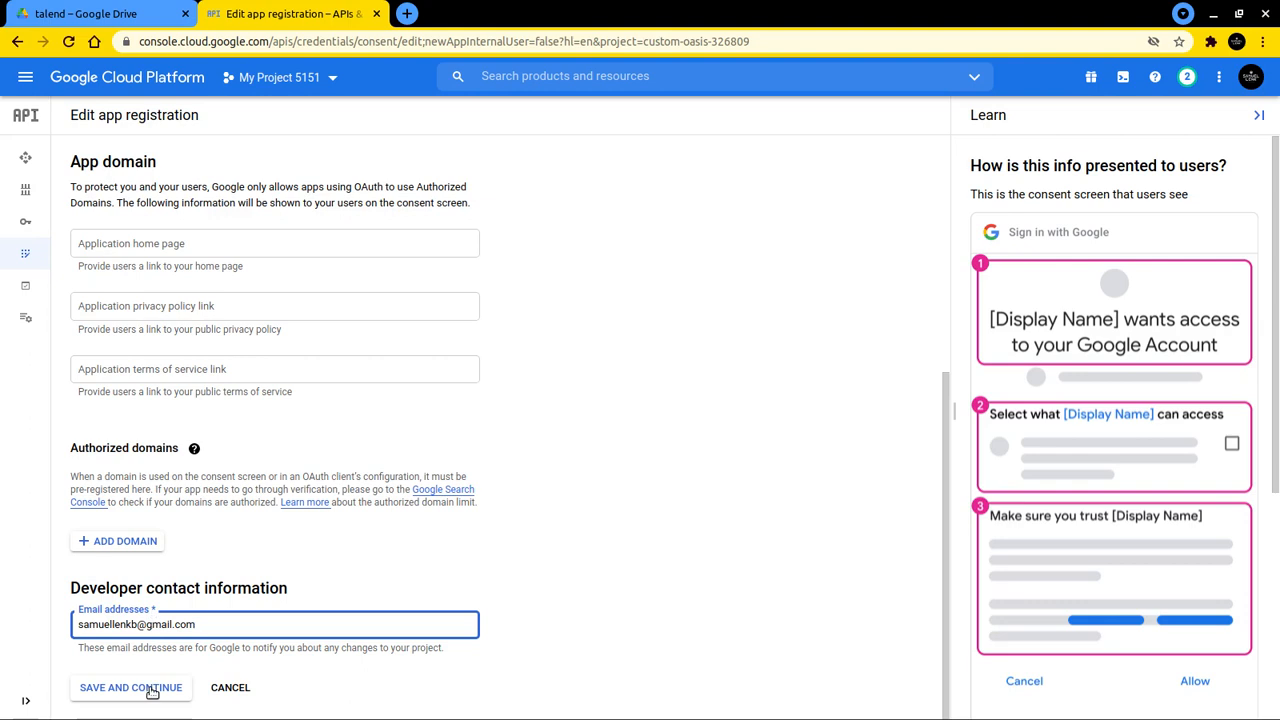
# Save through to the summary, publish the app to production, and return to Credentials
pyautogui.click(130, 687)
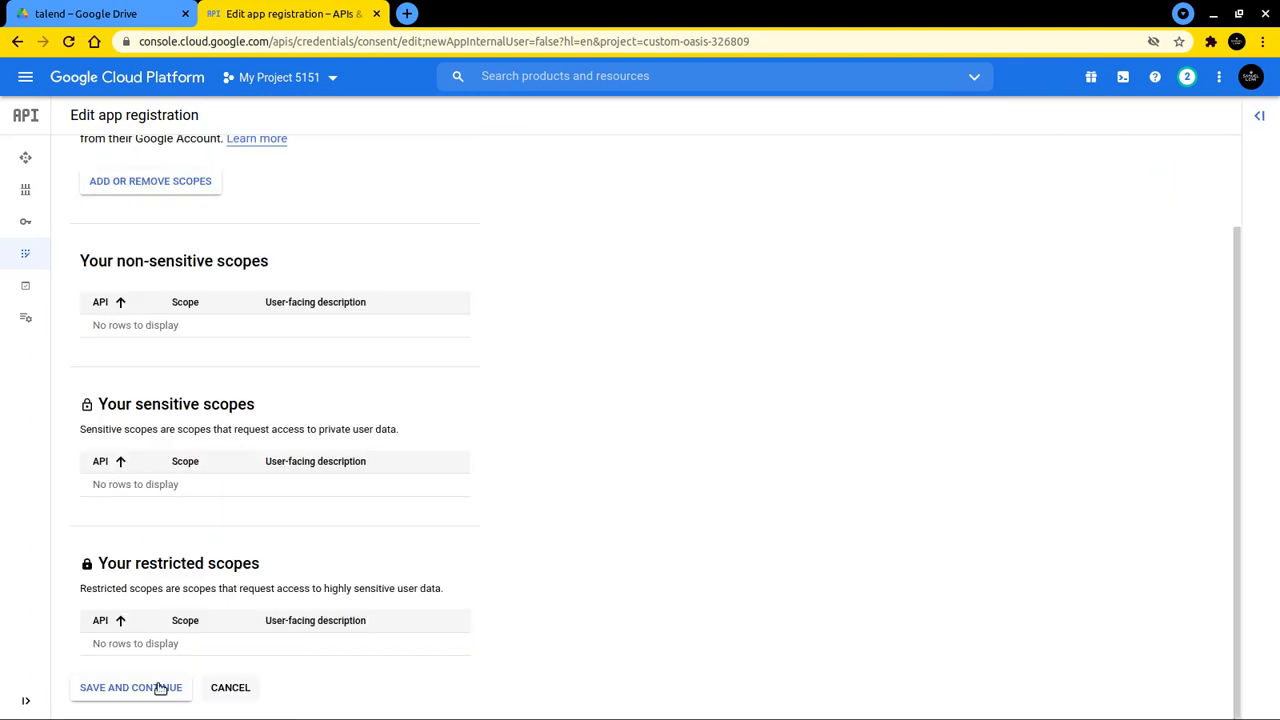
pyautogui.click(130, 687)
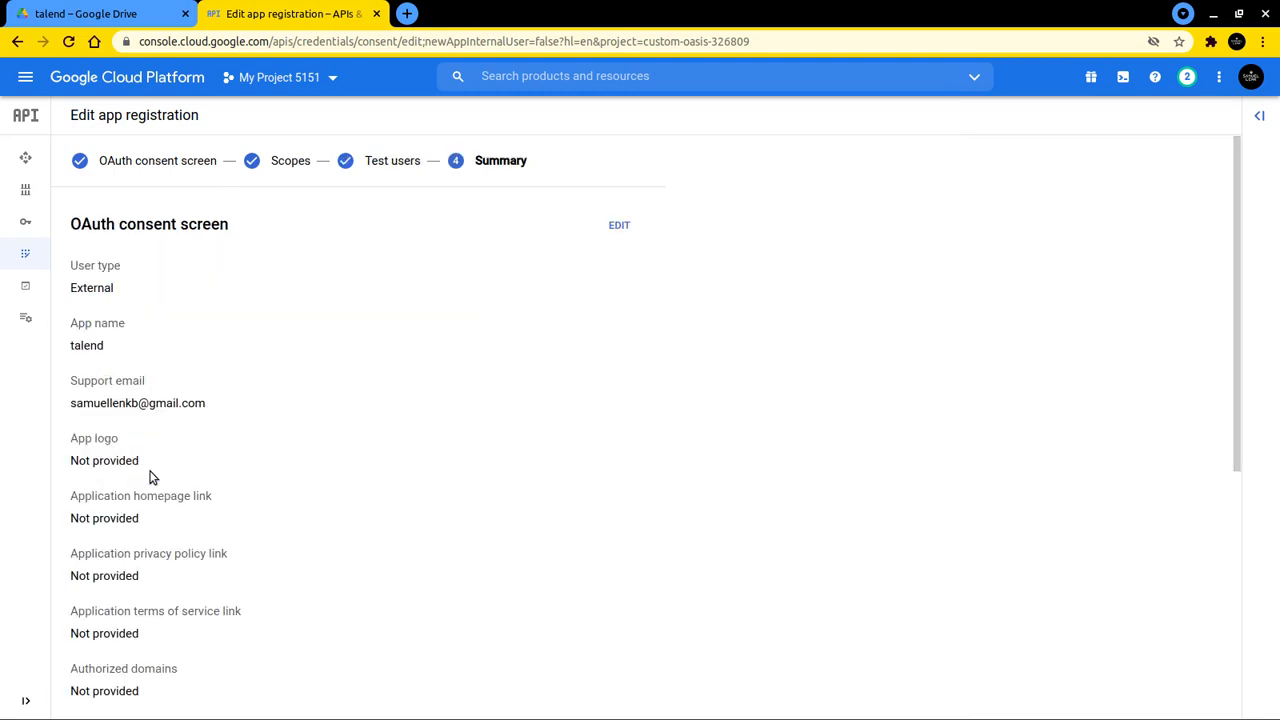
pyautogui.moveTo(1237, 599)
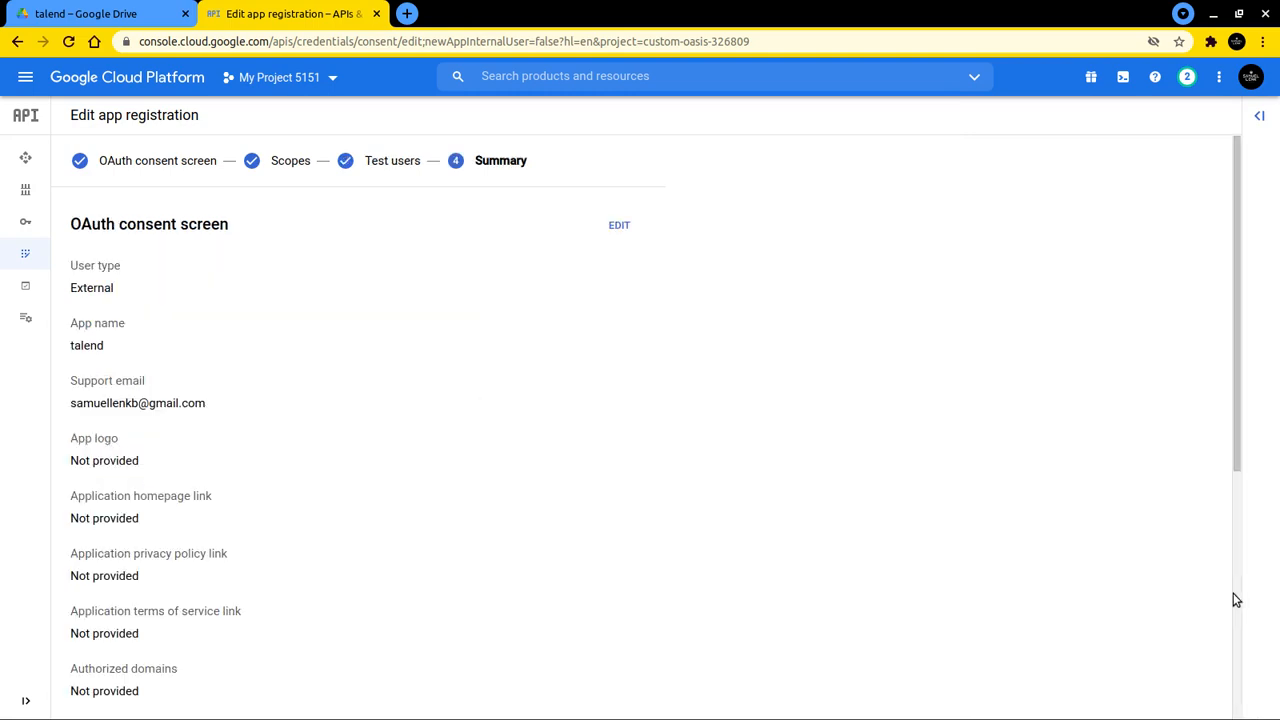
pyautogui.scroll(-3)
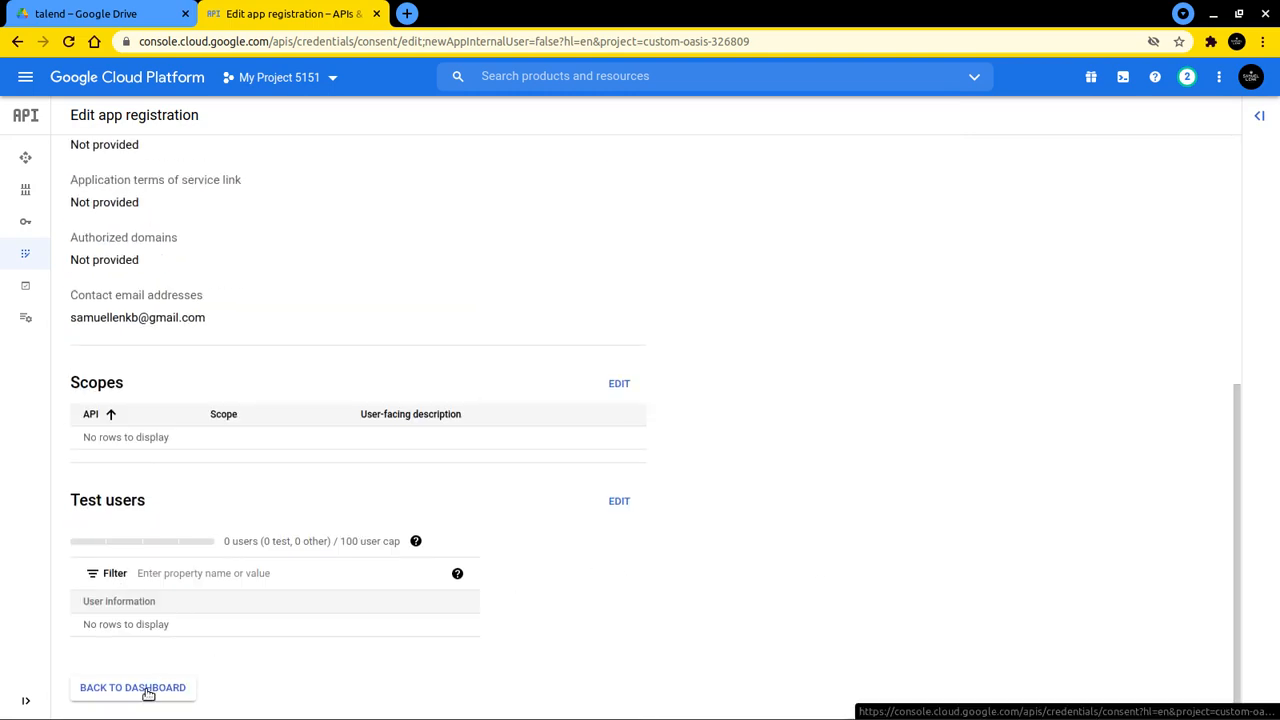
pyautogui.click(132, 687)
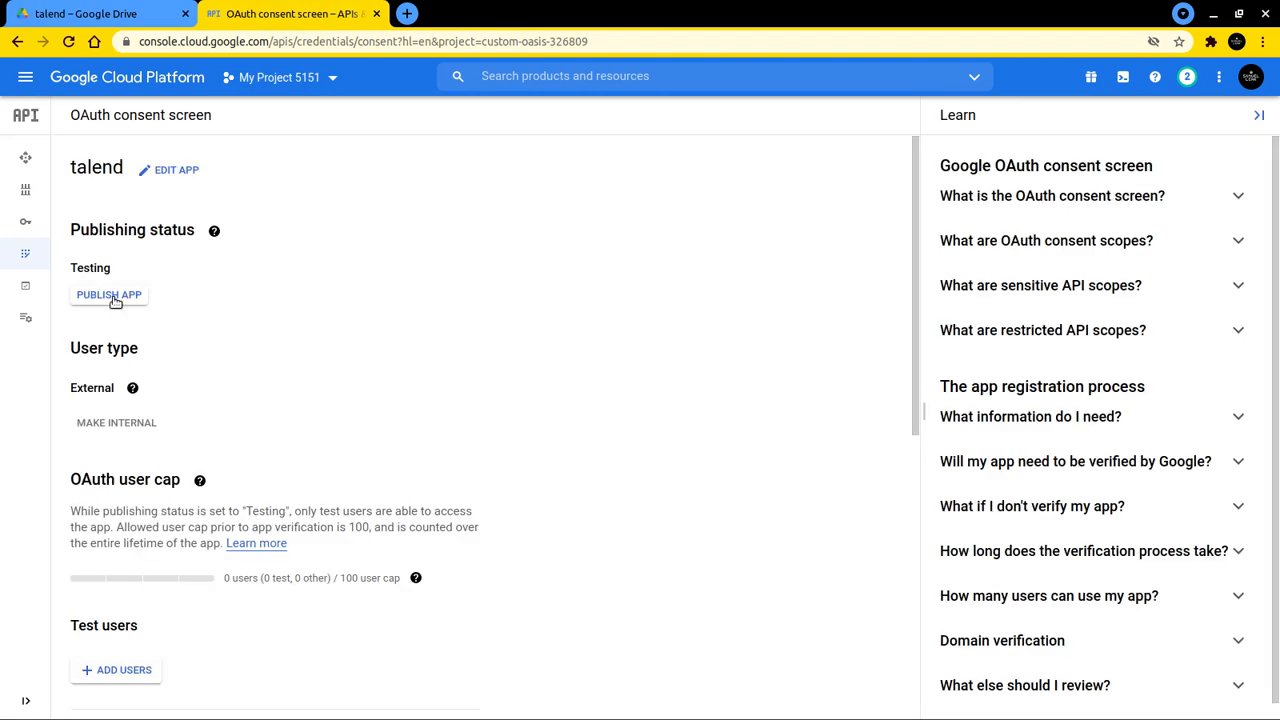
pyautogui.click(108, 294)
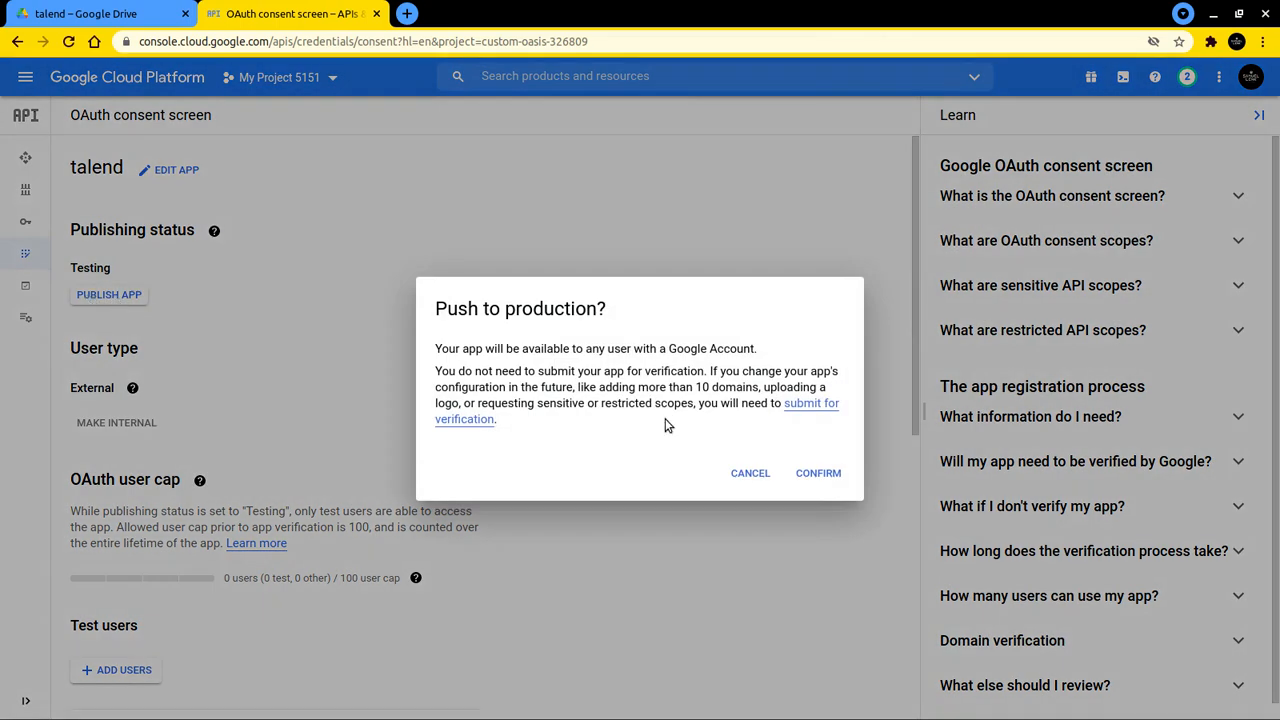
pyautogui.click(818, 473)
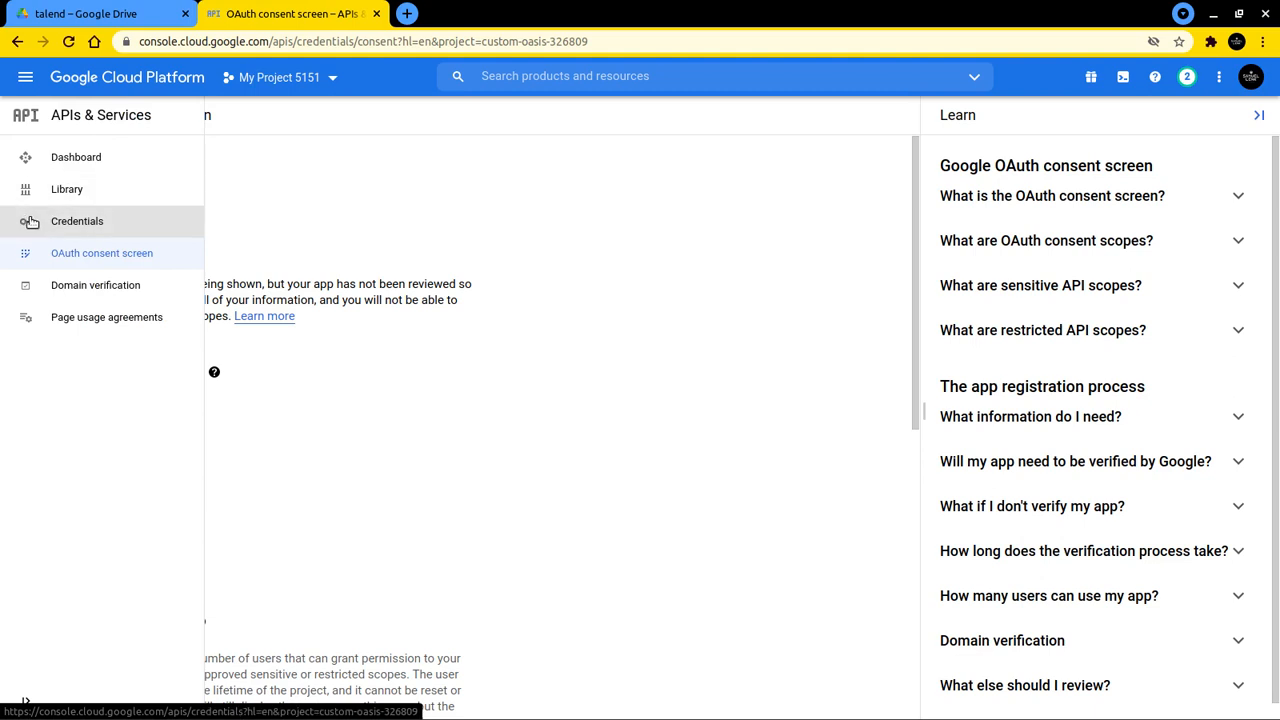
pyautogui.click(77, 221)
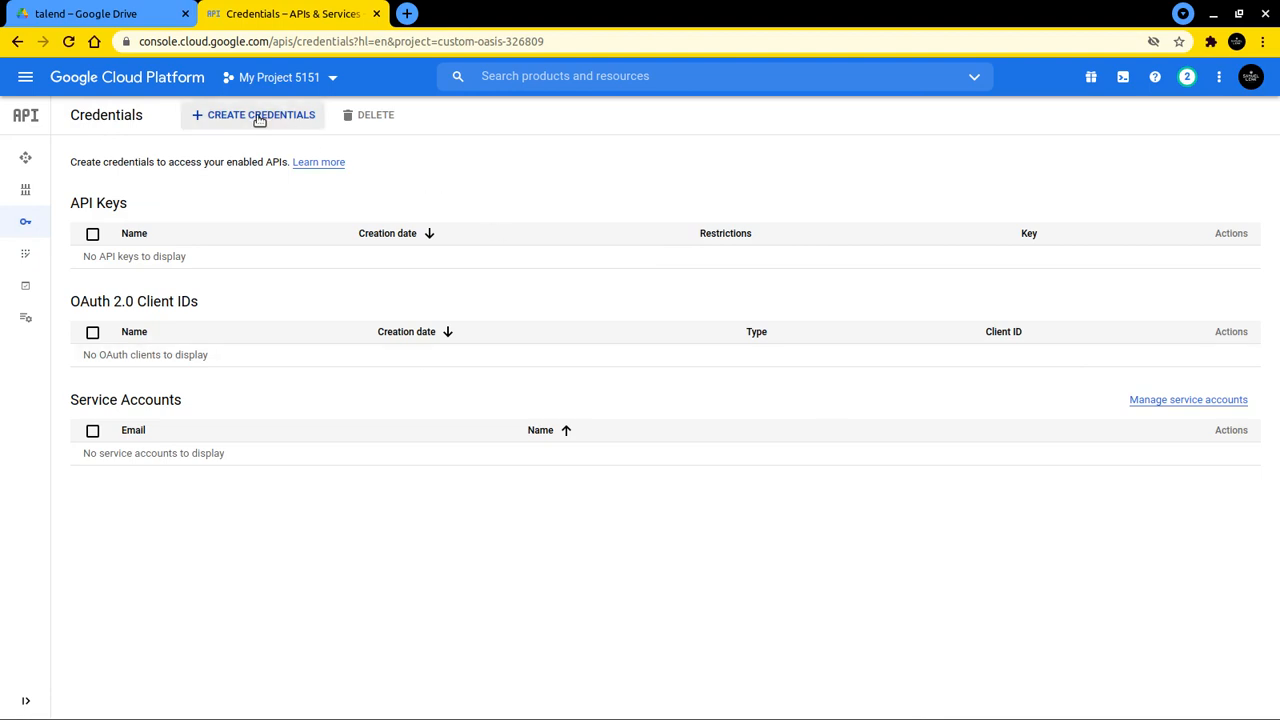
# Create the Desktop app OAuth client 'talend client 1' and copy its client ID
pyautogui.click(253, 114)
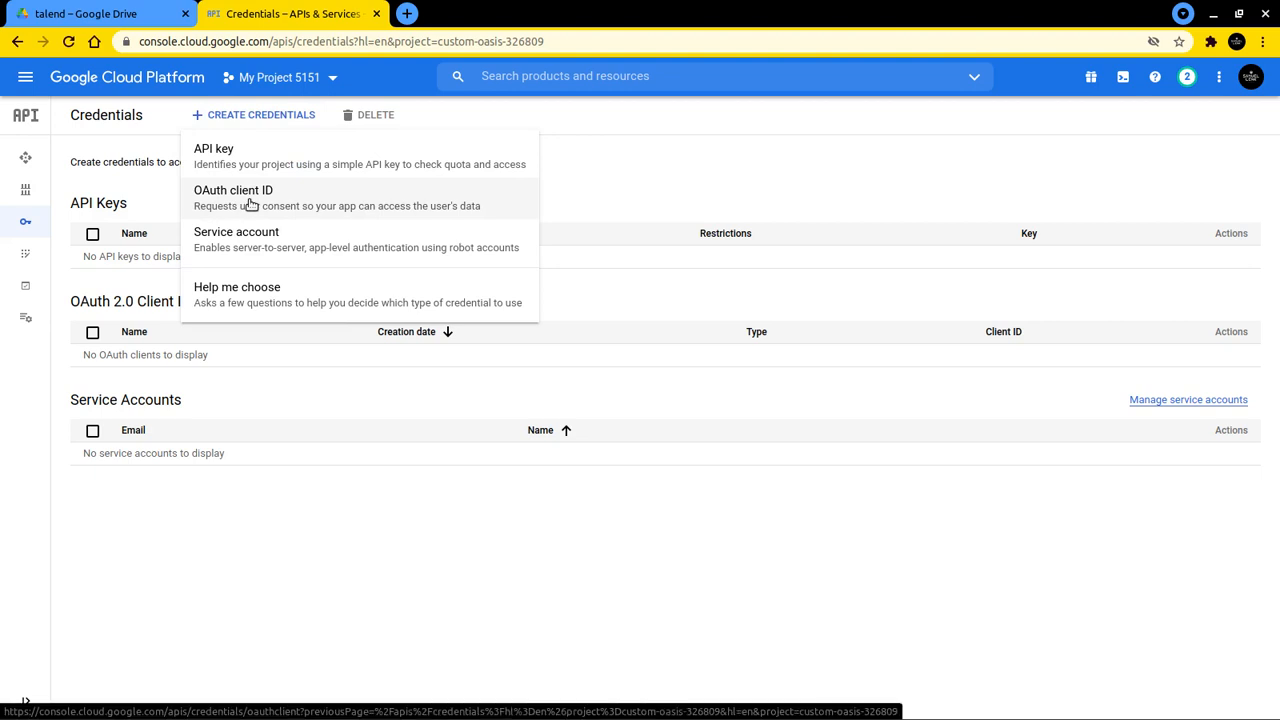
pyautogui.click(233, 197)
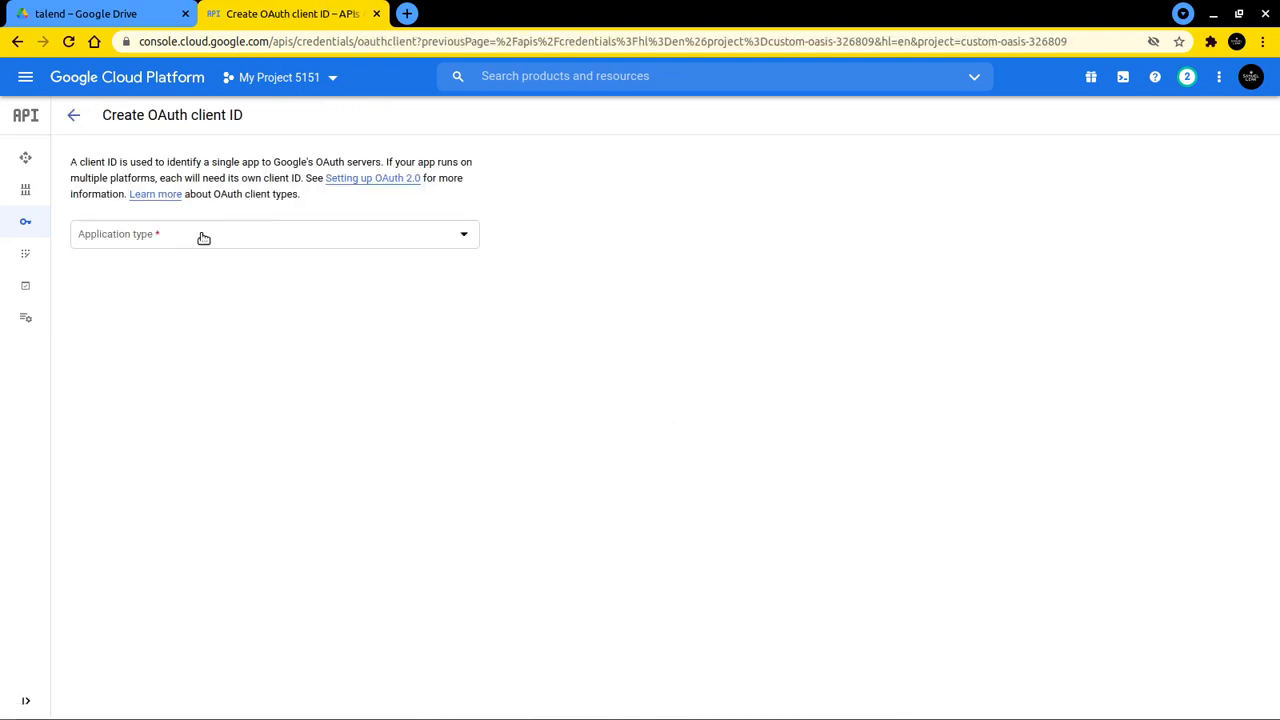
pyautogui.click(270, 234)
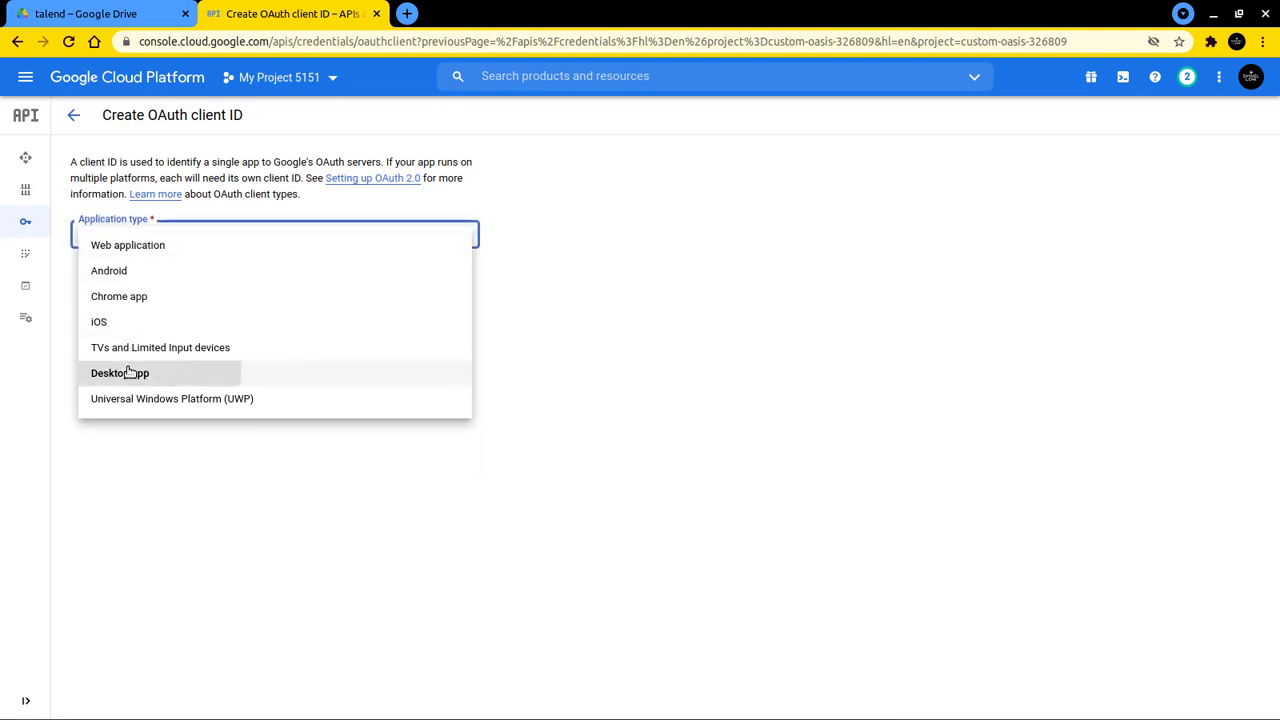
pyautogui.click(120, 373)
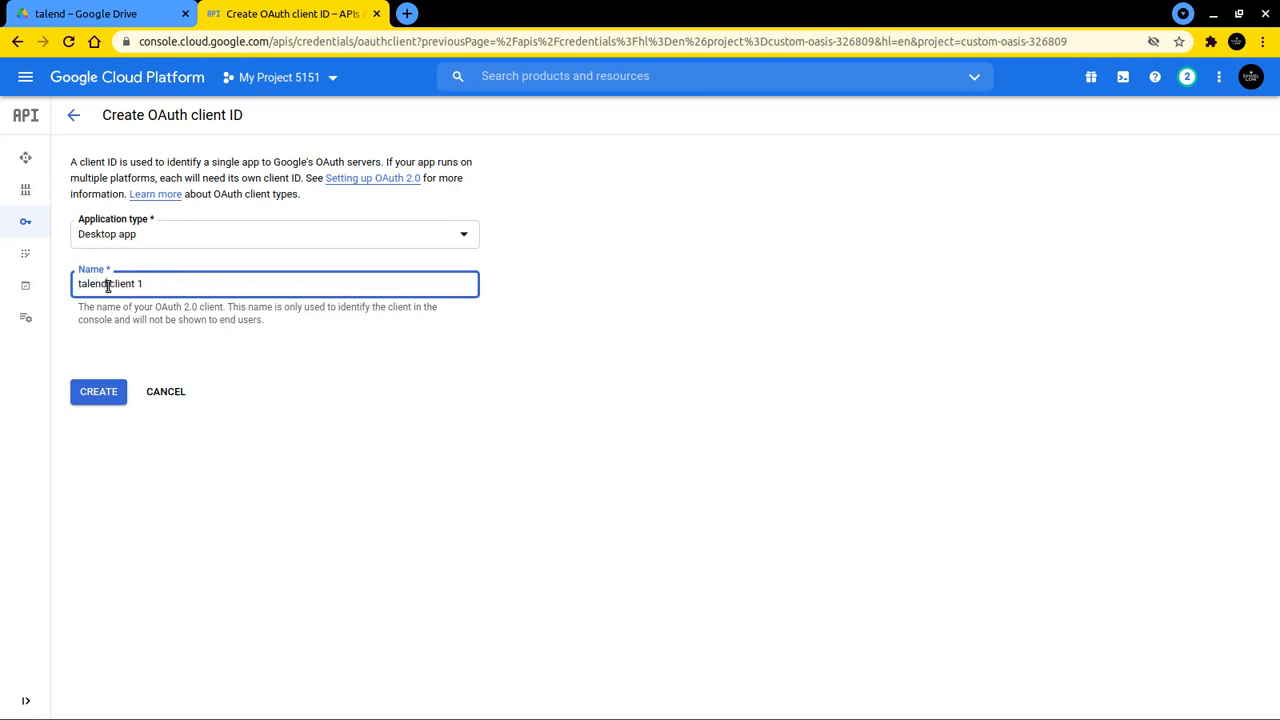
pyautogui.click(98, 391)
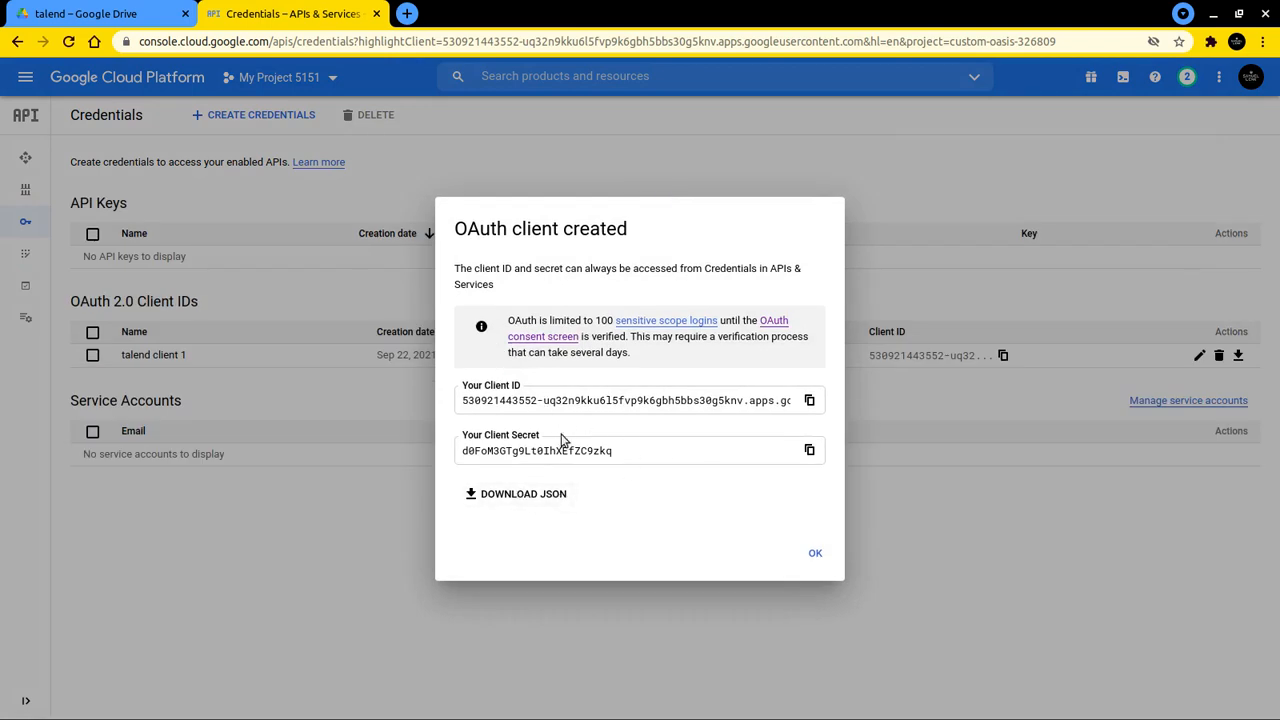
pyautogui.click(809, 400)
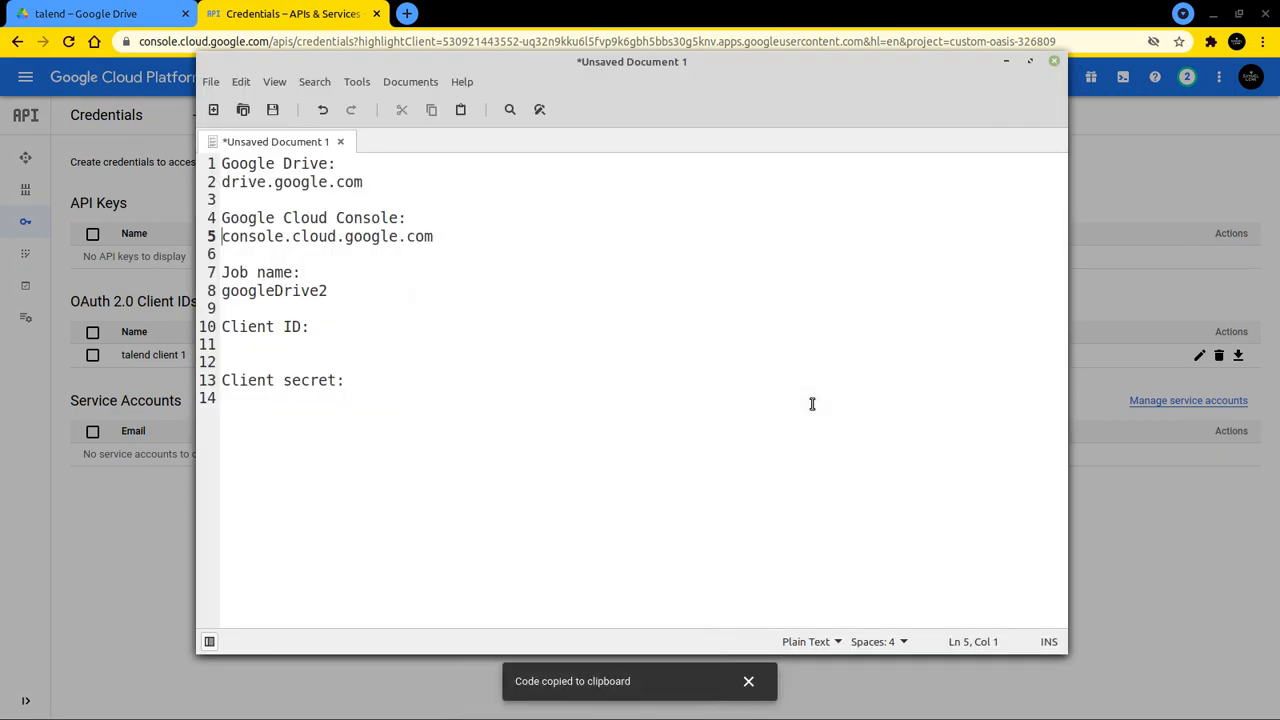
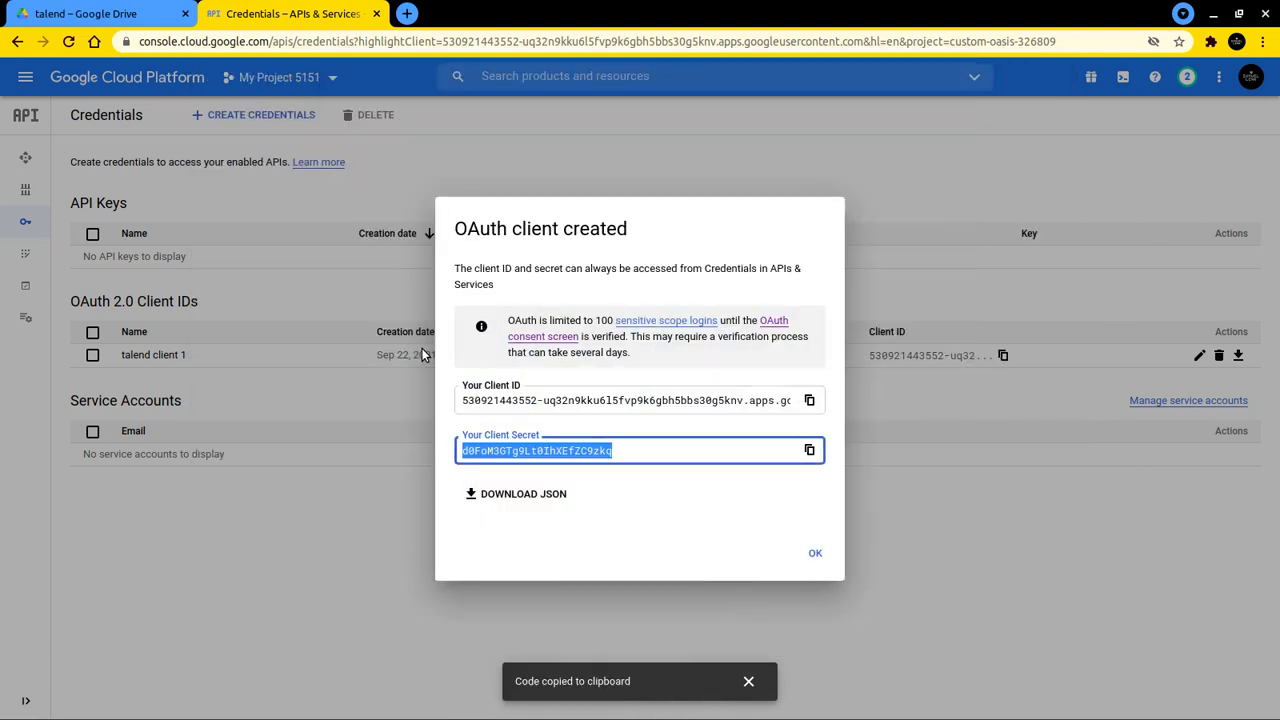
# Paste the client ID and secret into the notes, dismiss the confirmation, and return to Talend
pyautogui.click(815, 553)
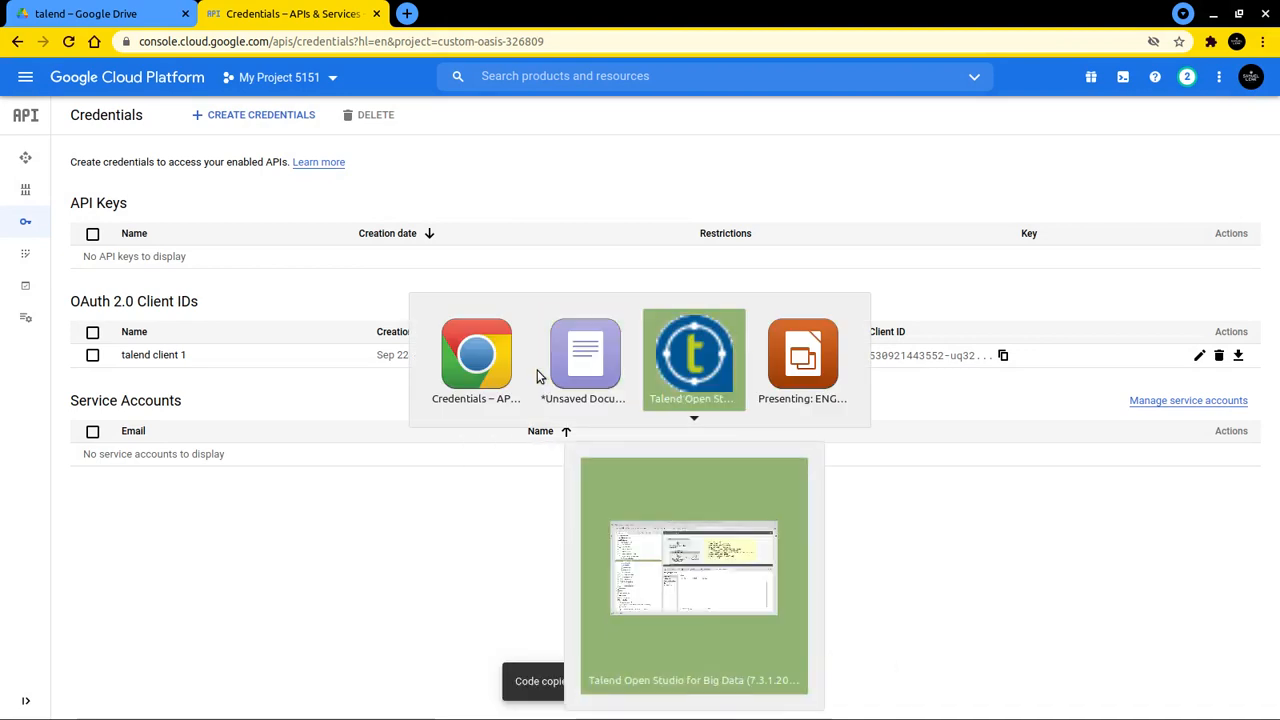
pyautogui.click(693, 355)
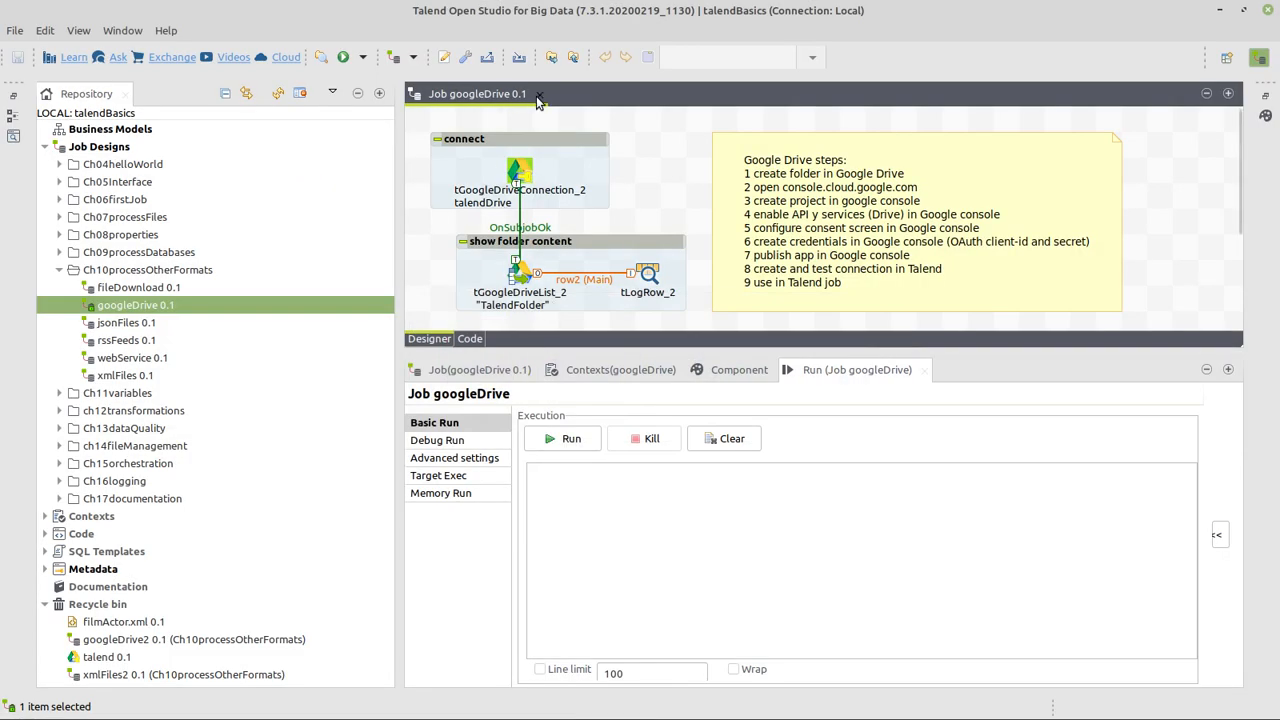
# Close the googleDrive job and start a New GoogleDrive Connection under Metadata > Google Drive
pyautogui.click(538, 93)
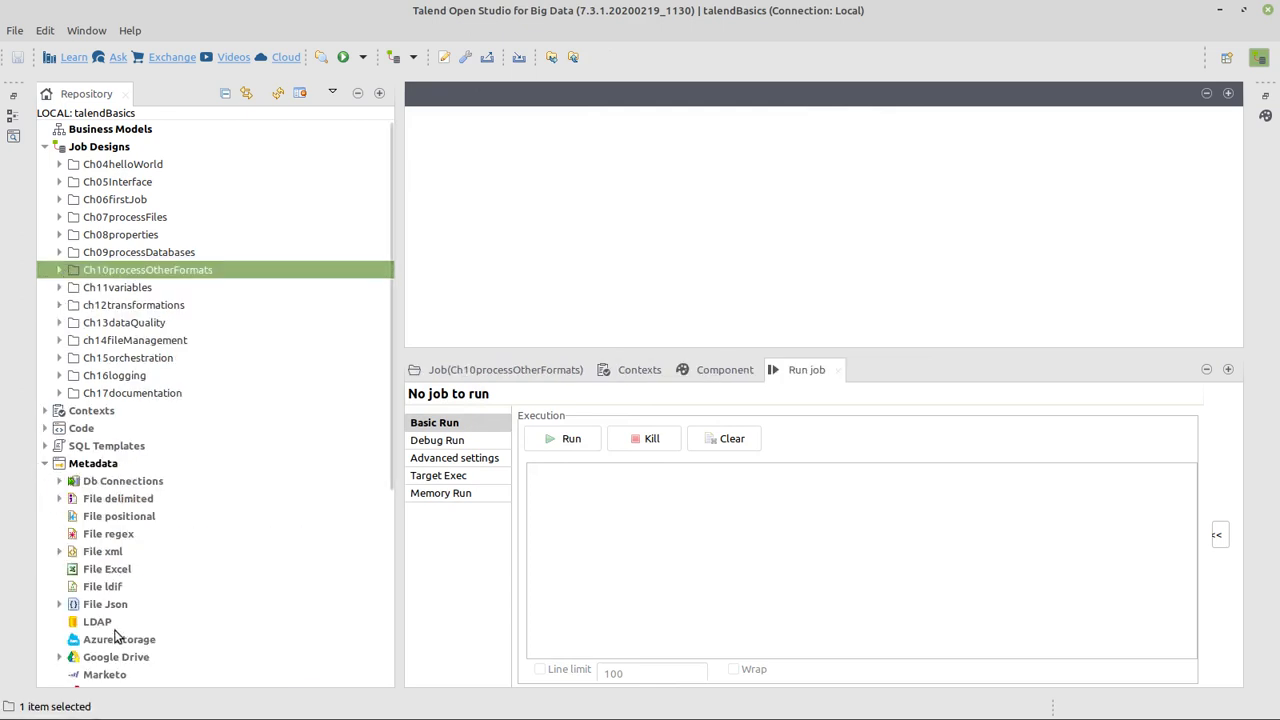
pyautogui.click(116, 657)
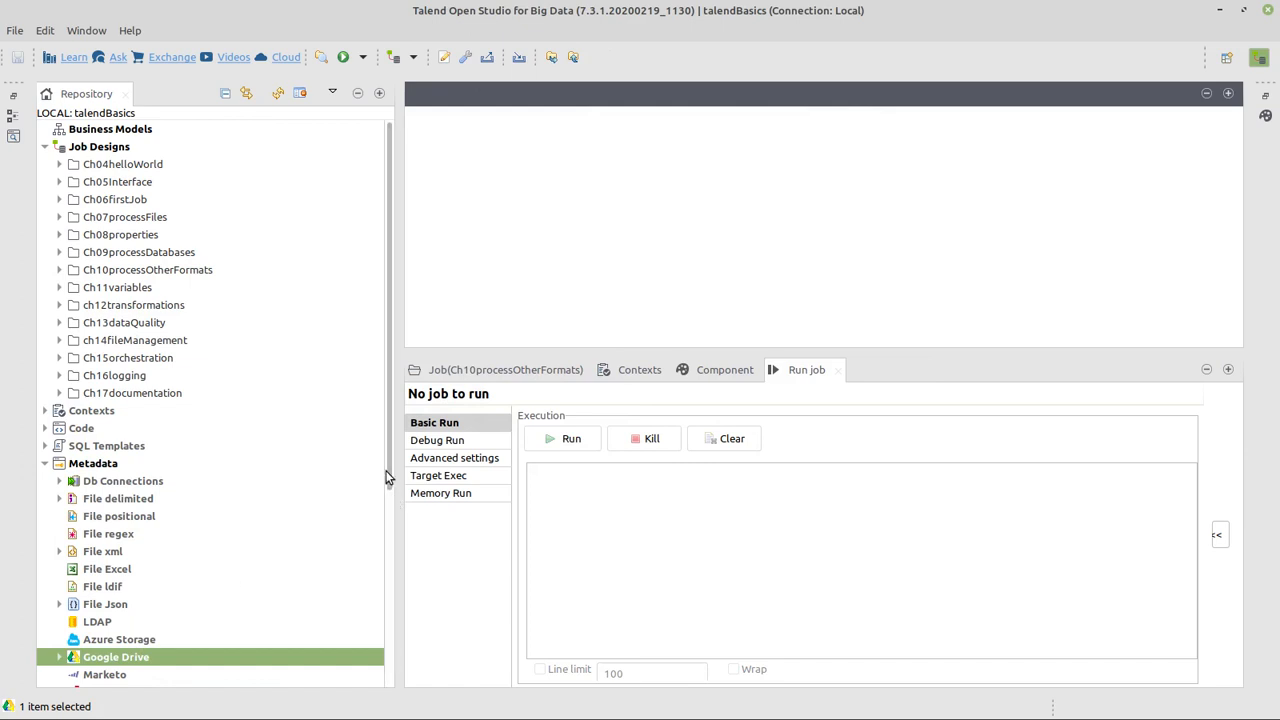
pyautogui.scroll(-3)
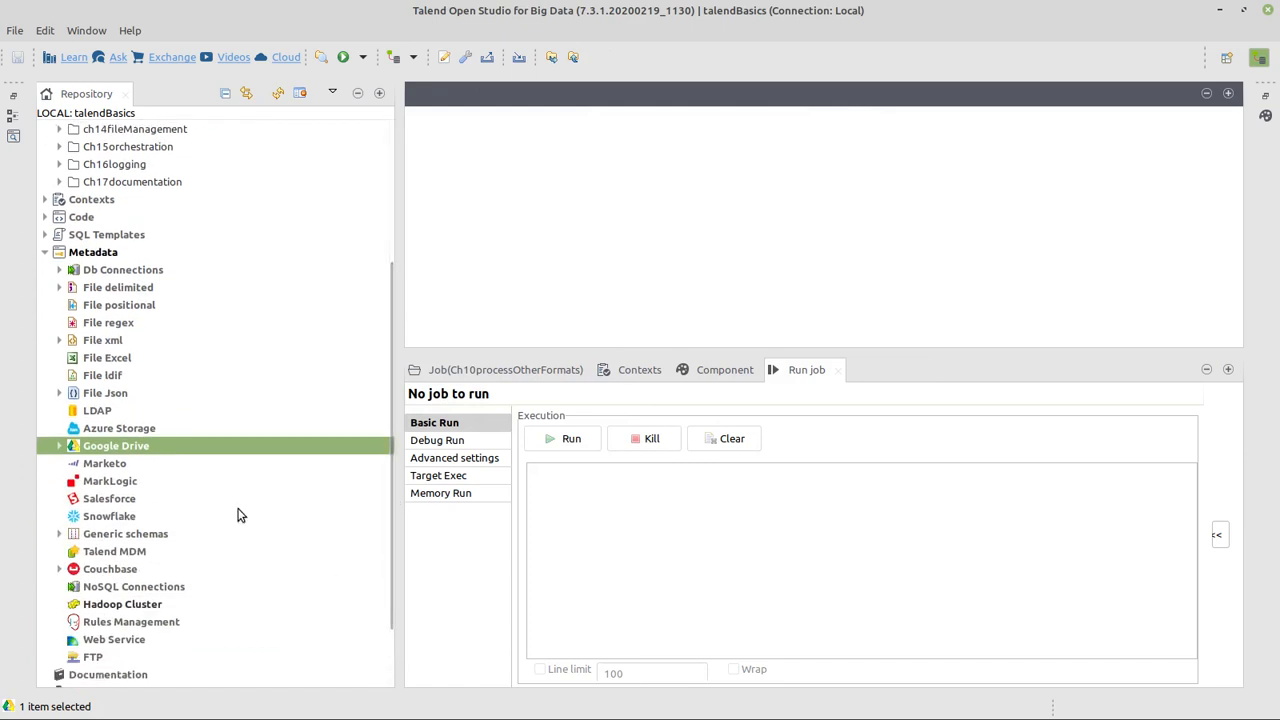
pyautogui.rightClick(116, 445)
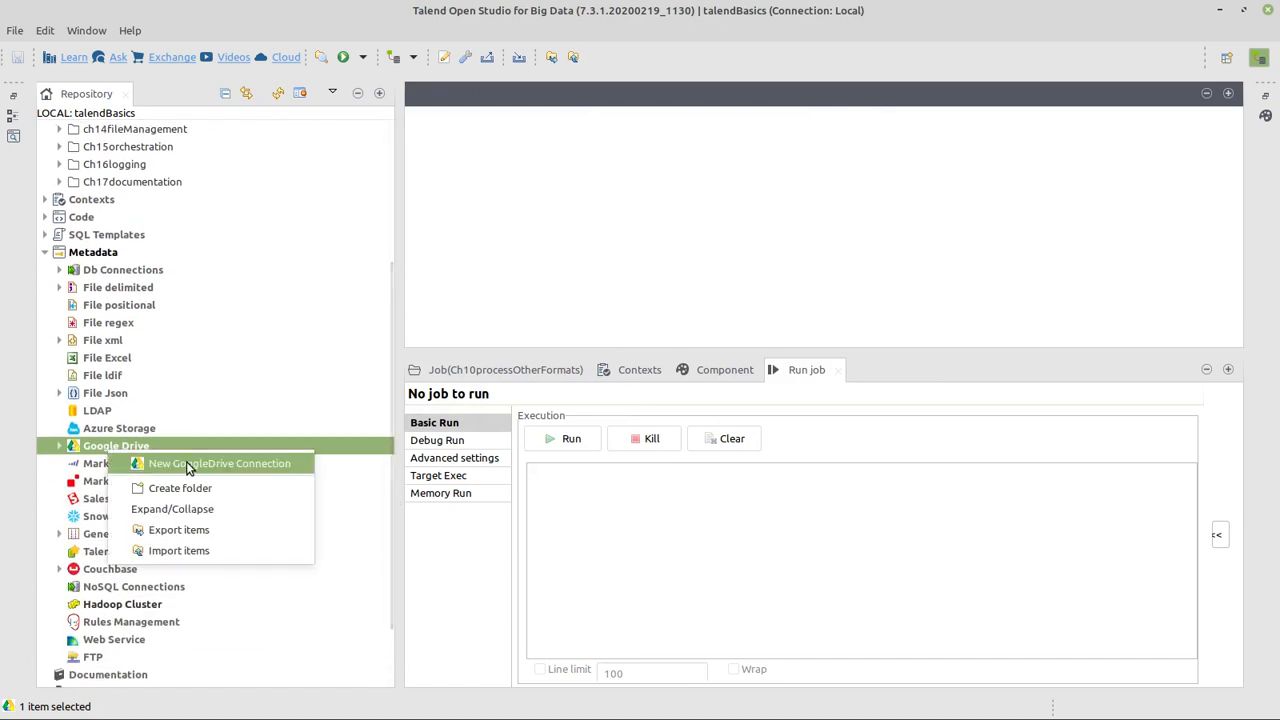
pyautogui.moveTo(221, 473)
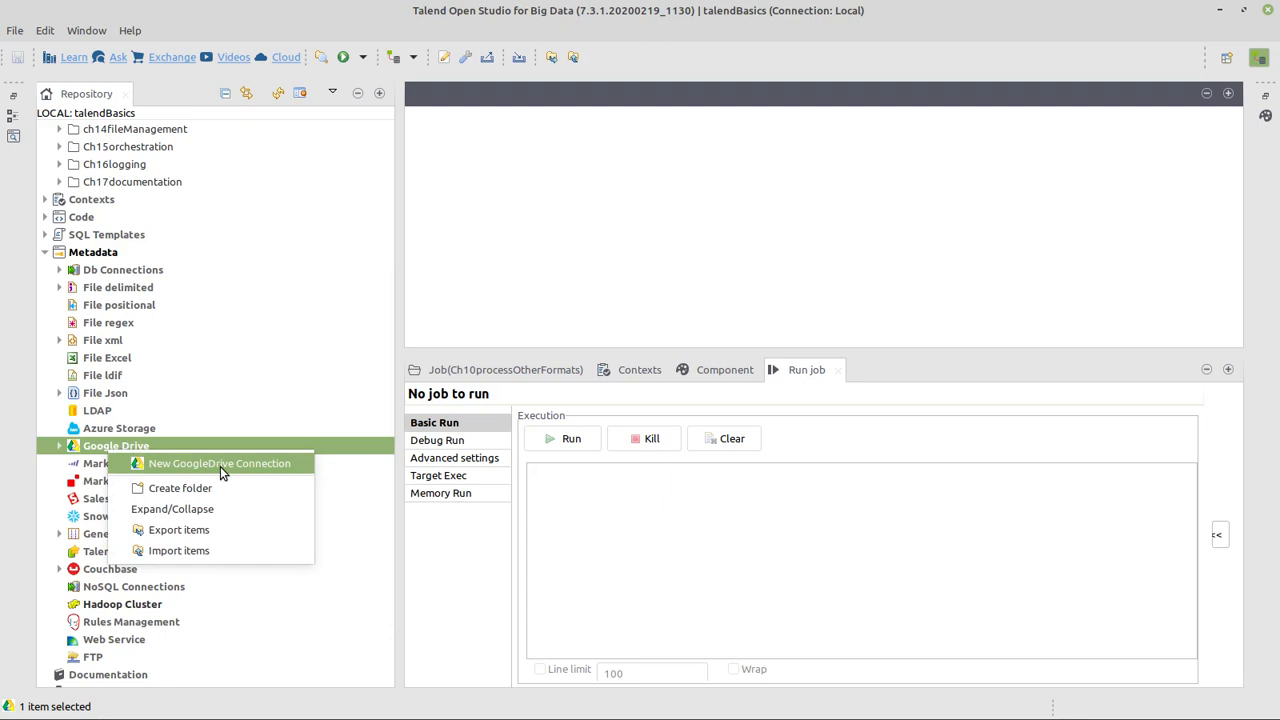
pyautogui.click(219, 463)
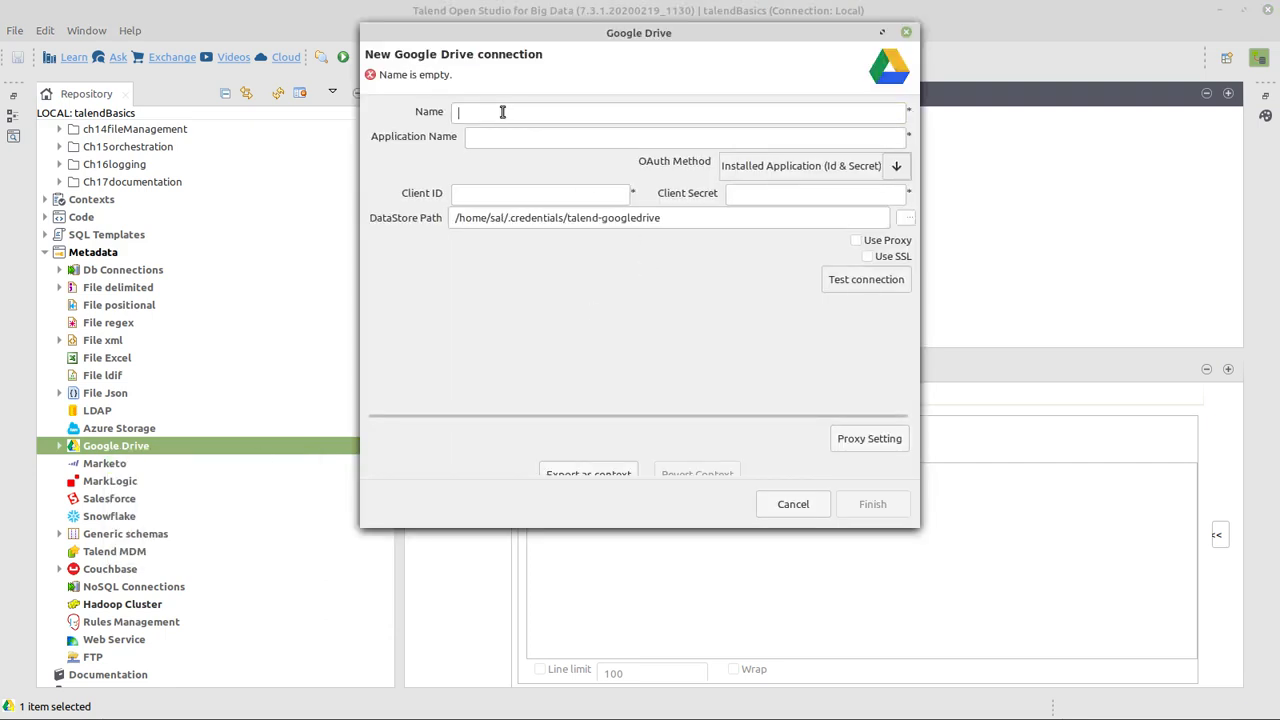
# Enter name and application name 'talend' plus client secret and client ID, then test the connection
pyautogui.write('talend')
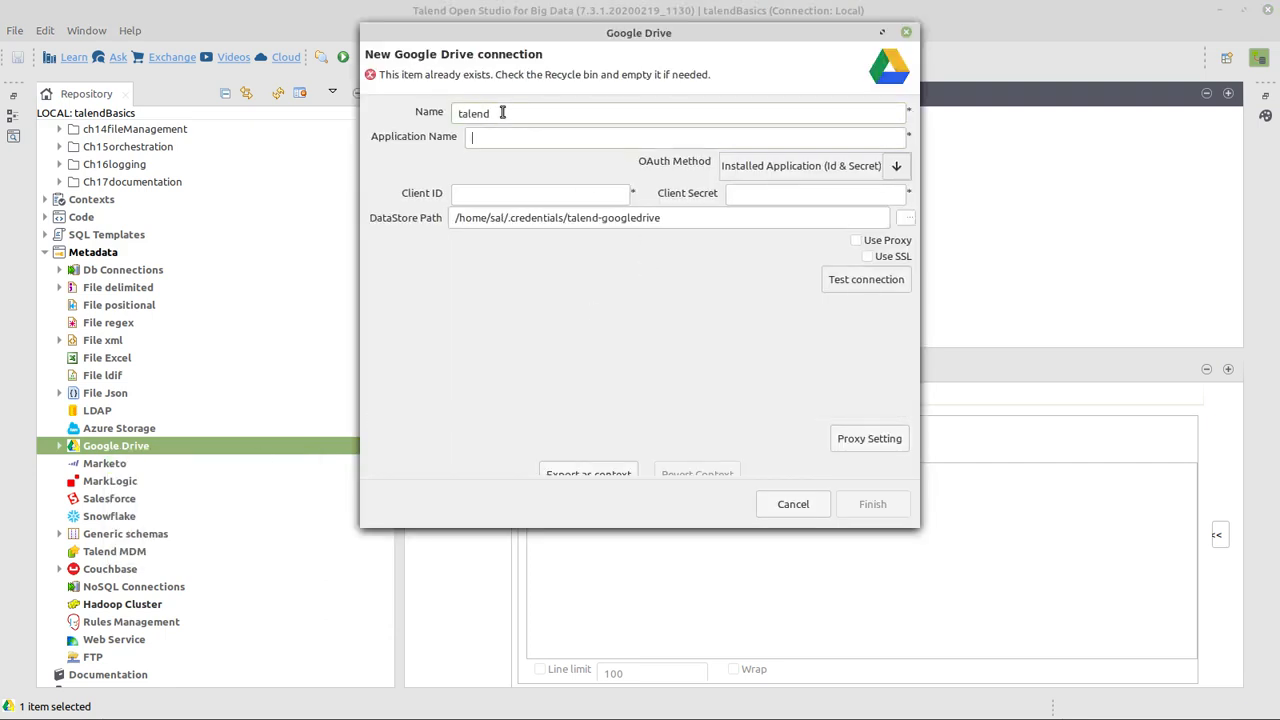
pyautogui.write('talend')
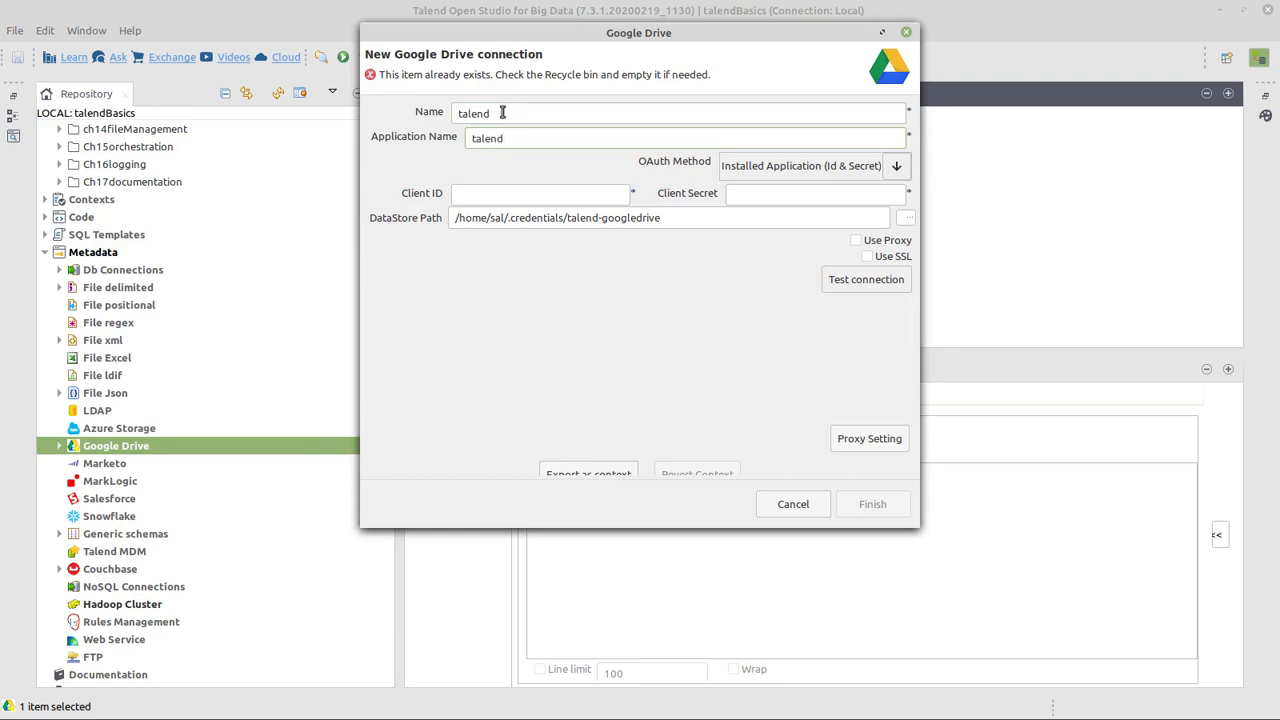
pyautogui.write('client 1')
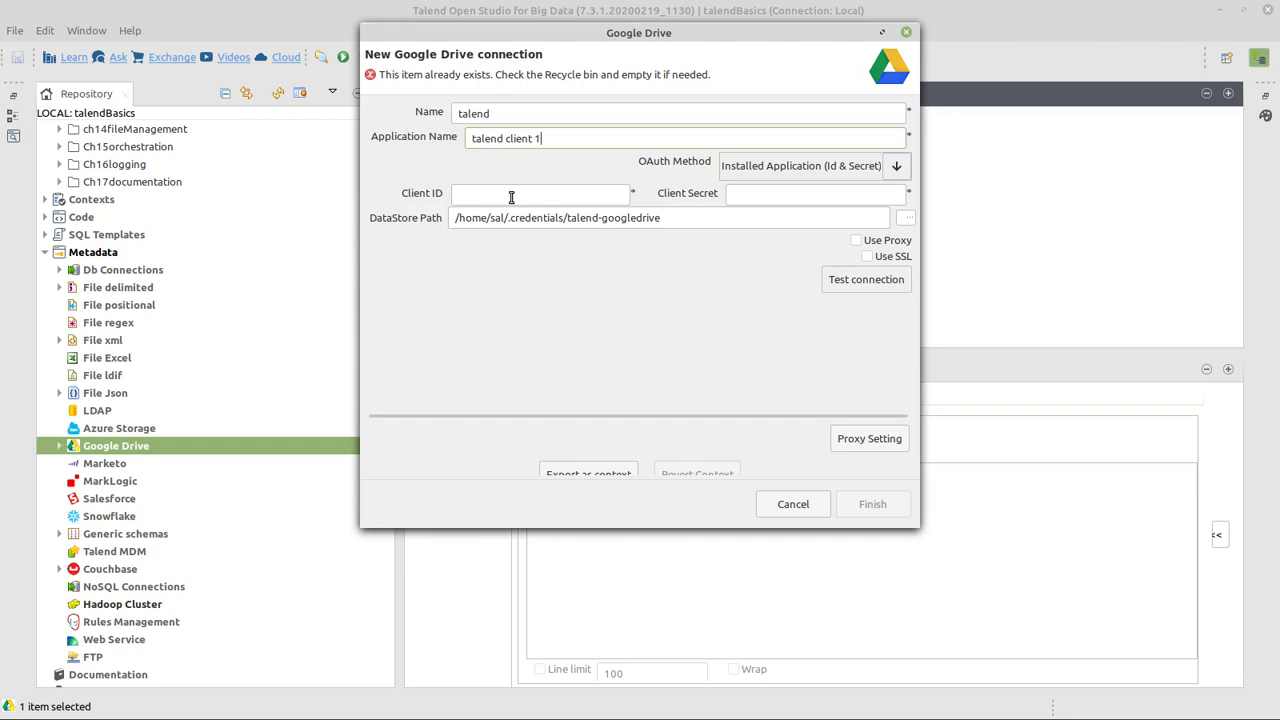
pyautogui.click(810, 193)
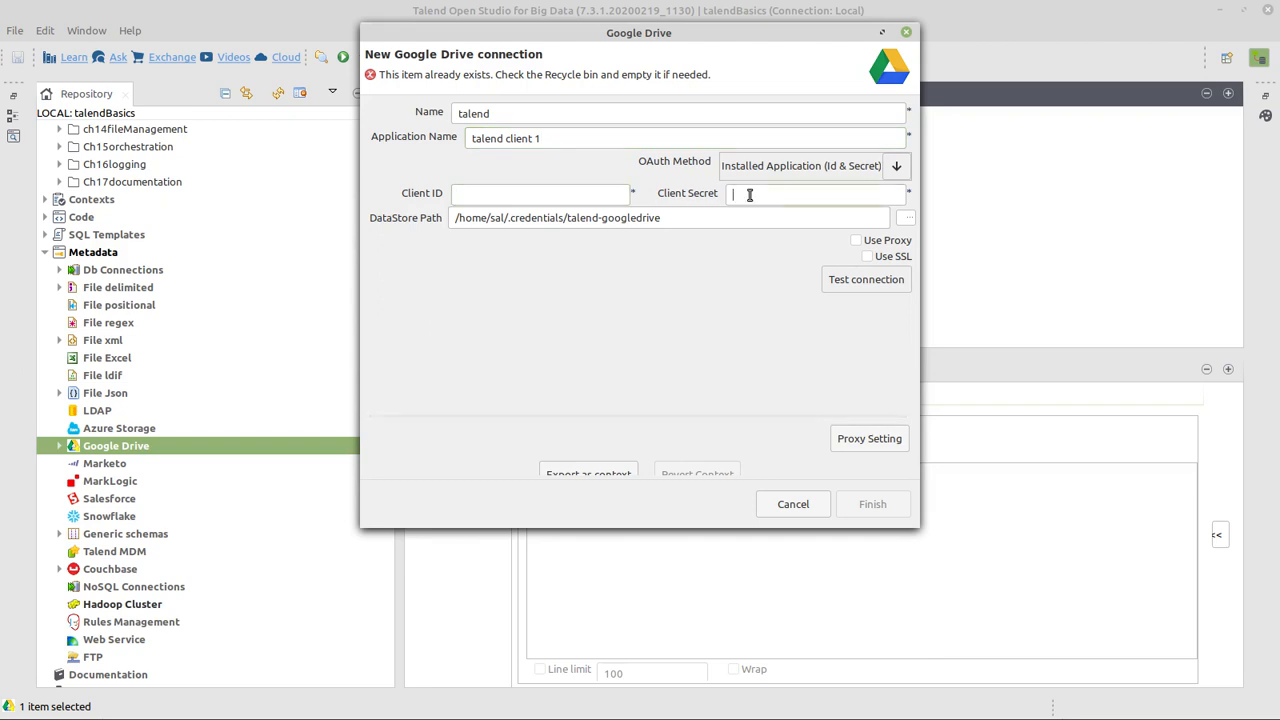
pyautogui.press('alt+Tab')
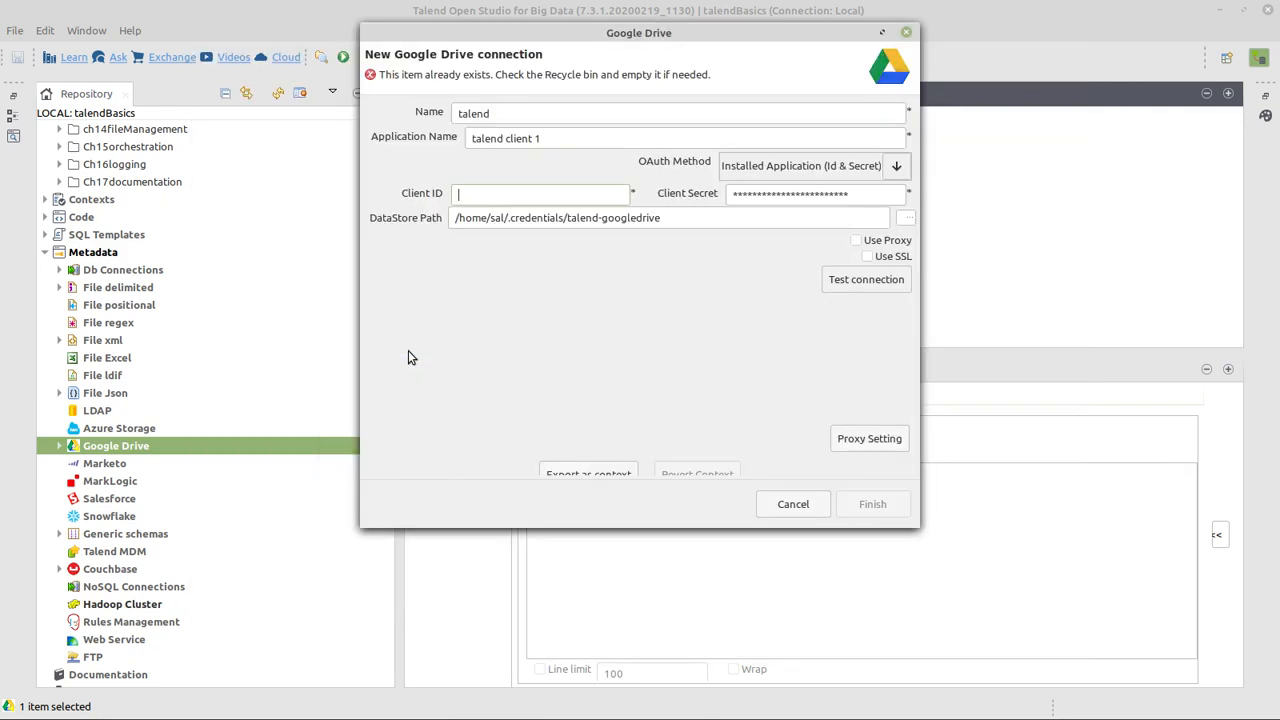
pyautogui.write('5knv.apps.googleusercontent.com')
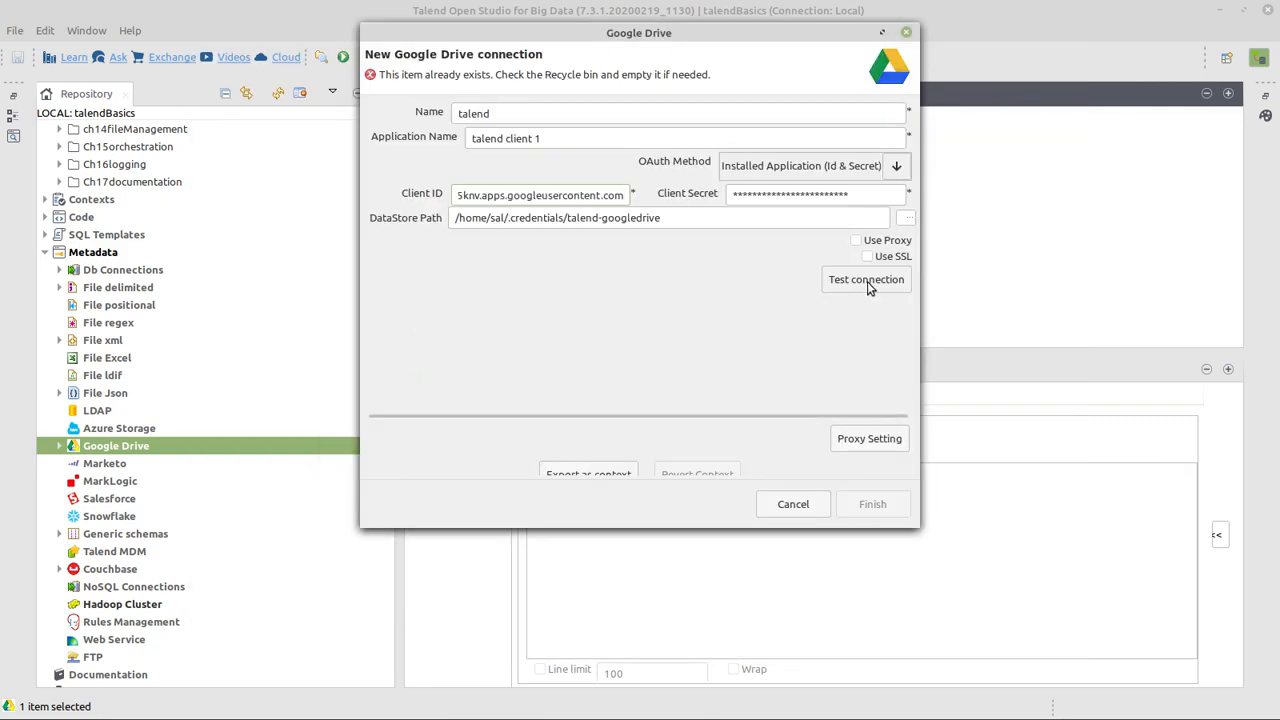
pyautogui.click(865, 279)
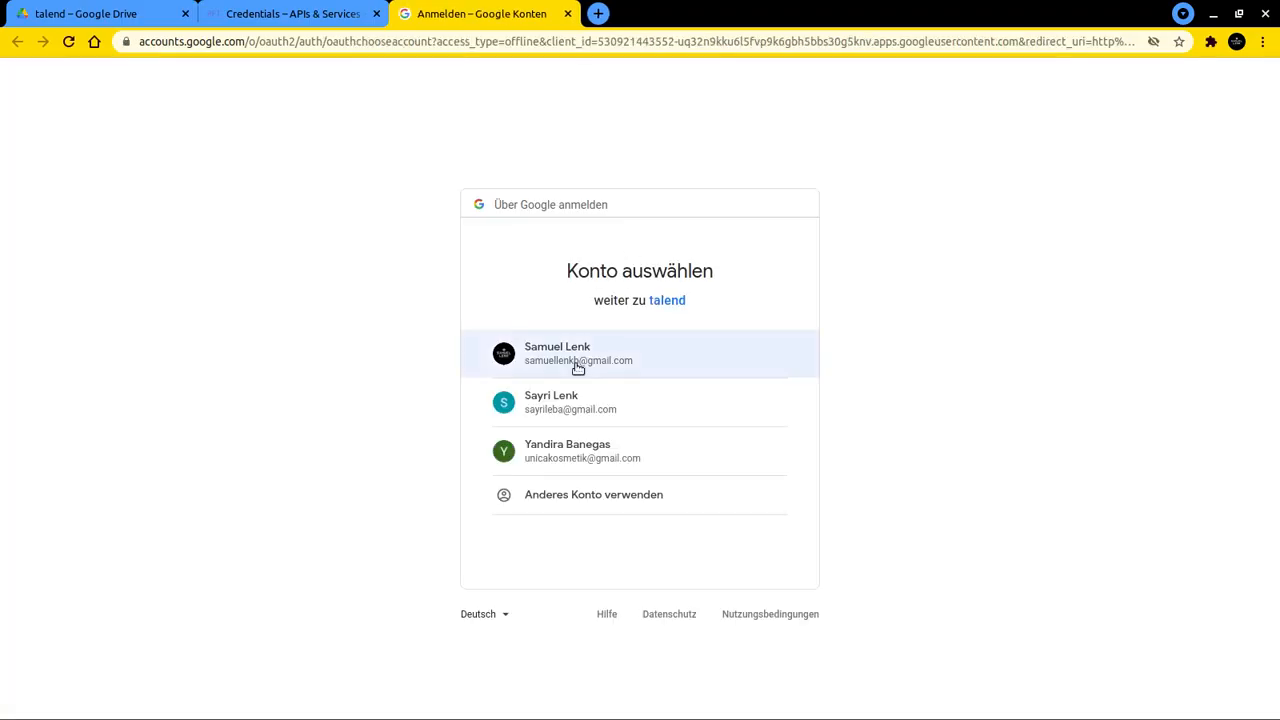
# Choose the Google account, proceed past the unverified-app warning, and grant talend Drive file access
pyautogui.click(577, 353)
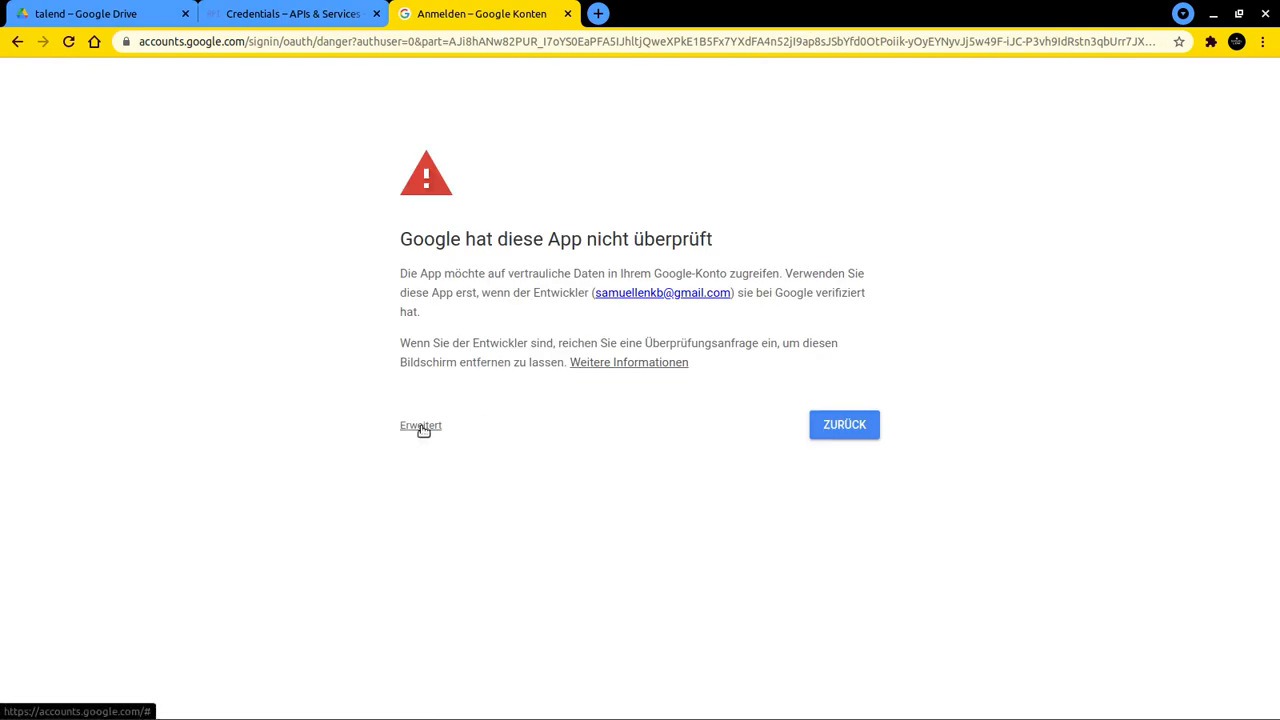
pyautogui.click(420, 425)
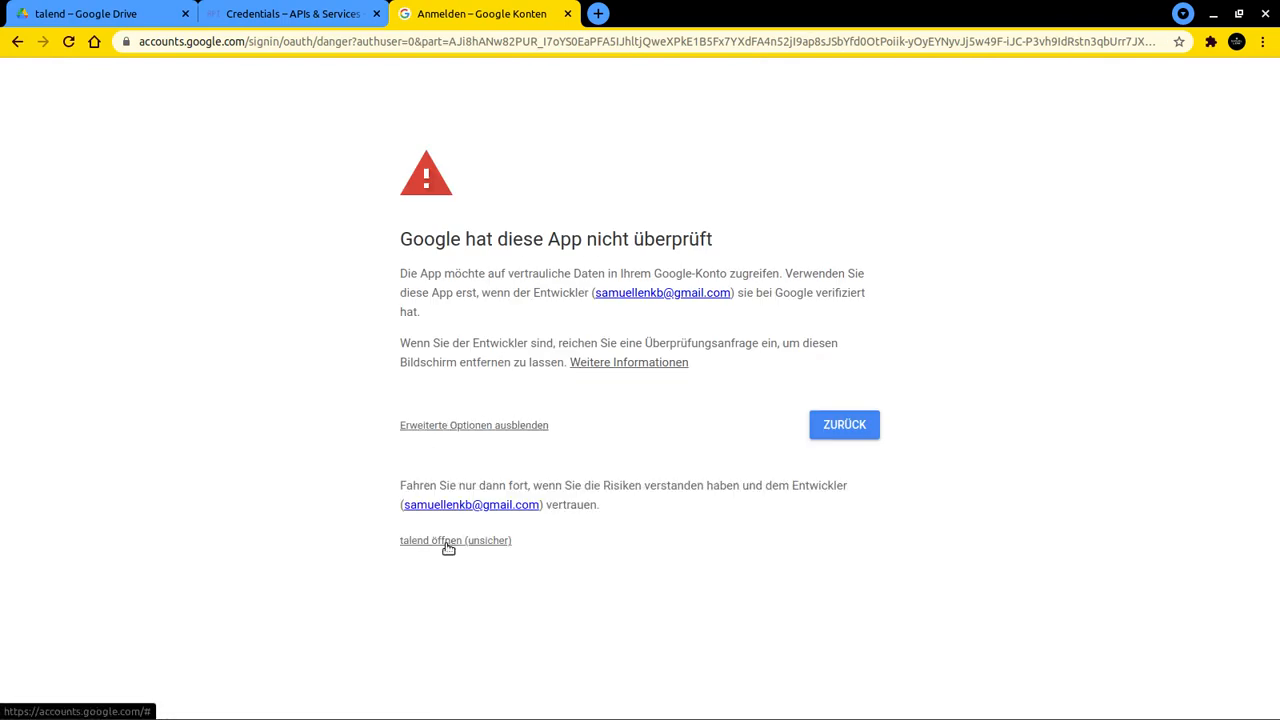
pyautogui.click(455, 540)
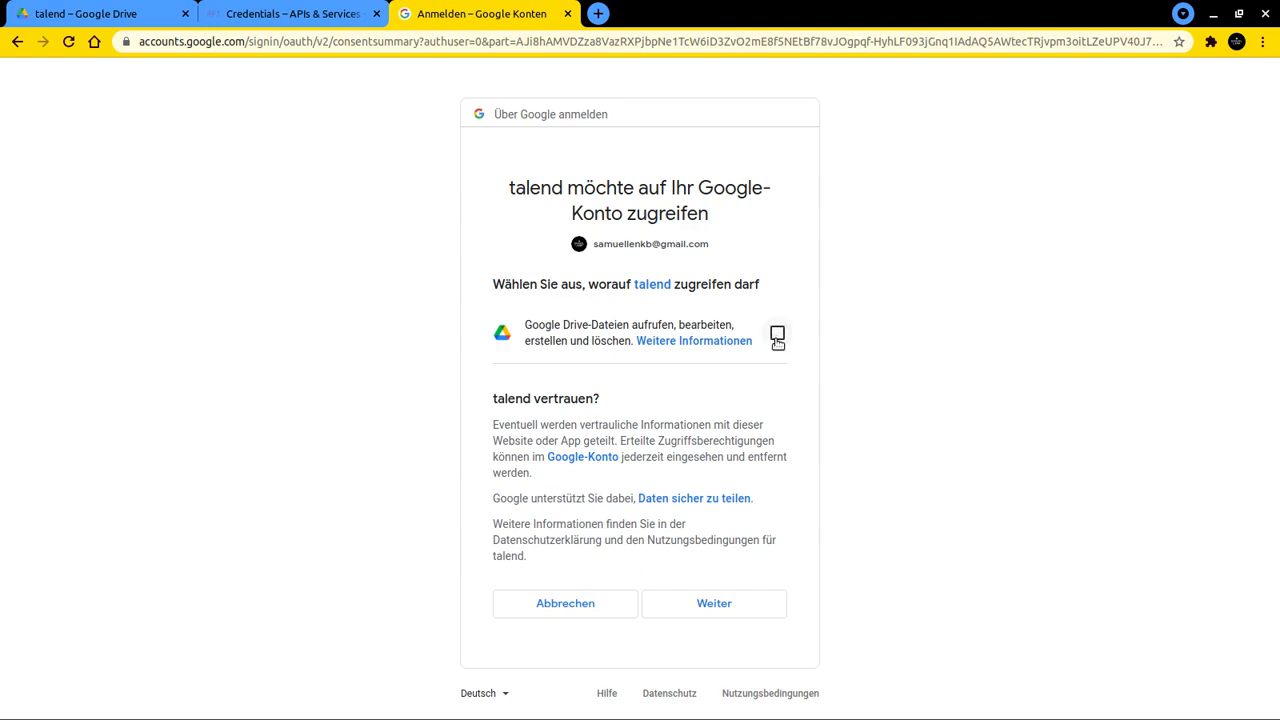
pyautogui.click(778, 334)
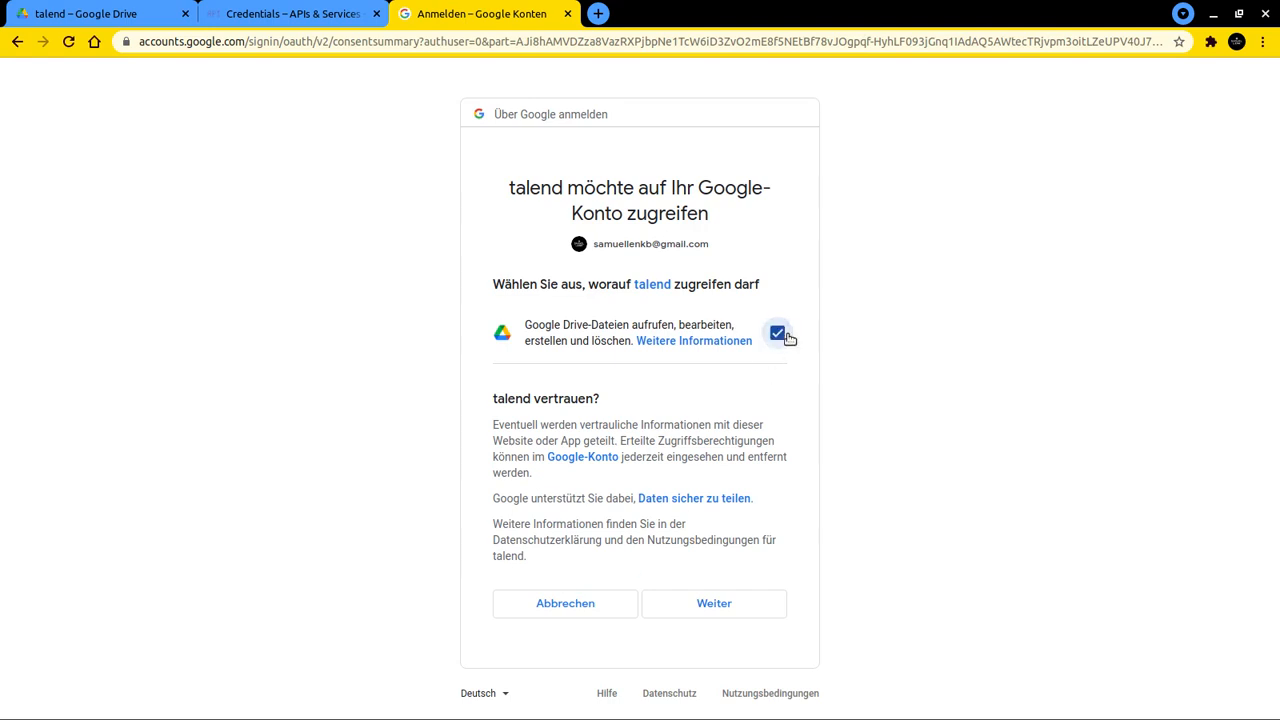
pyautogui.click(713, 603)
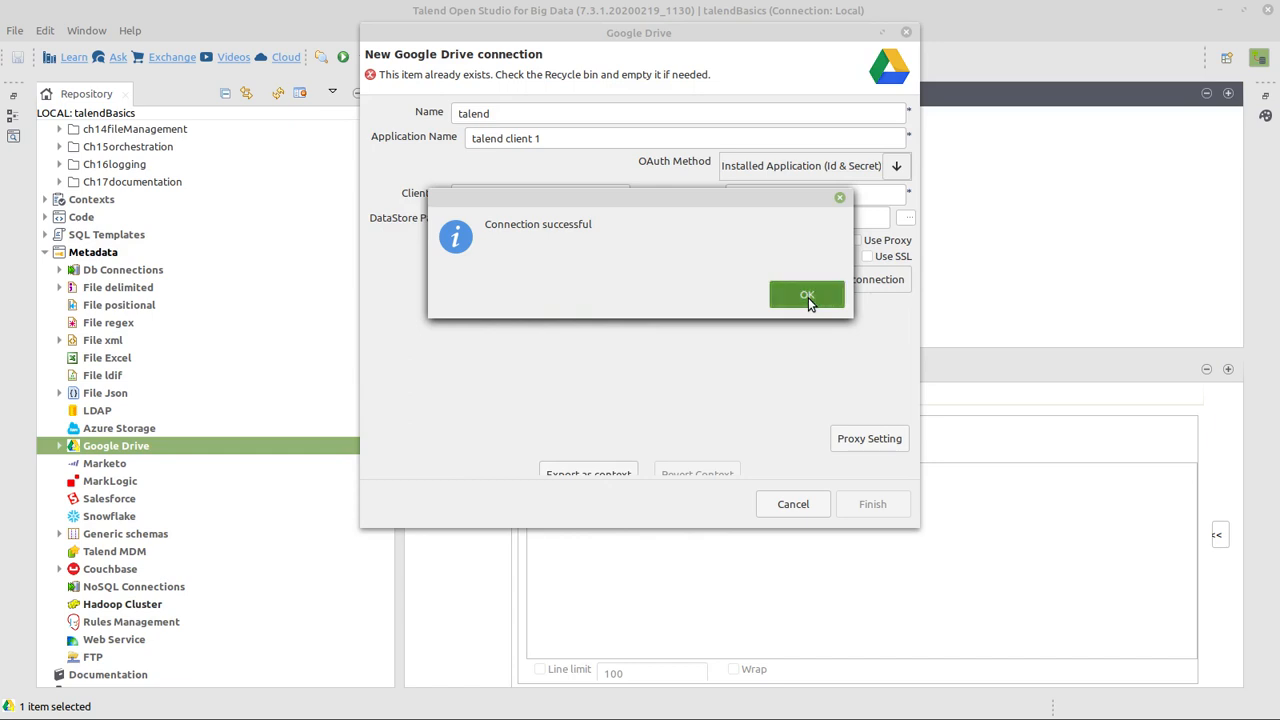
# Save the tested connection as talendDrive2 and select it under Metadata > Google Drive
pyautogui.click(807, 294)
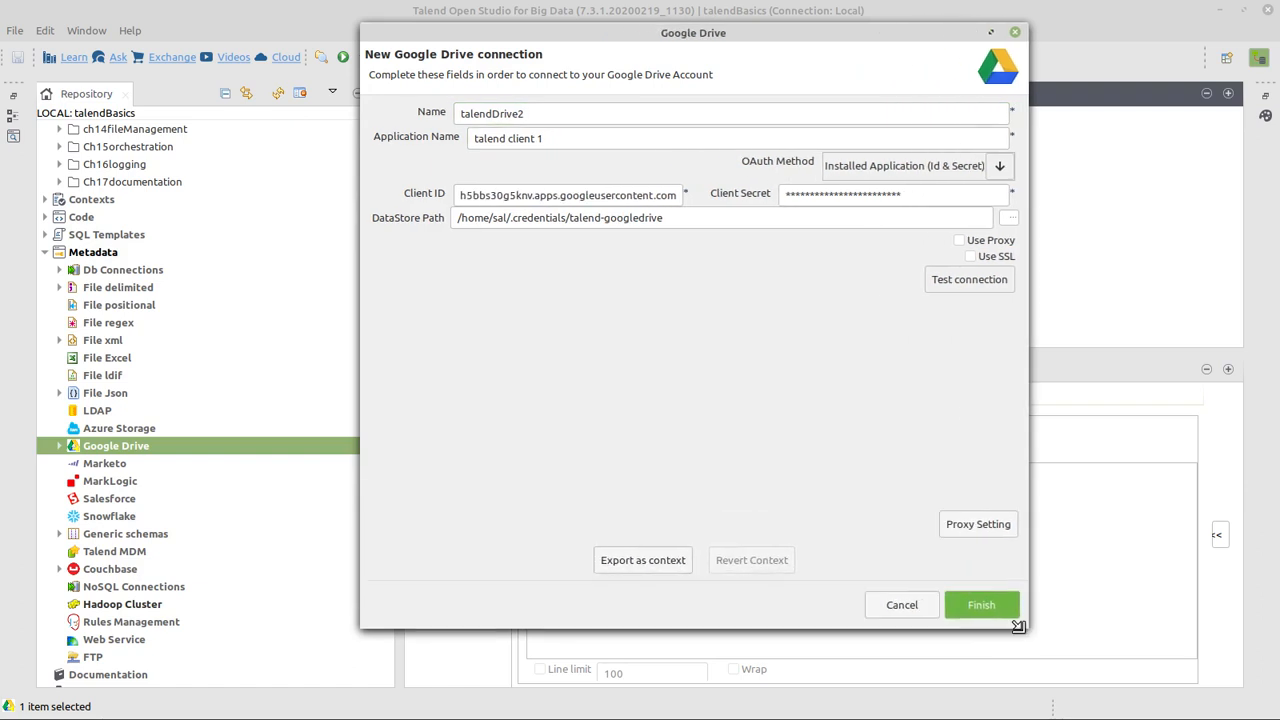
pyautogui.click(980, 604)
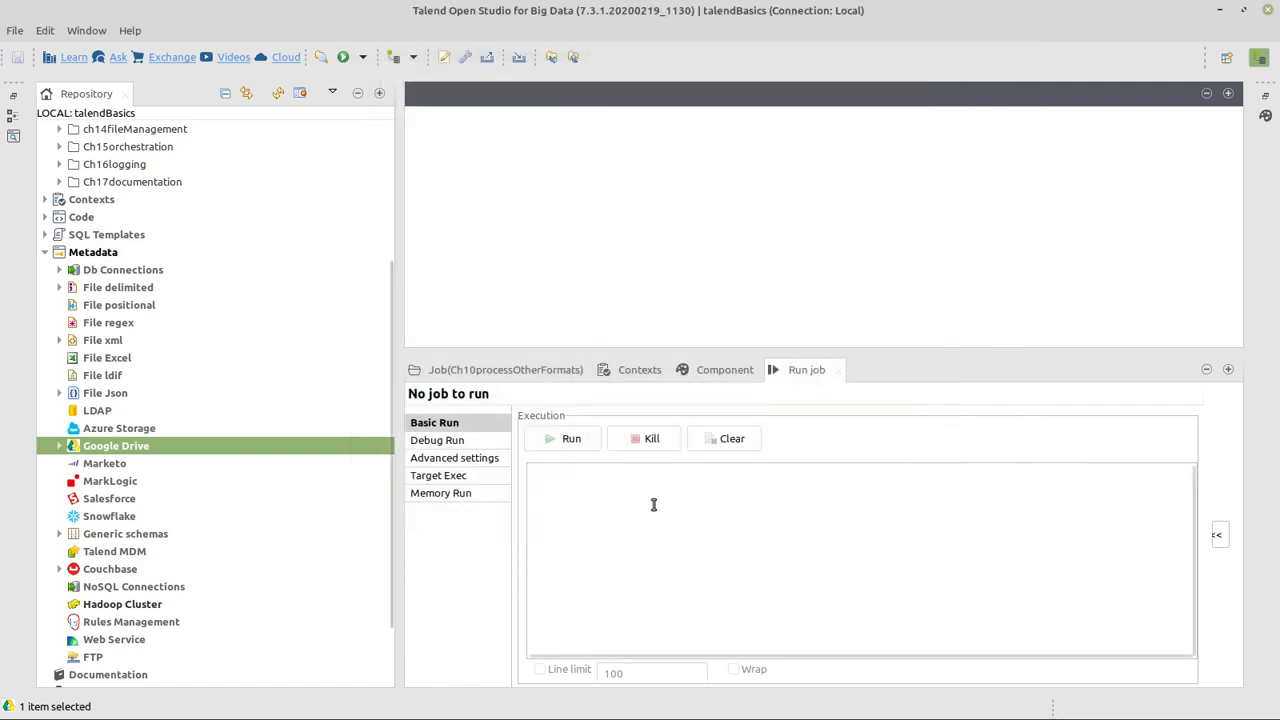
pyautogui.click(59, 445)
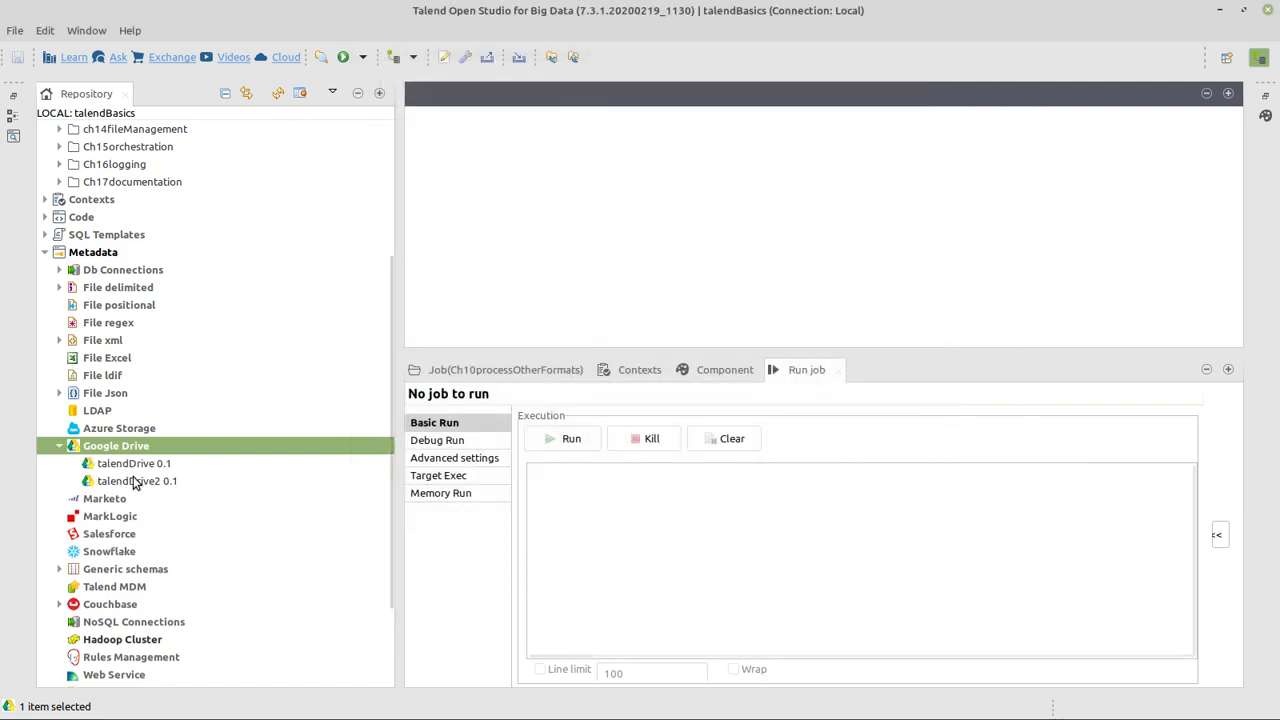
pyautogui.click(137, 481)
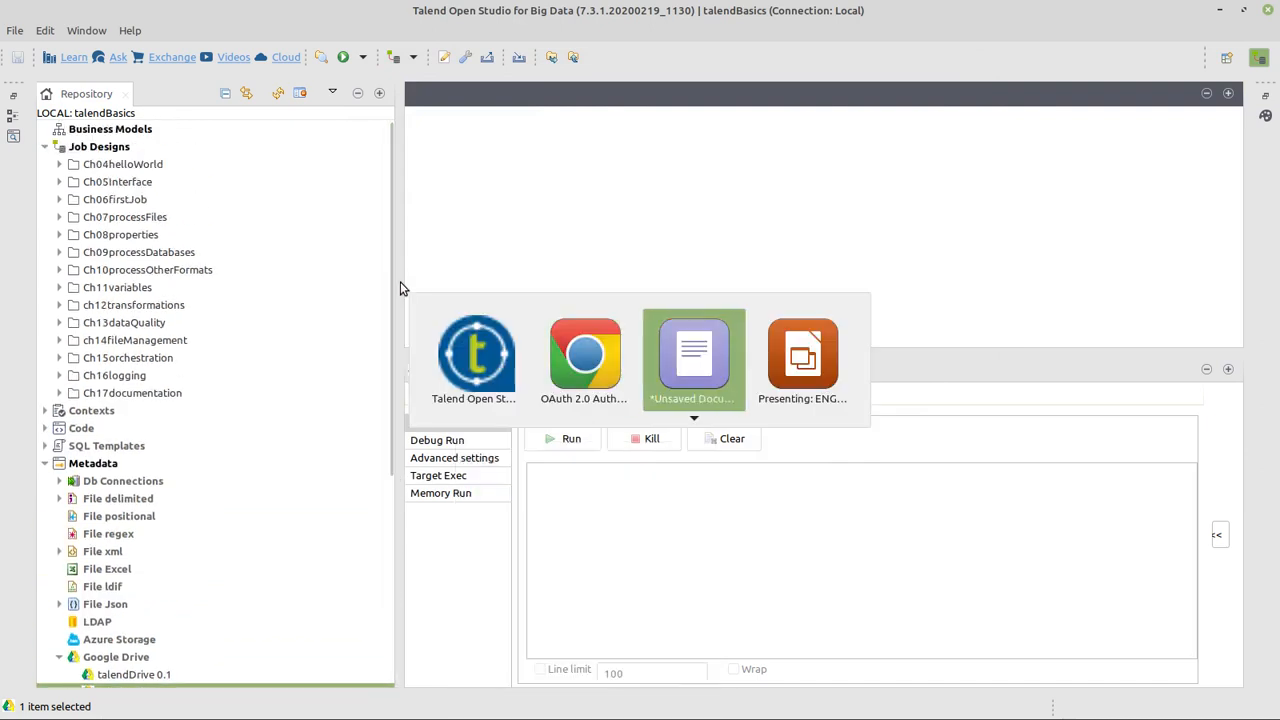
# Create an empty job named googleDrive3 in the Ch10processOtherFormats folder
pyautogui.click(693, 355)
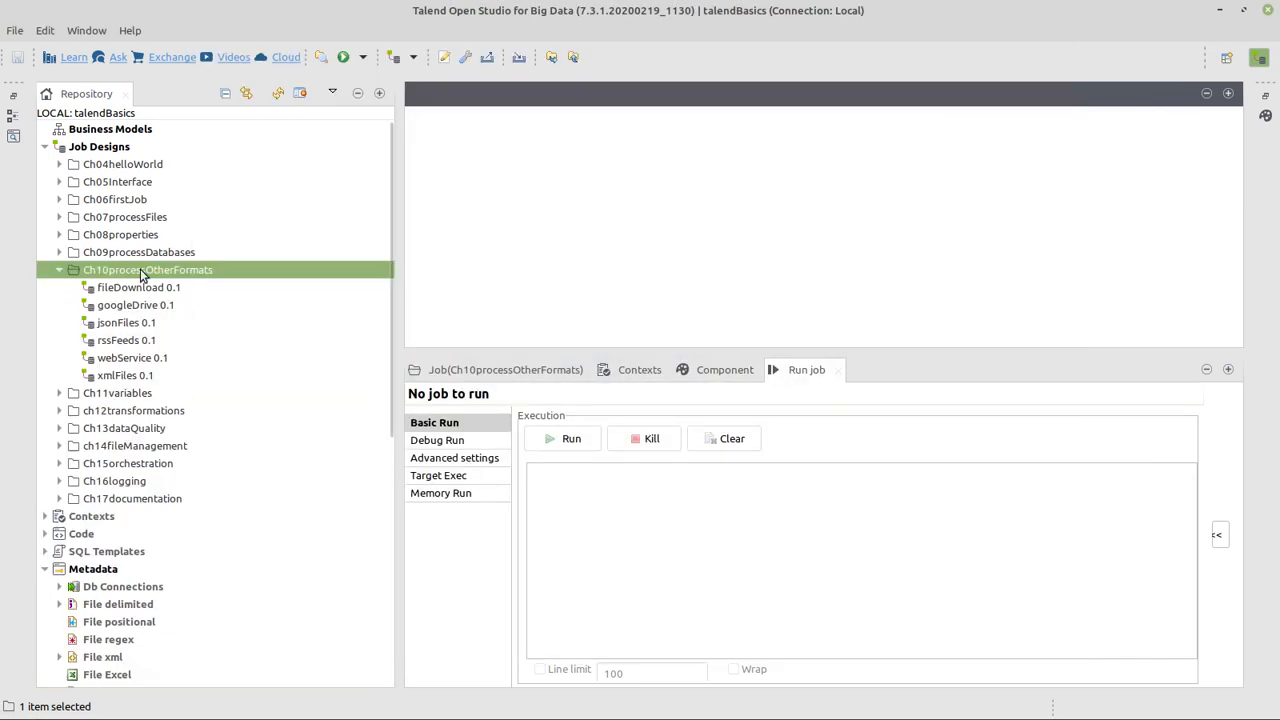
pyautogui.rightClick(147, 269)
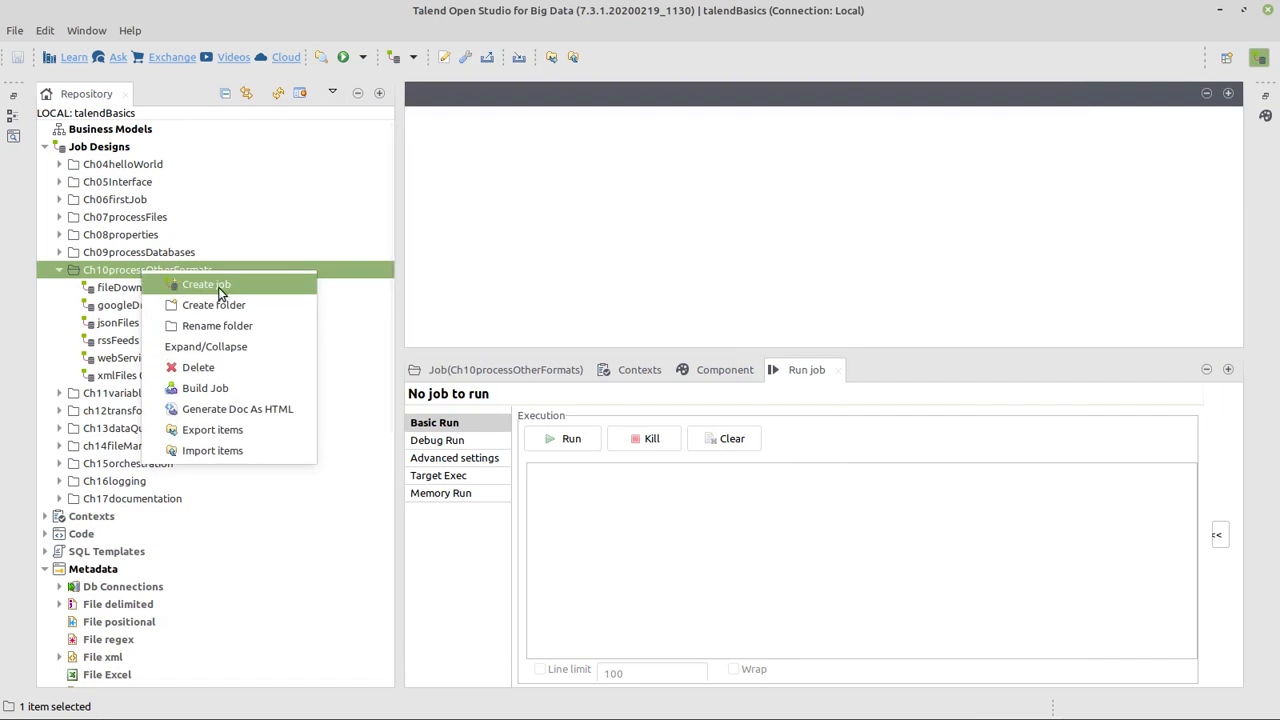
pyautogui.click(206, 284)
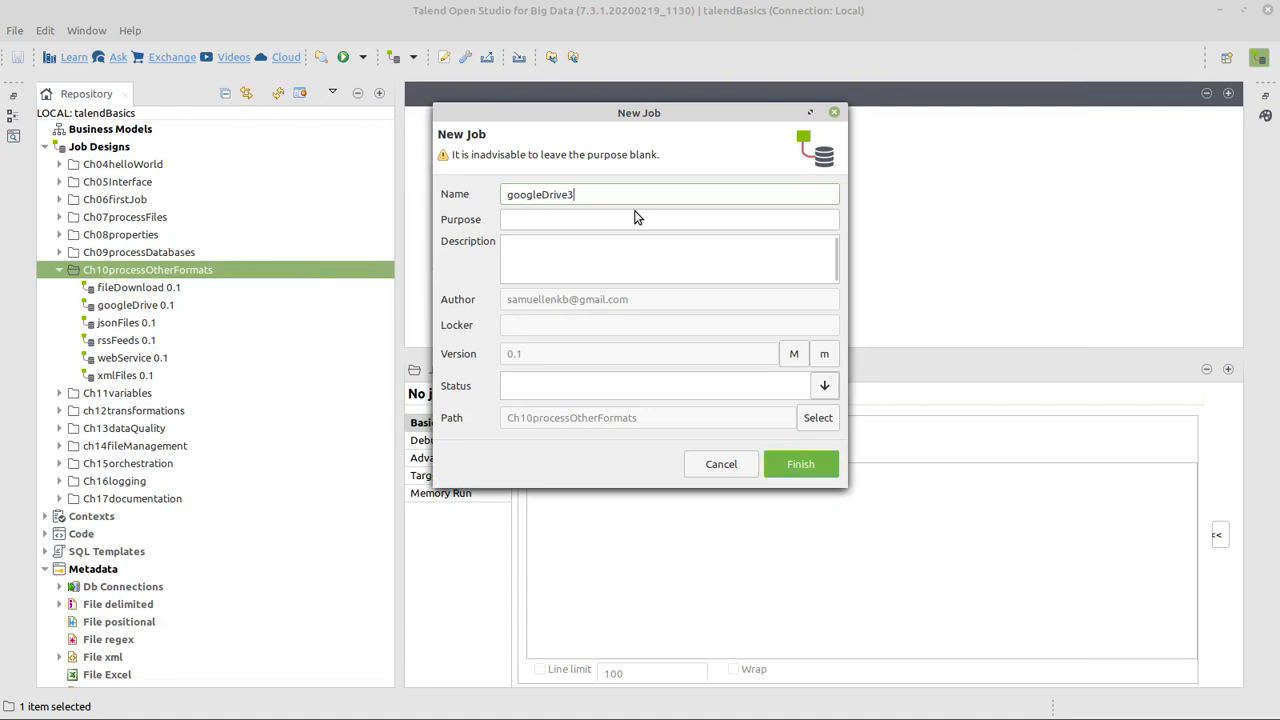
pyautogui.moveTo(801, 464)
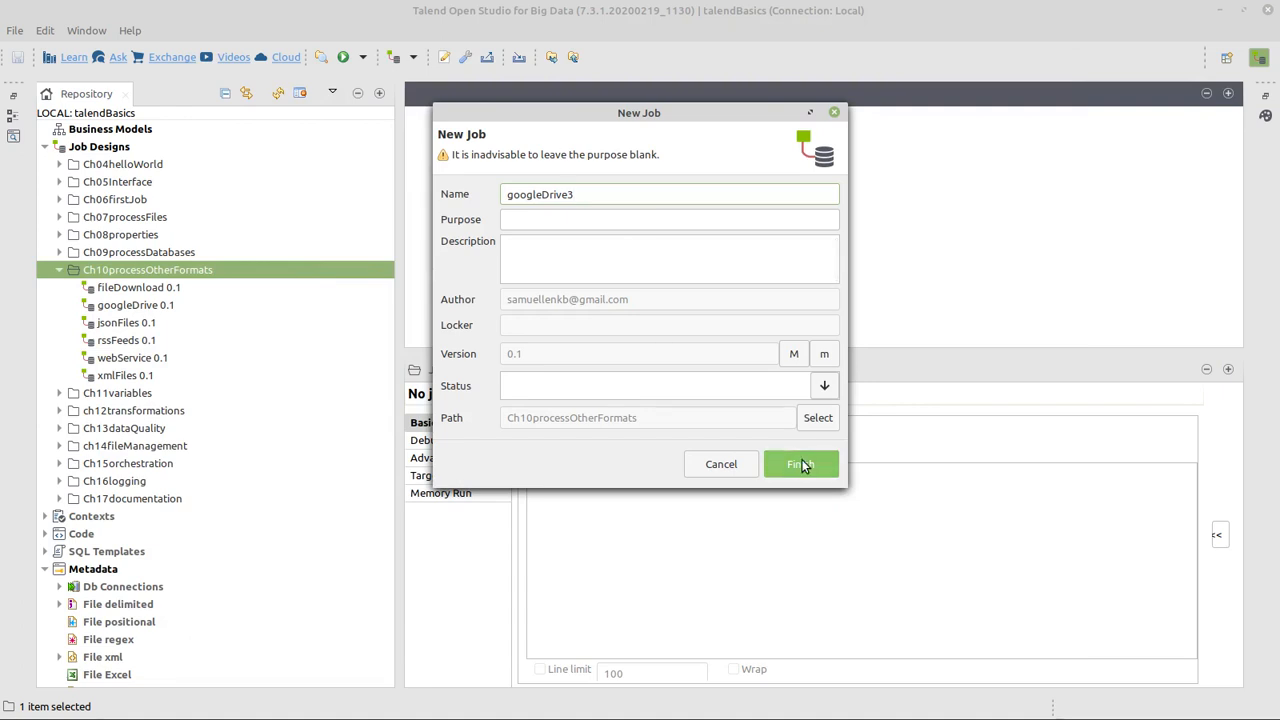
pyautogui.click(800, 464)
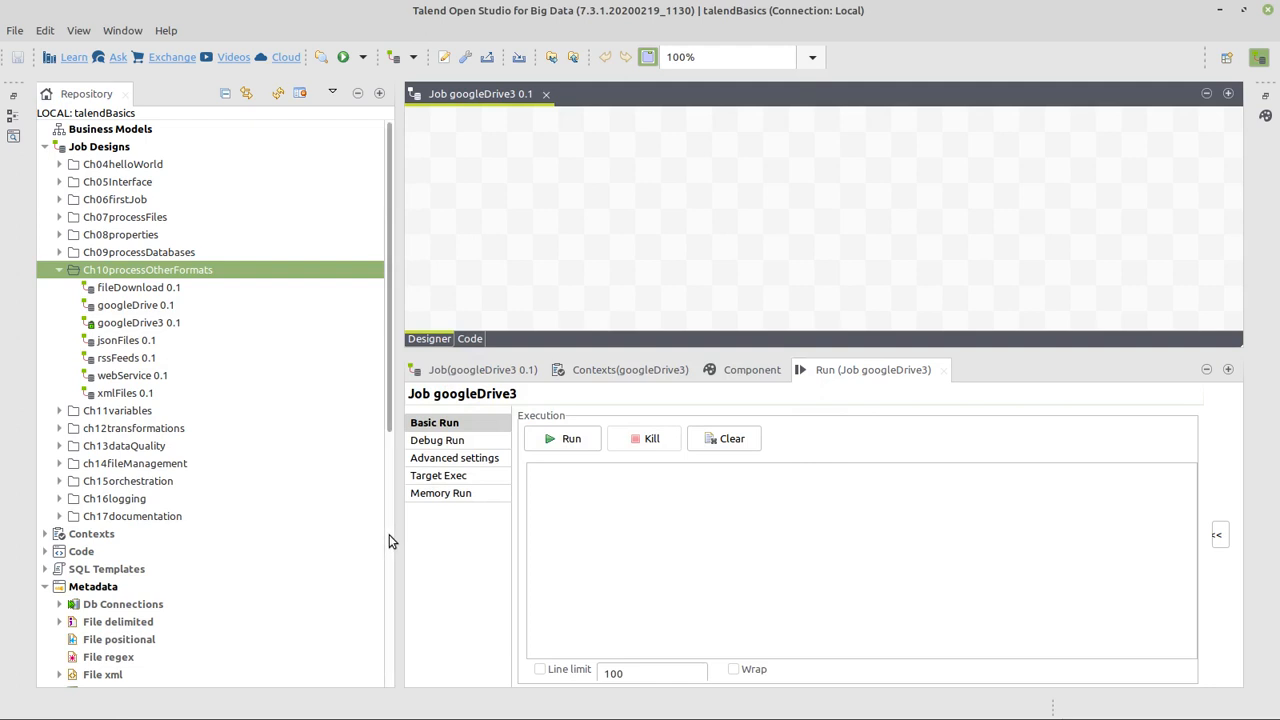
# Add a tGoogleDriveConnection component from the talendDrive2 metadata to the canvas
pyautogui.scroll(-3)
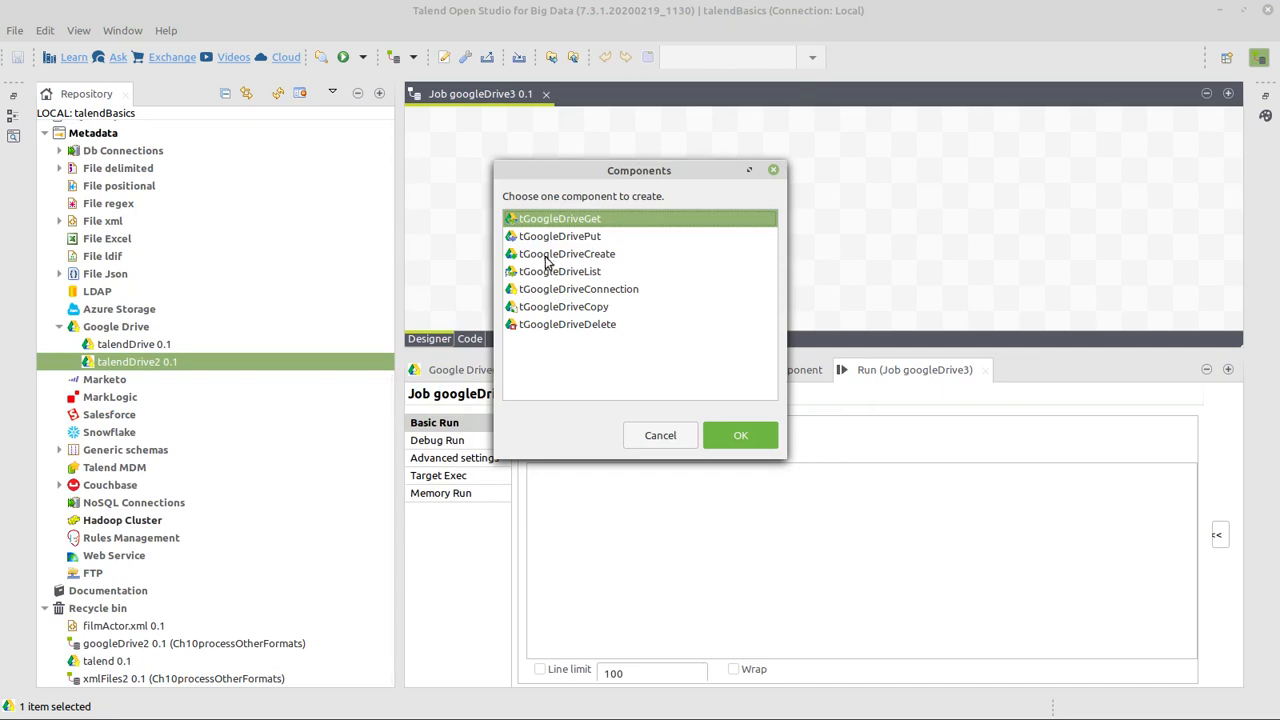
pyautogui.moveTo(577, 297)
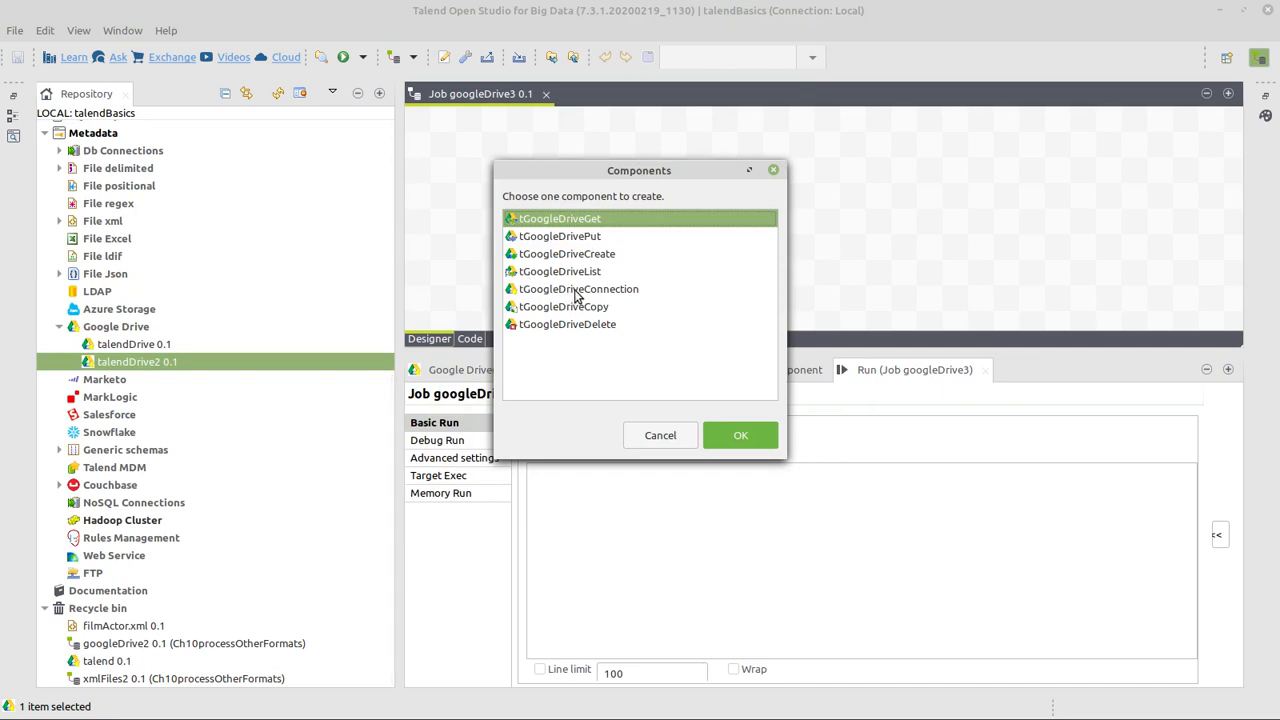
pyautogui.click(578, 289)
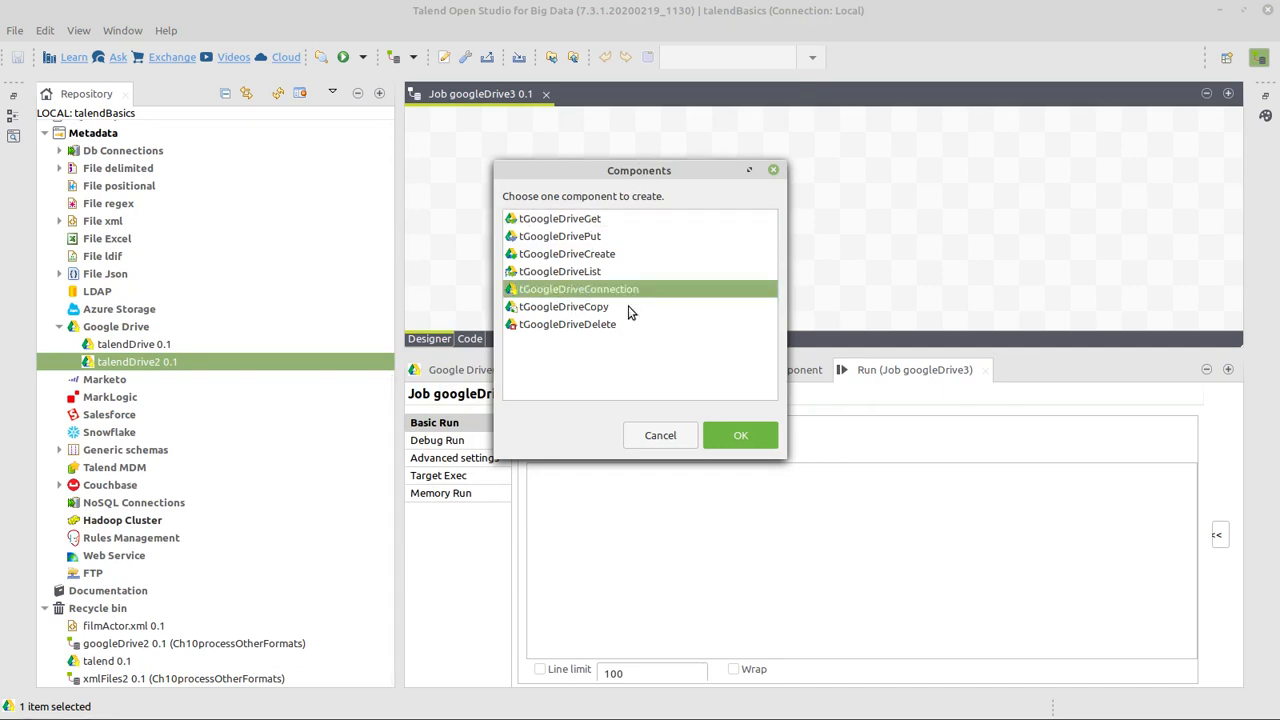
pyautogui.click(740, 435)
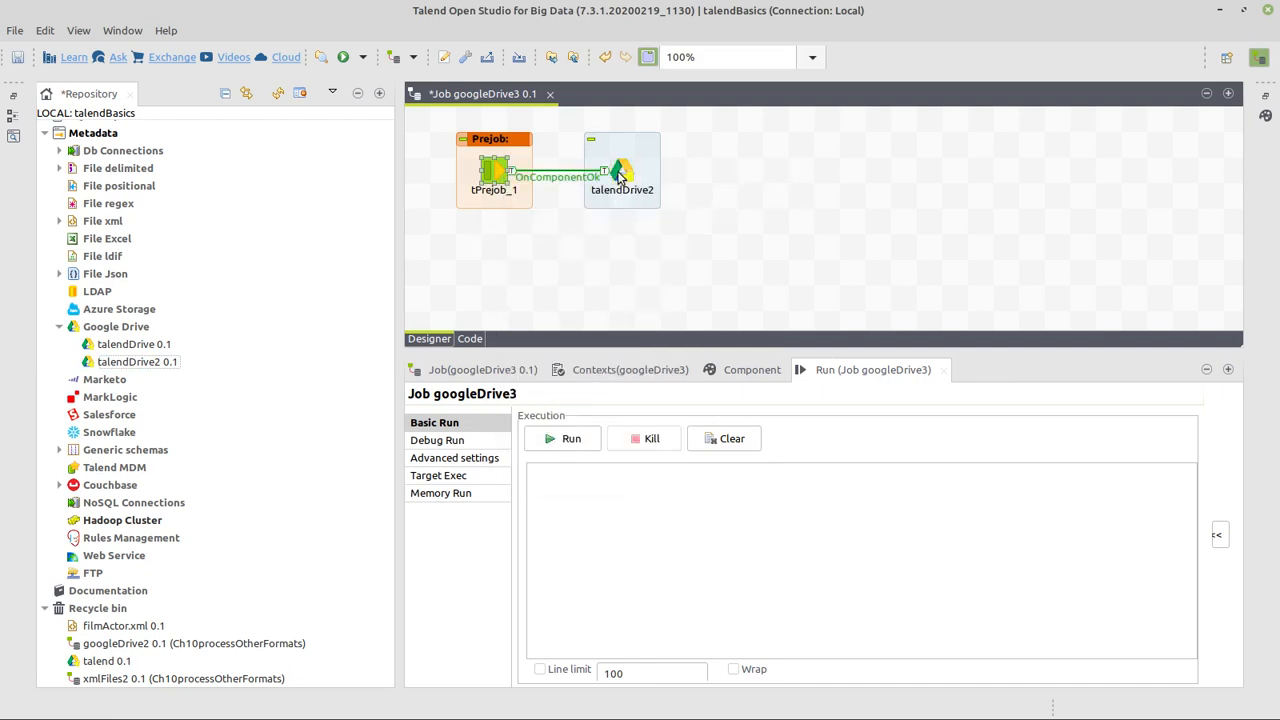
# Make the connection component's label show its unique name, and move it further right
pyautogui.click(621, 170)
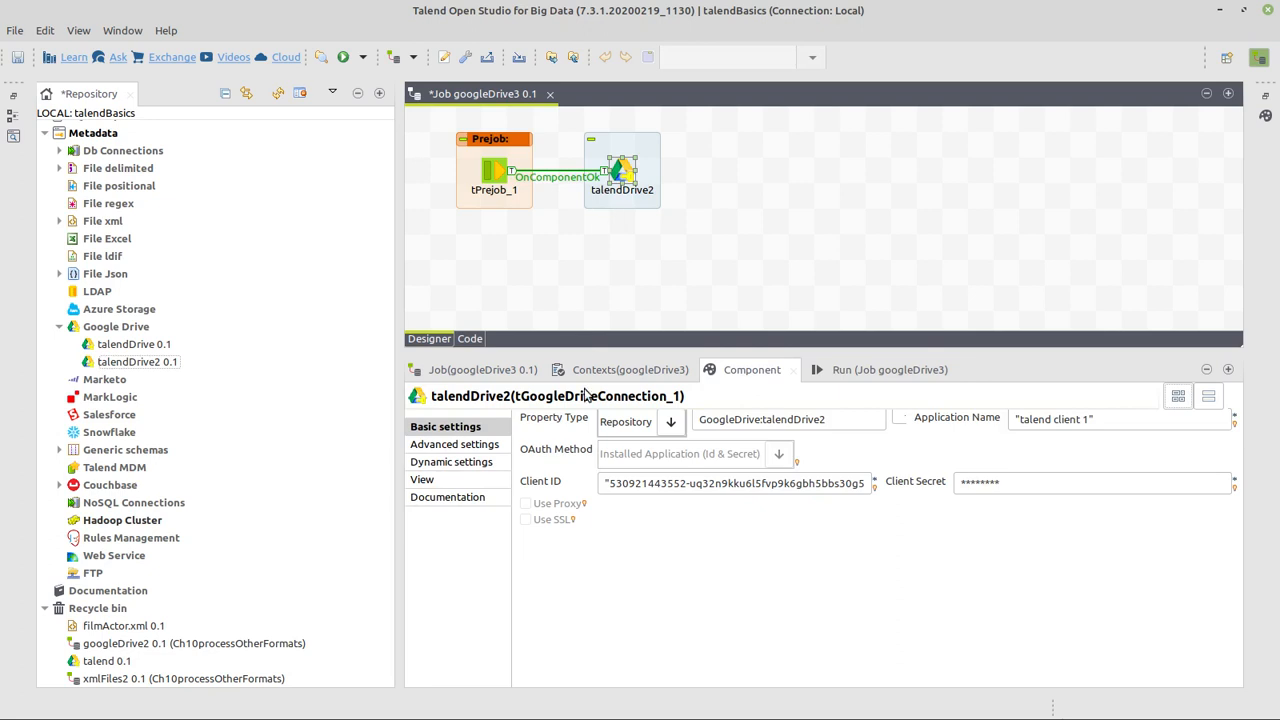
pyautogui.click(423, 479)
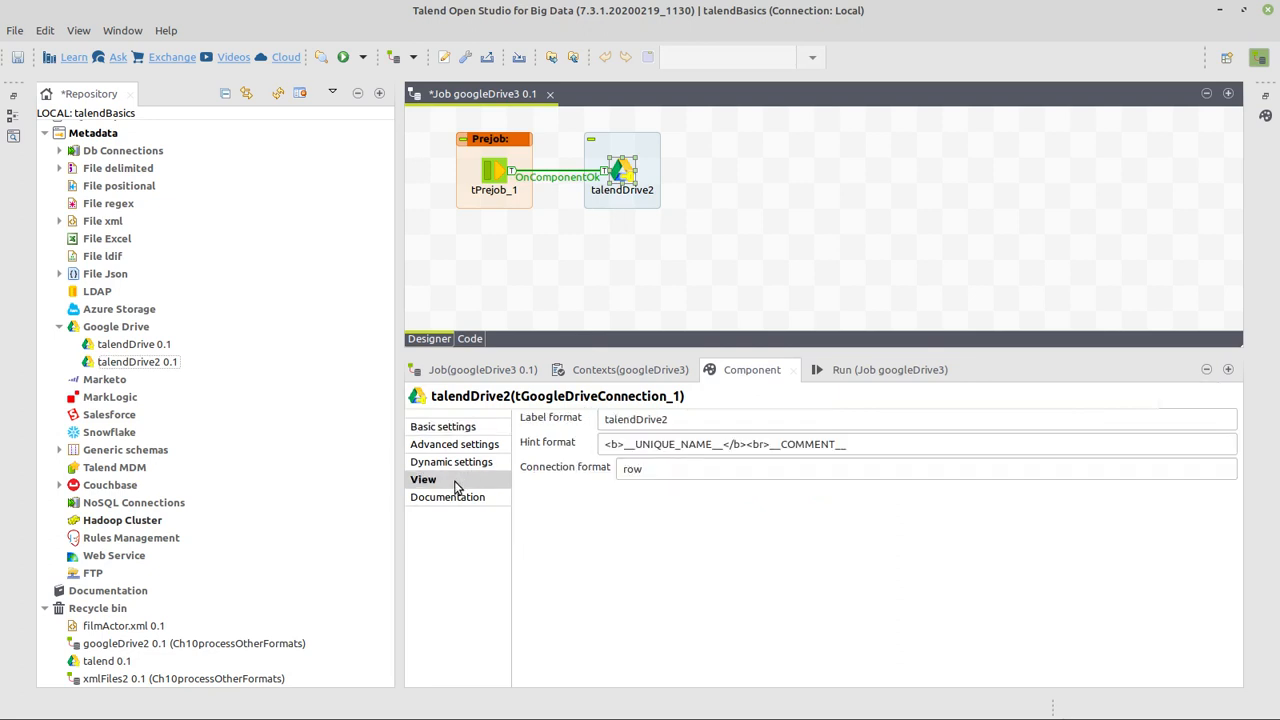
pyautogui.doubleClick(685, 444)
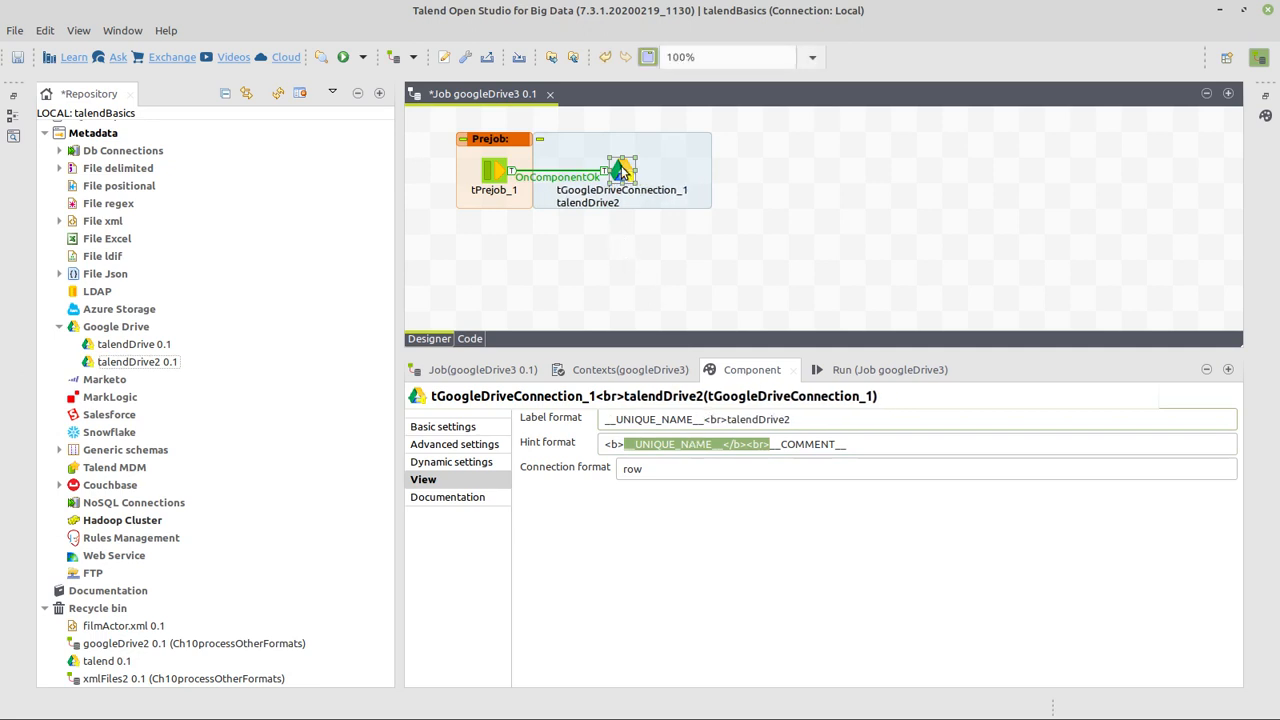
pyautogui.moveTo(588, 170); pyautogui.dragTo(647, 170)
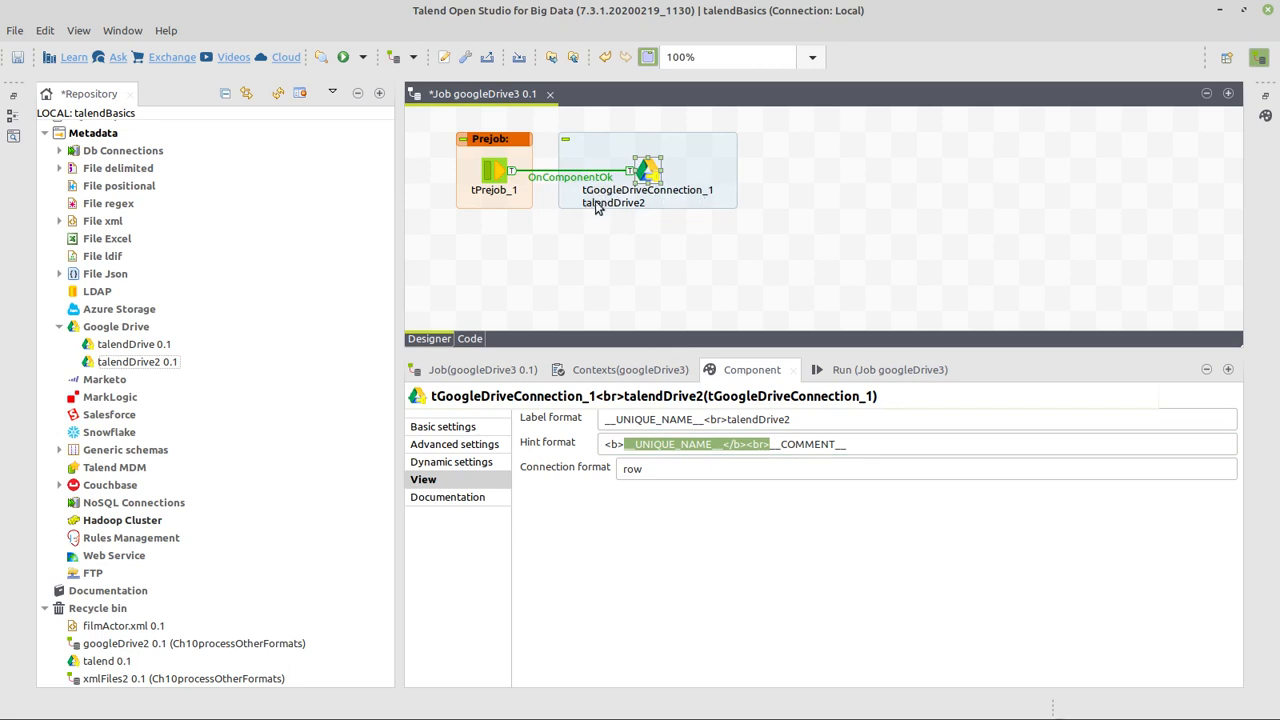
pyautogui.moveTo(700, 407)
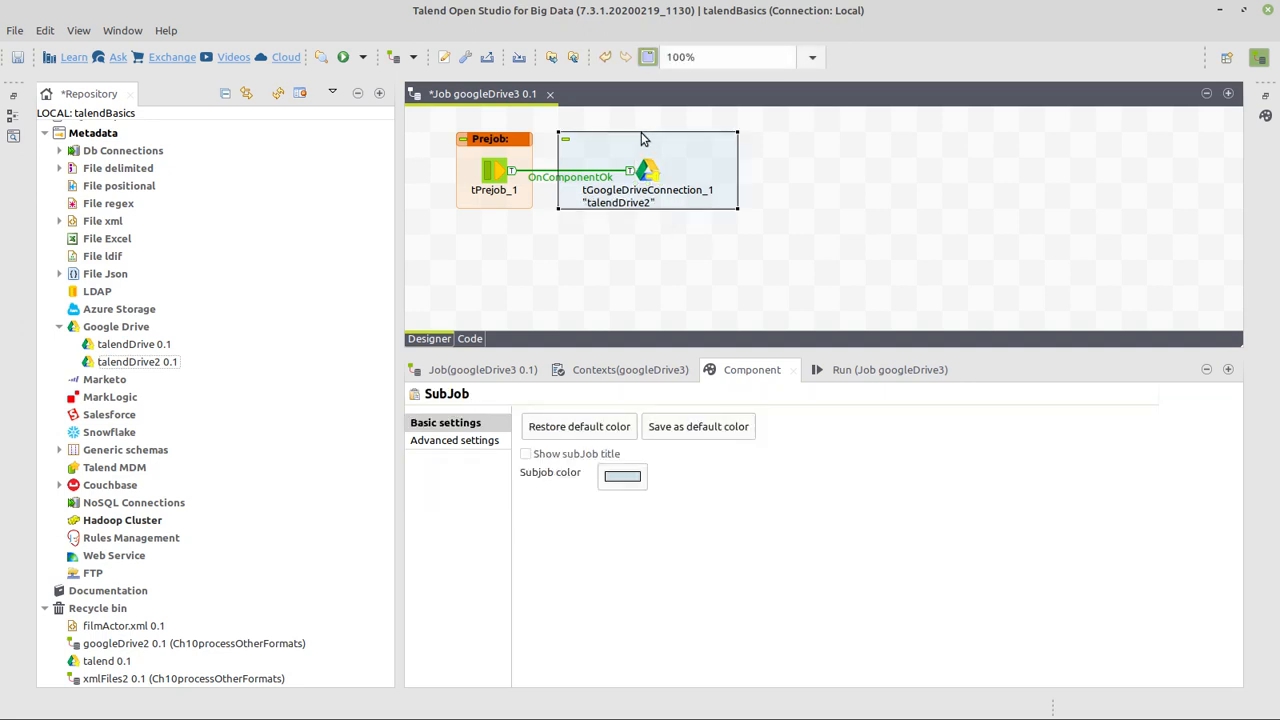
# Enable the subjob title and set it to 'connect to Google Drive'
pyautogui.click(525, 453)
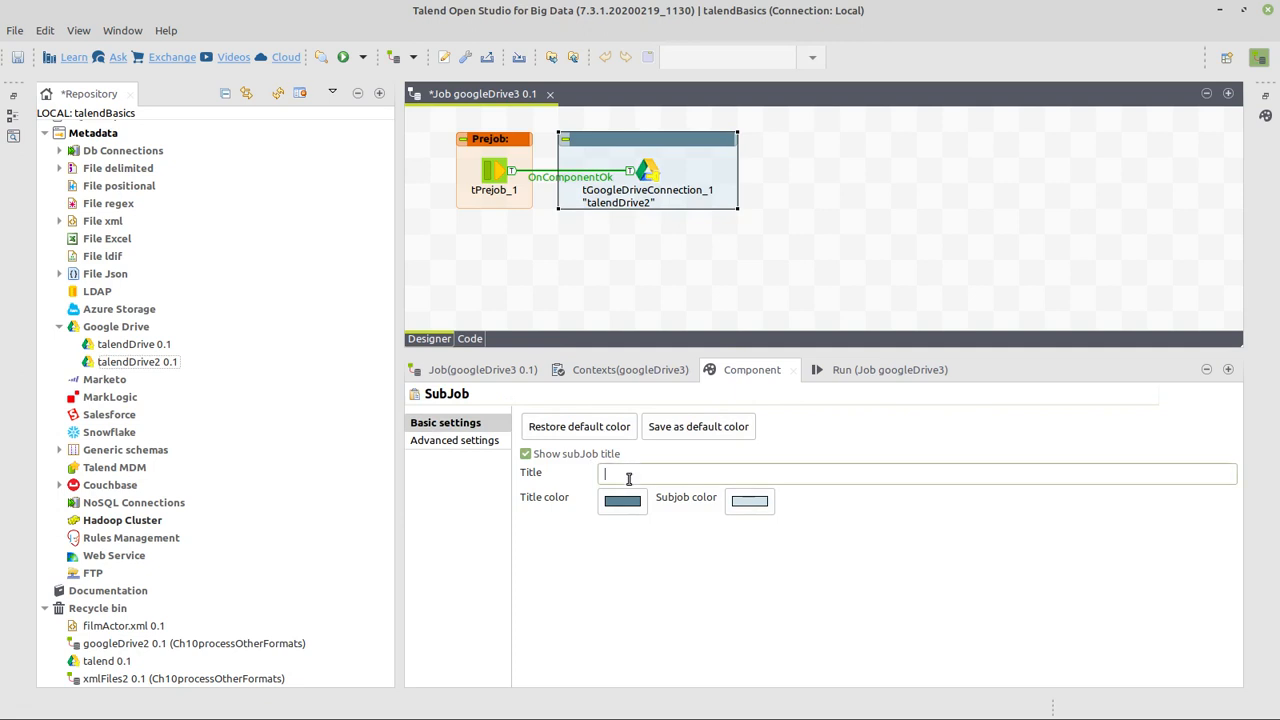
pyautogui.write('connect to Goog')
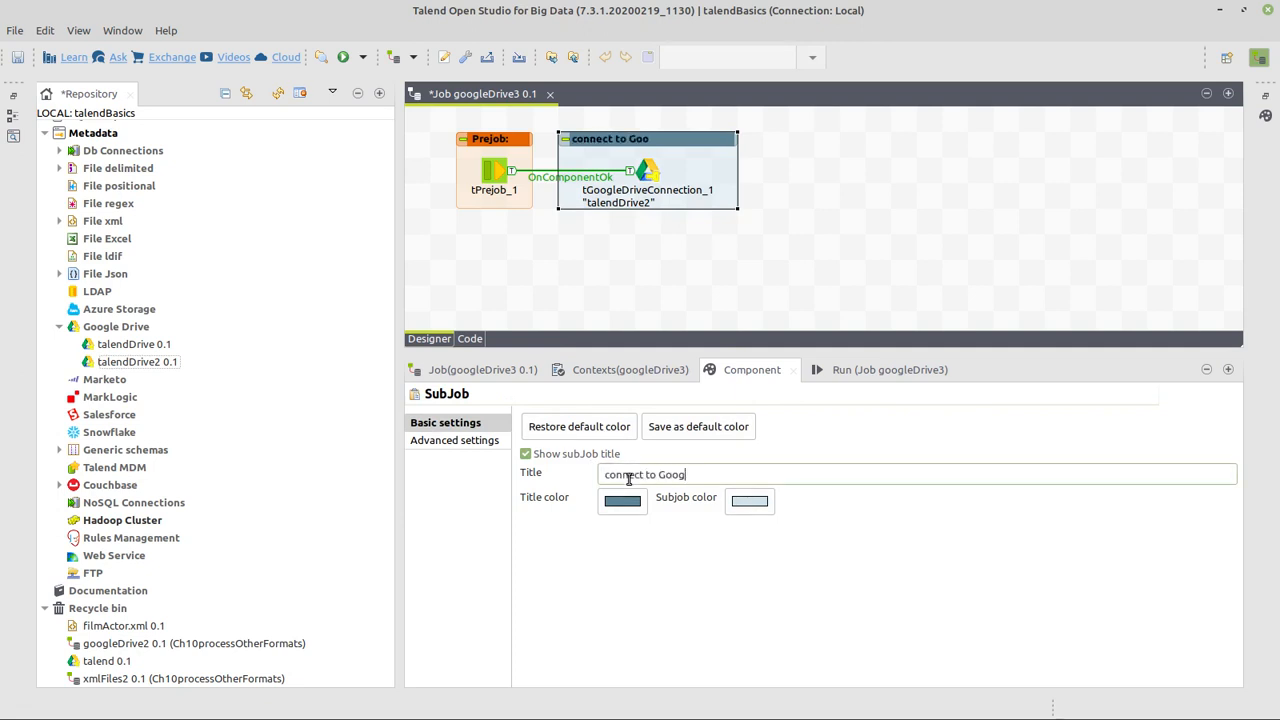
pyautogui.write('le Drive')
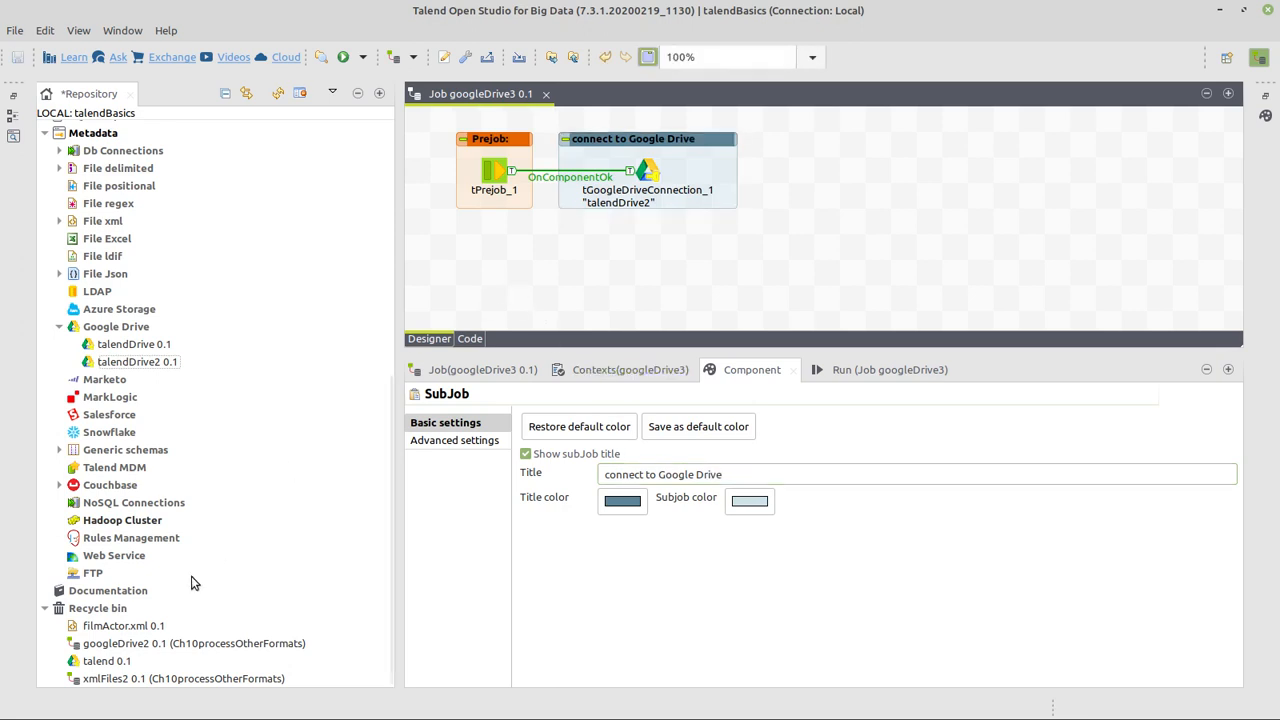
pyautogui.moveTo(45, 600)
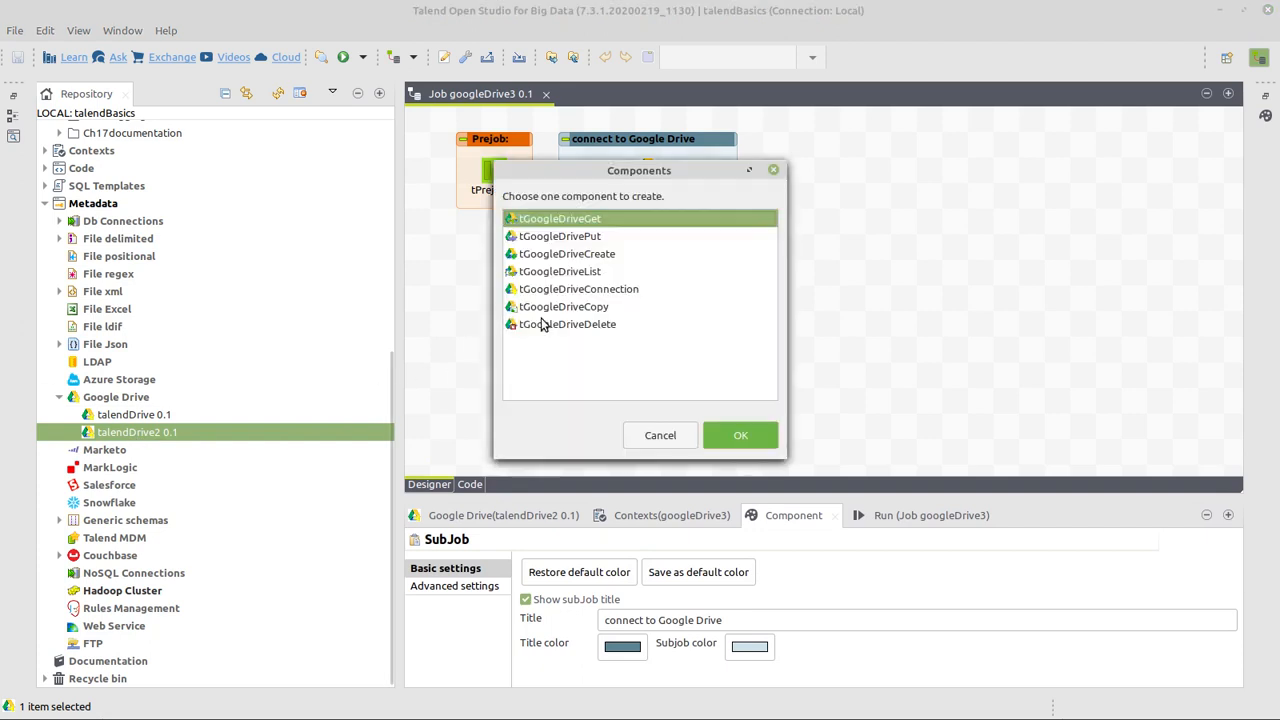
pyautogui.moveTo(550, 273)
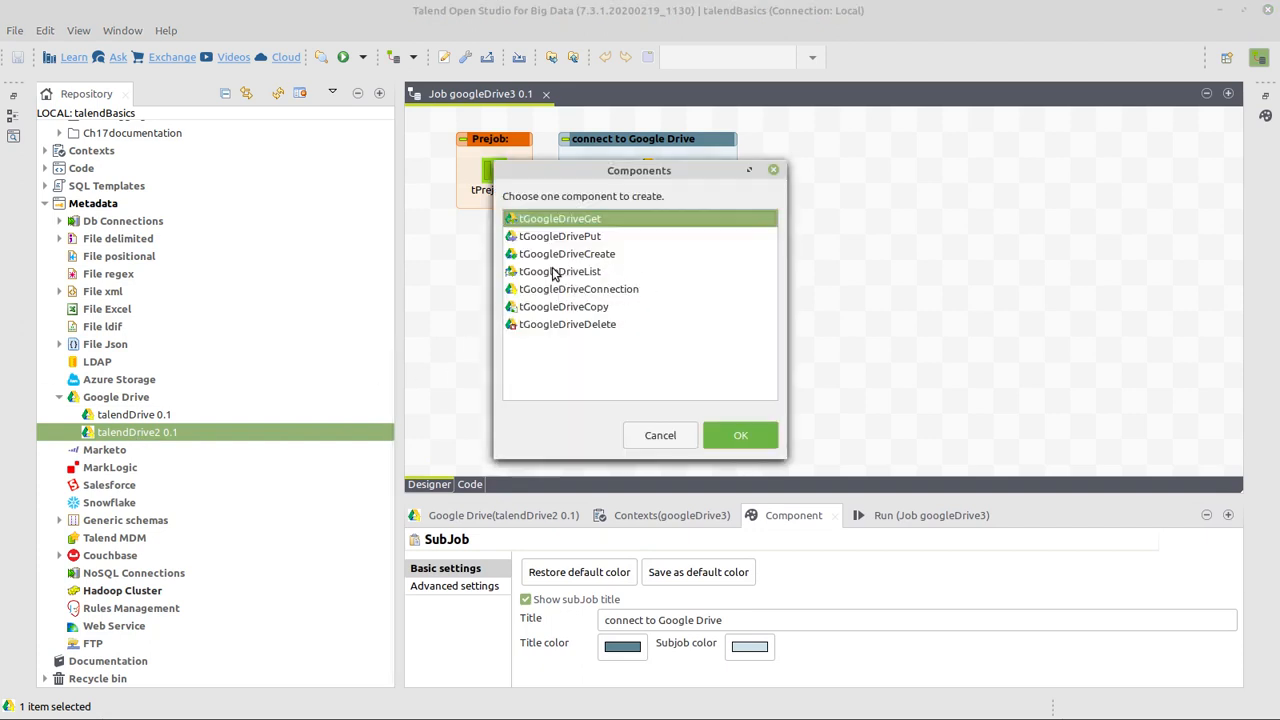
# Add a tGoogleDriveList reusing tGoogleDriveConnection_1 and listing the "talend" folder
pyautogui.click(740, 435)
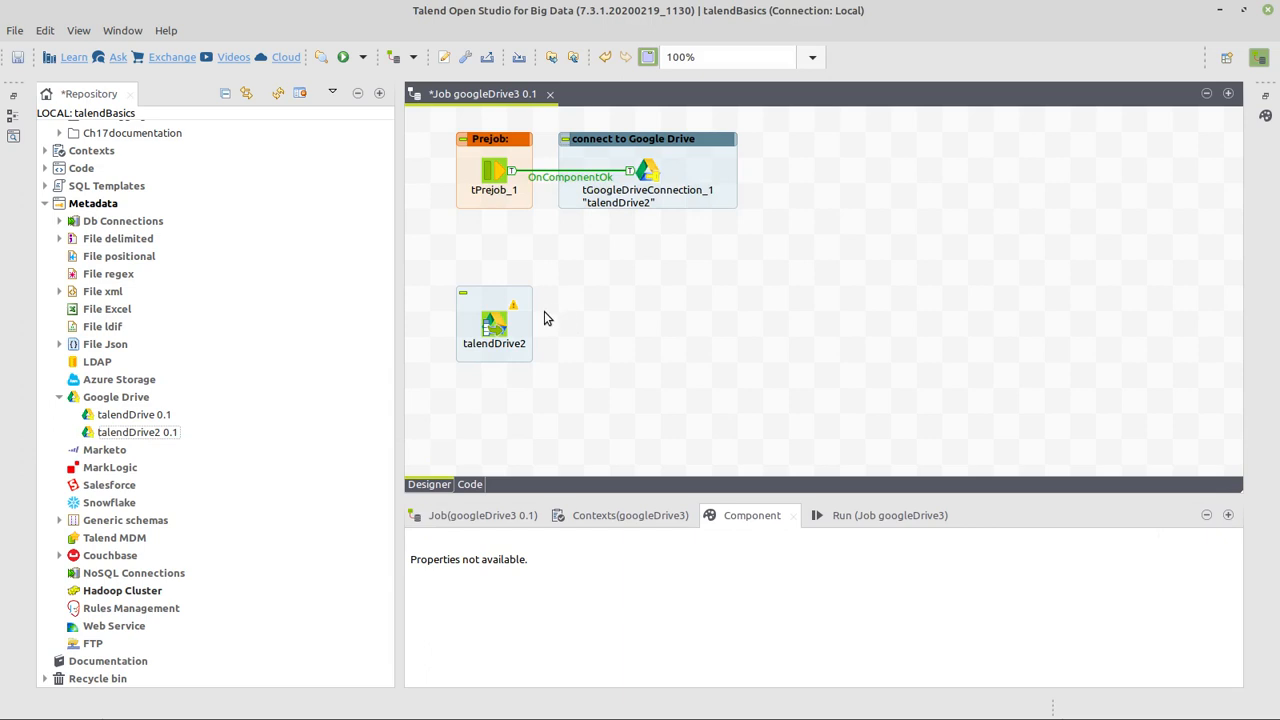
pyautogui.click(494, 323)
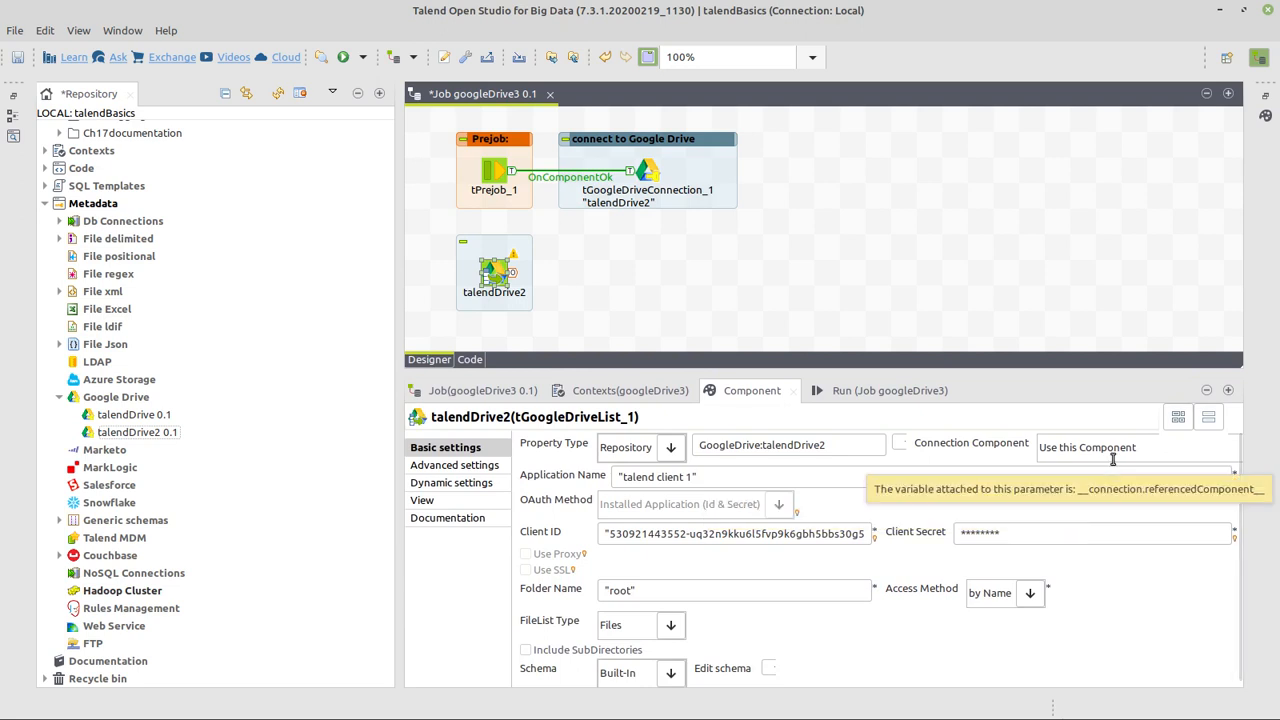
pyautogui.moveTo(658, 472)
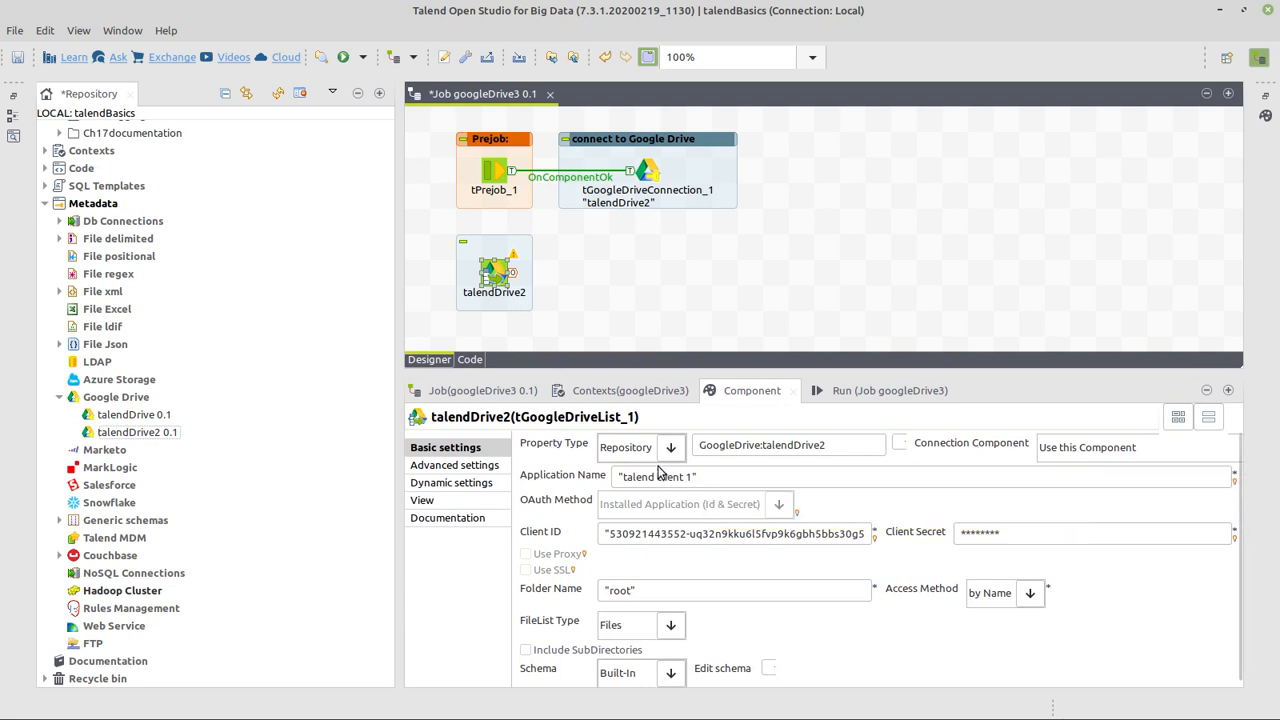
pyautogui.moveTo(1100, 447)
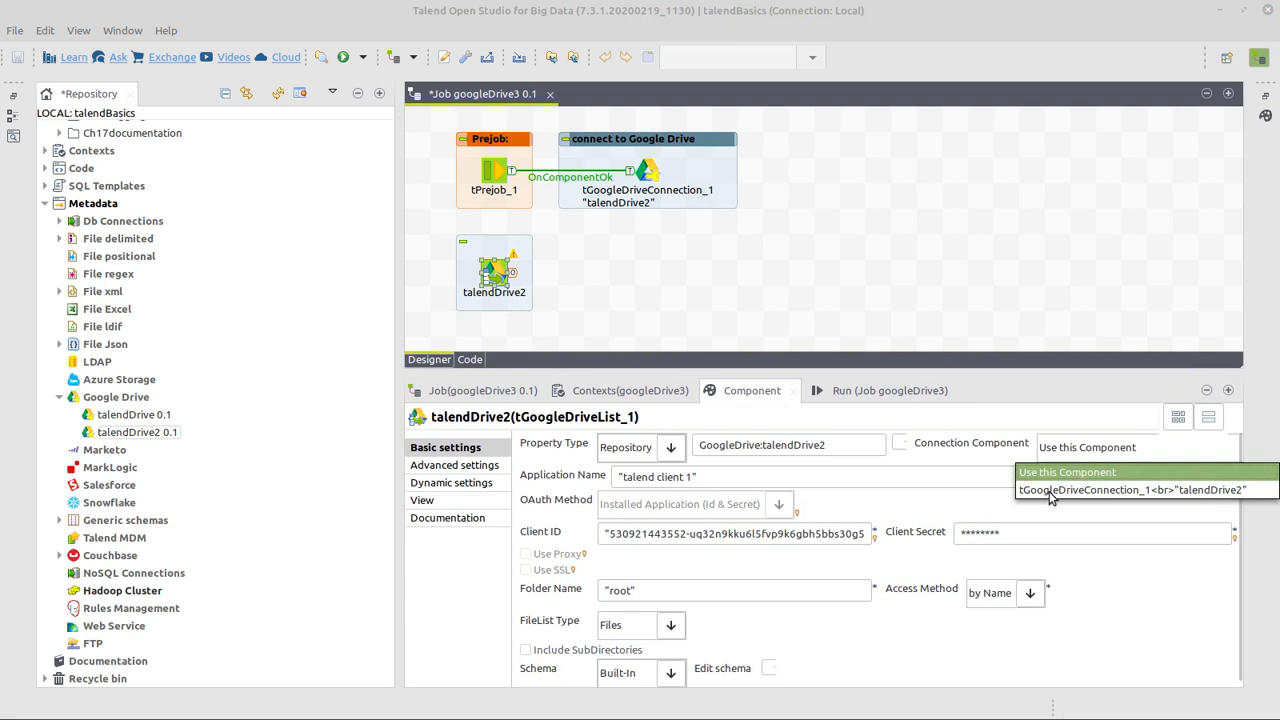
pyautogui.click(1130, 489)
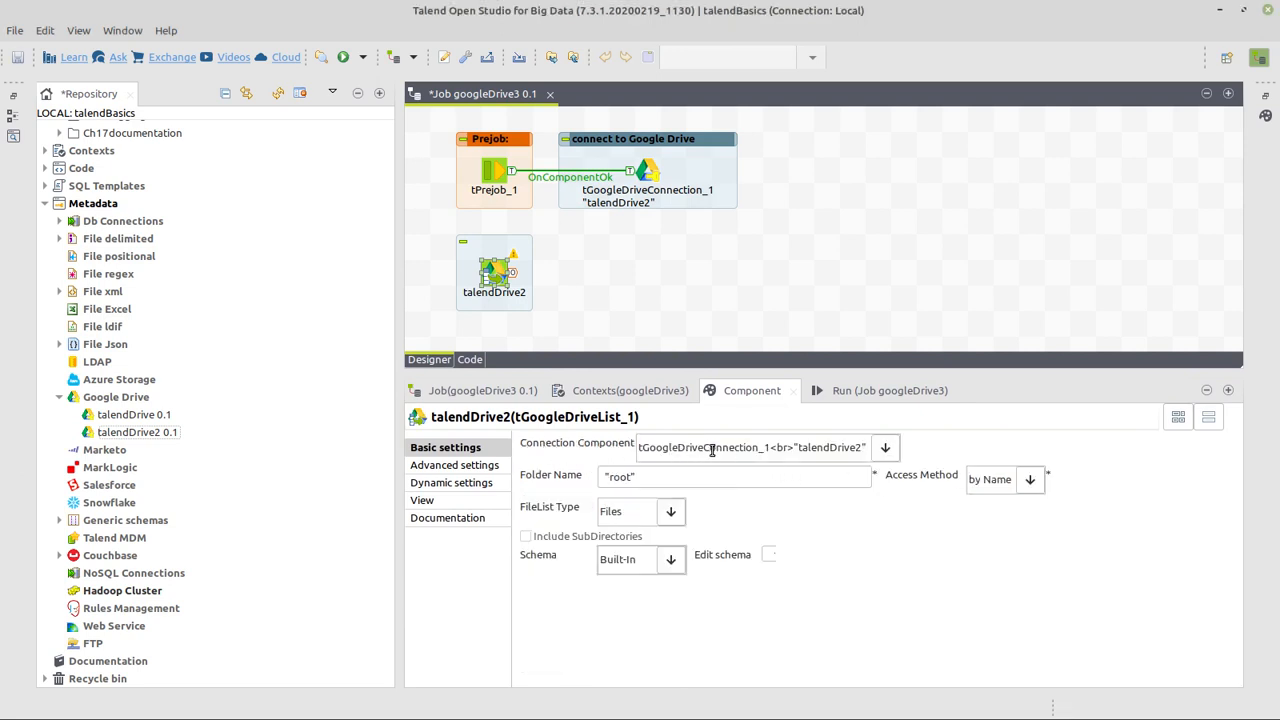
pyautogui.click(735, 476)
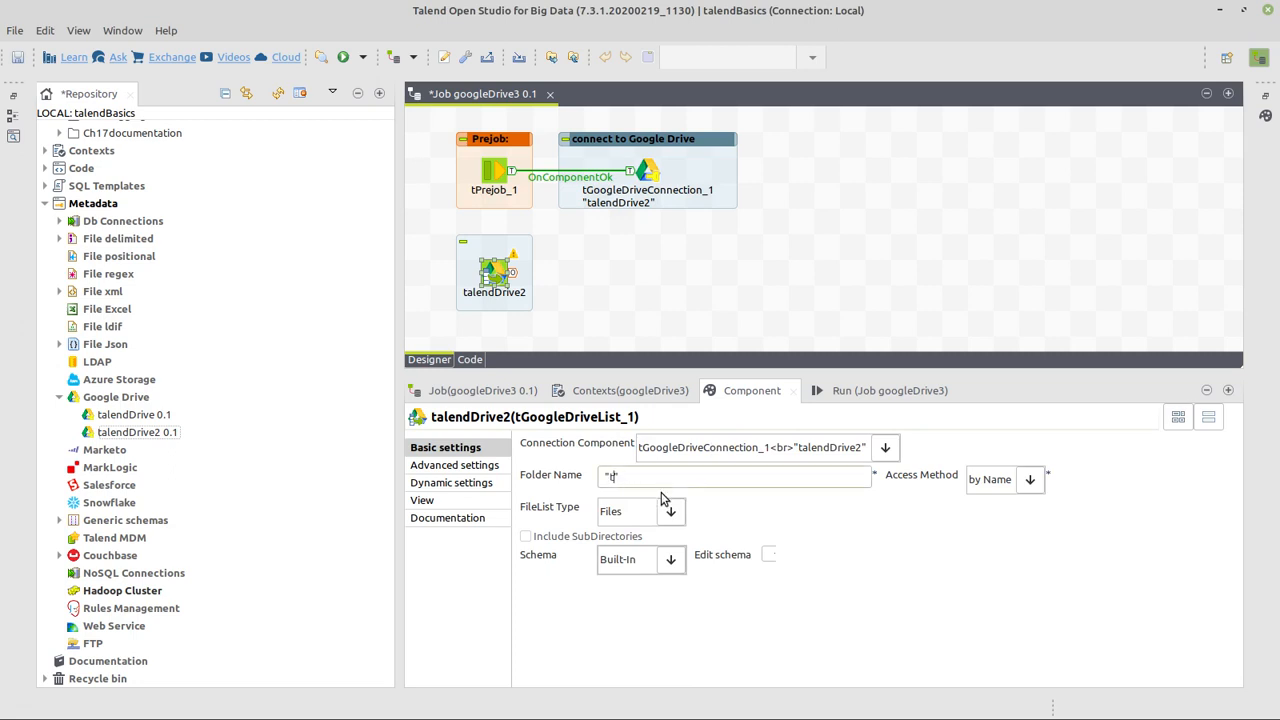
pyautogui.write('alend')
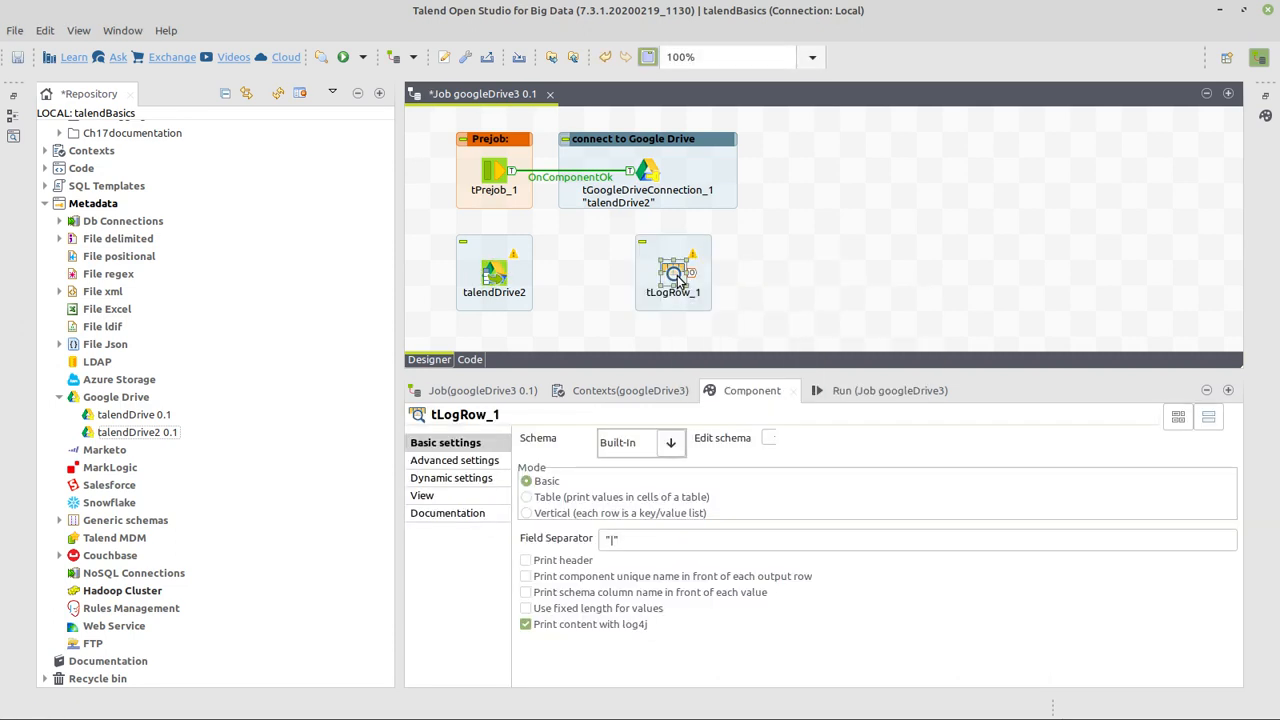
# Edit the Google Drive list component's label format so it shows tGoogleDriveList_1
pyautogui.click(494, 272)
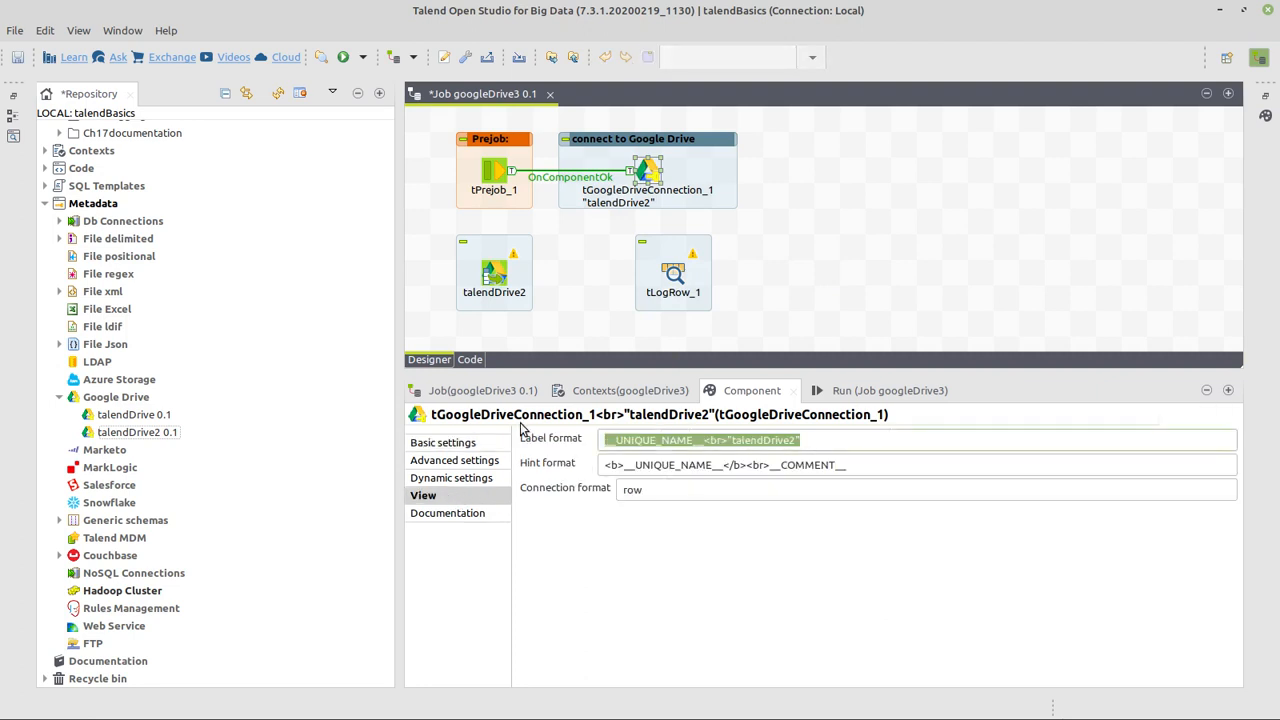
pyautogui.click(494, 272)
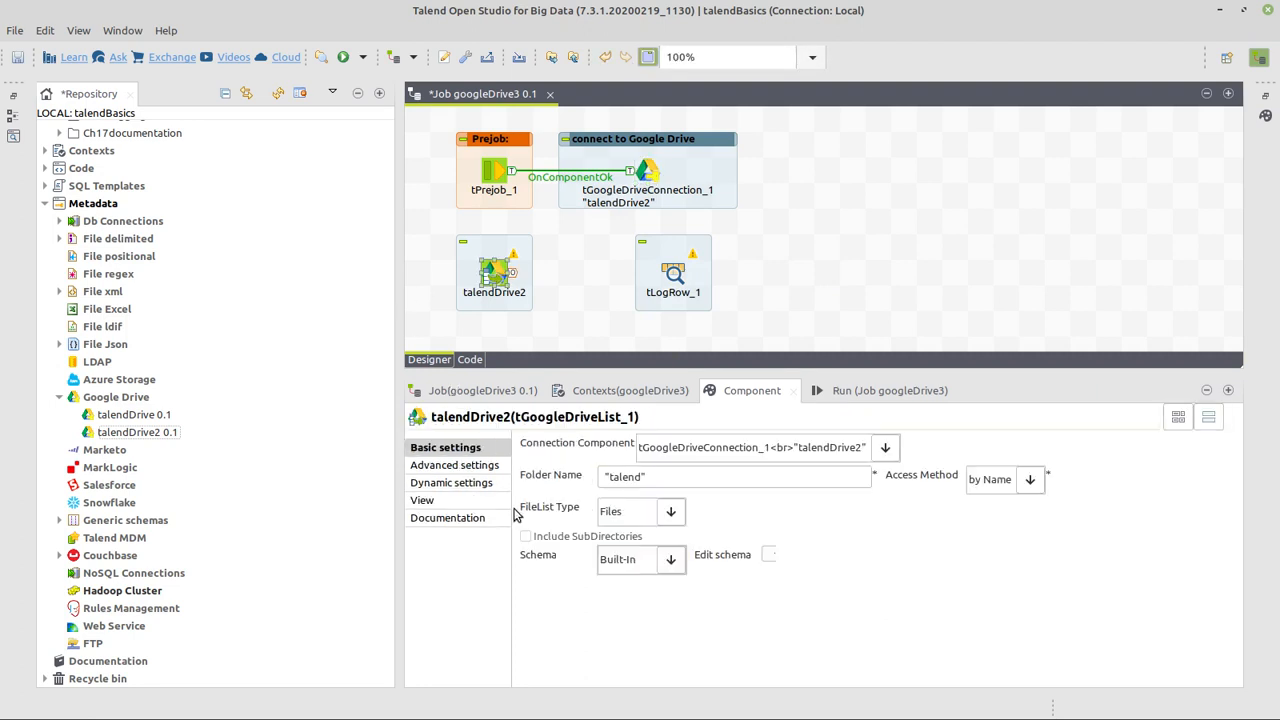
pyautogui.click(422, 500)
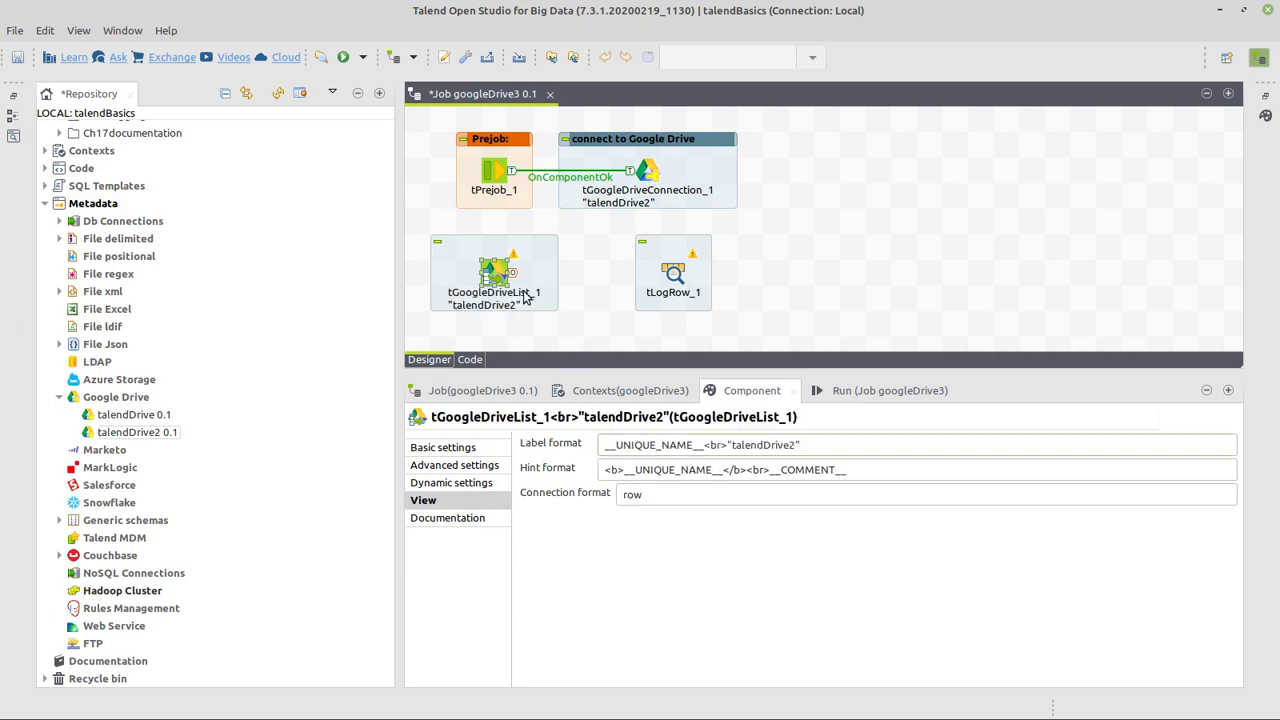
pyautogui.click(800, 444)
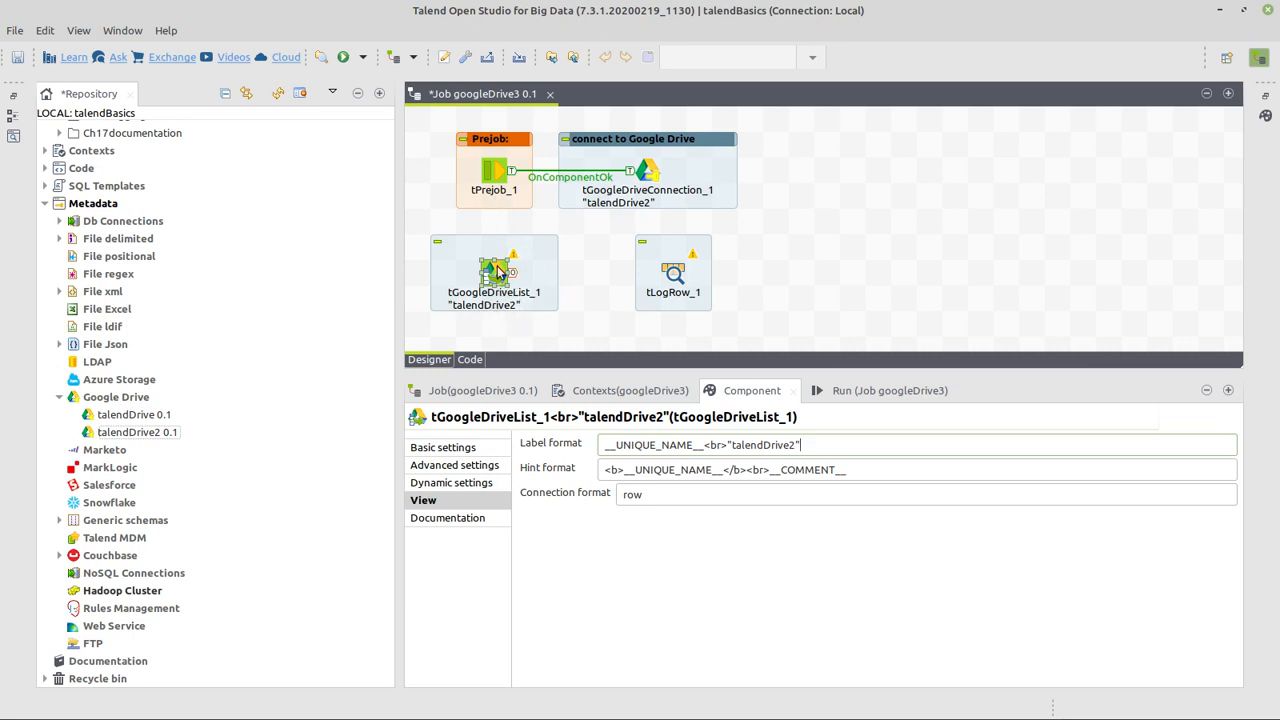
# Link tGoogleDriveList_1 to tLogRow_1 with Main row1 and set tLogRow to Table mode
pyautogui.moveTo(495, 275); pyautogui.dragTo(672, 275)
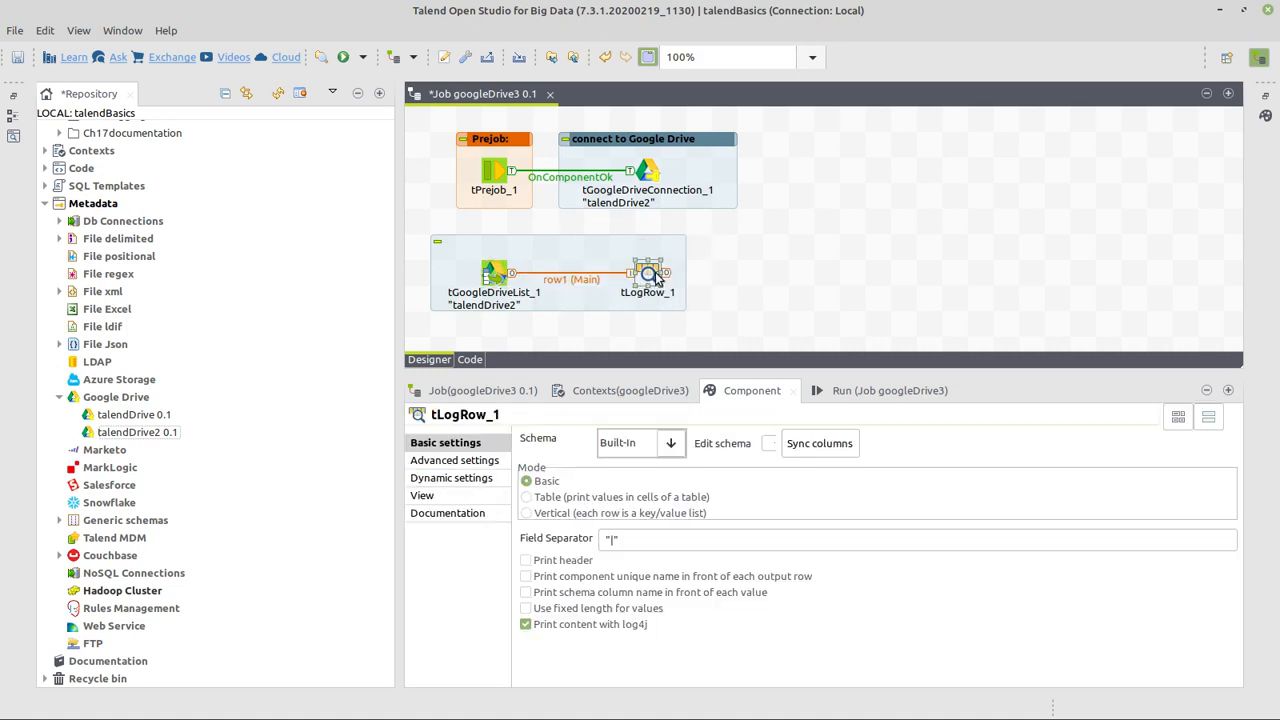
pyautogui.click(571, 278)
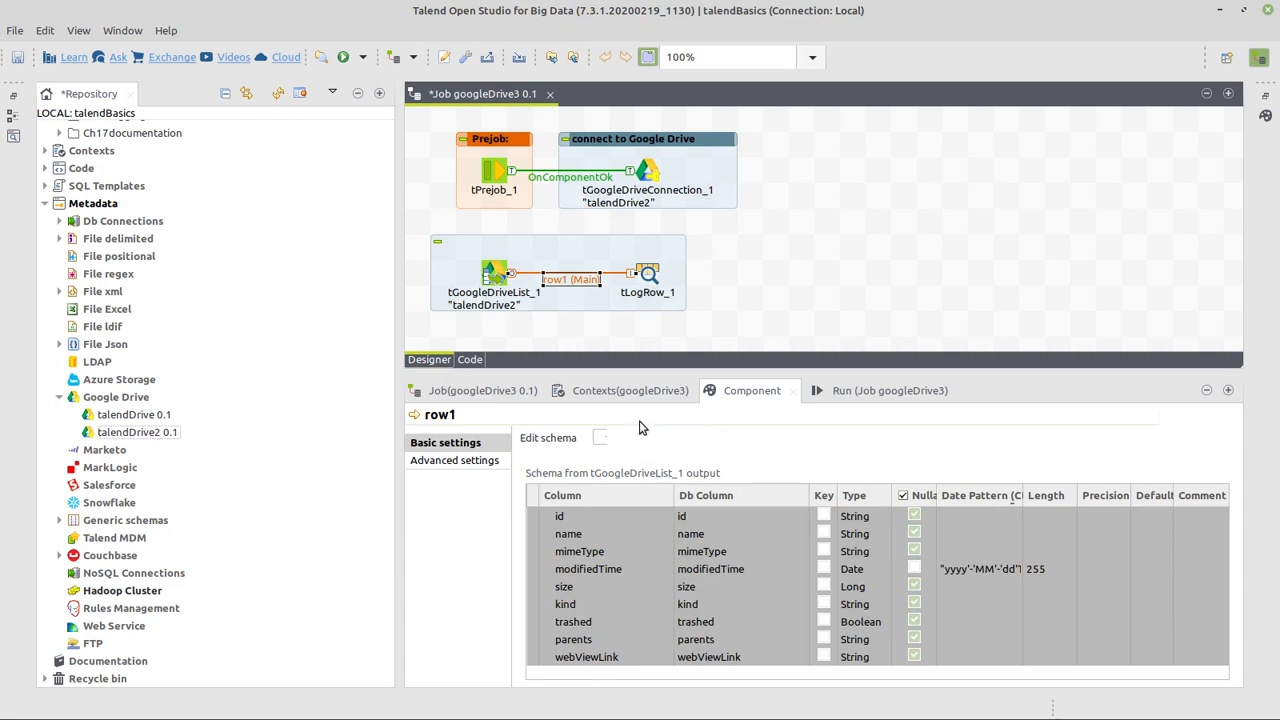
pyautogui.click(647, 273)
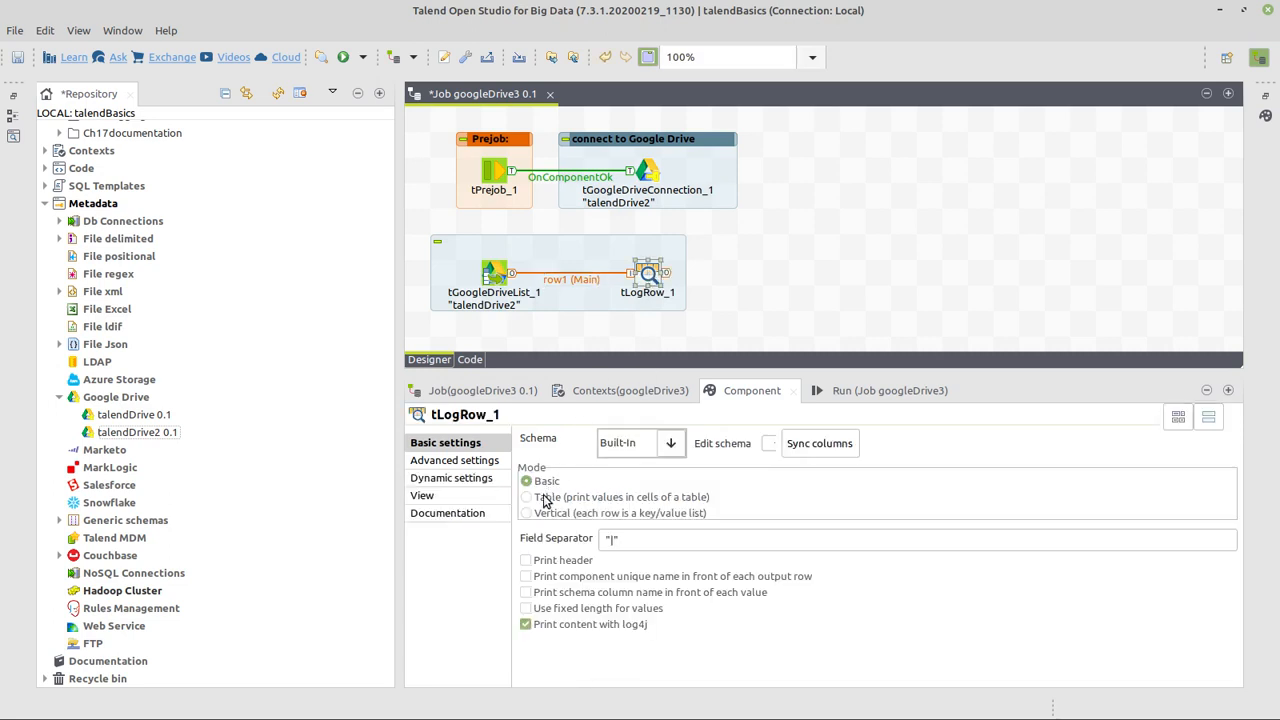
pyautogui.click(526, 497)
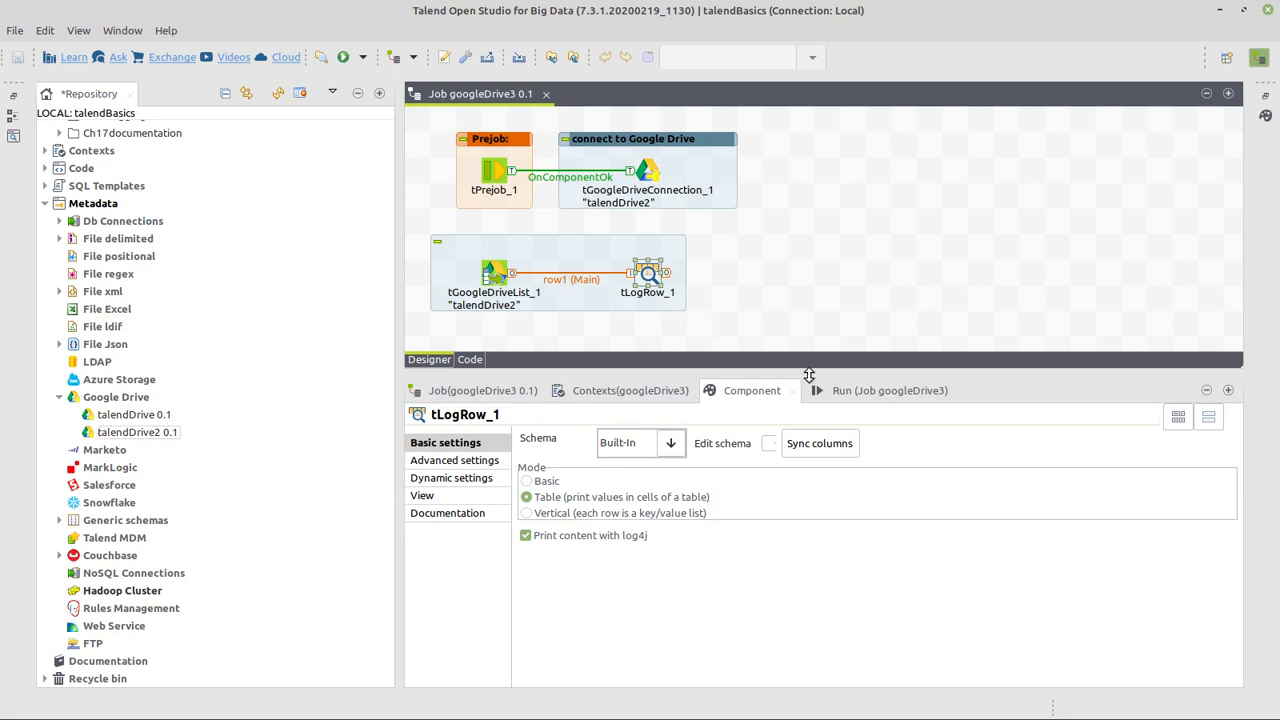
pyautogui.click(872, 390)
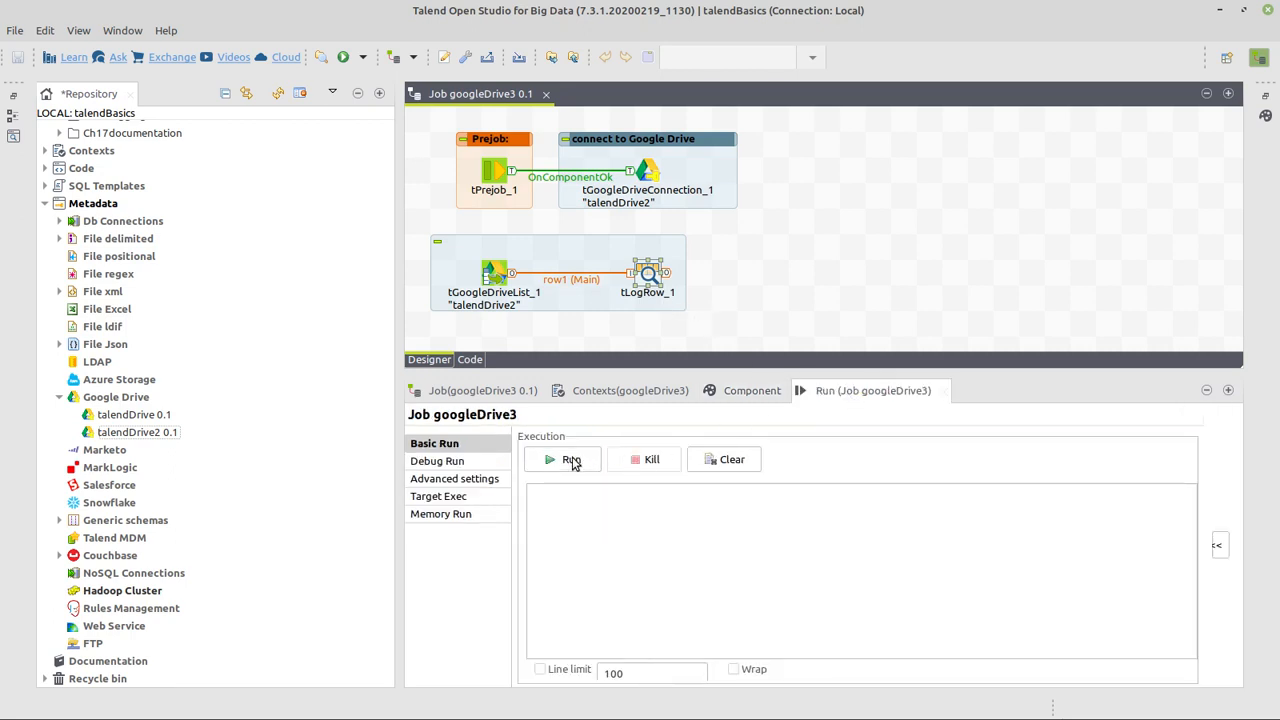
# Run googleDrive3, printing 8 talend folder files such as country.json and ipRanges.txt
pyautogui.click(564, 459)
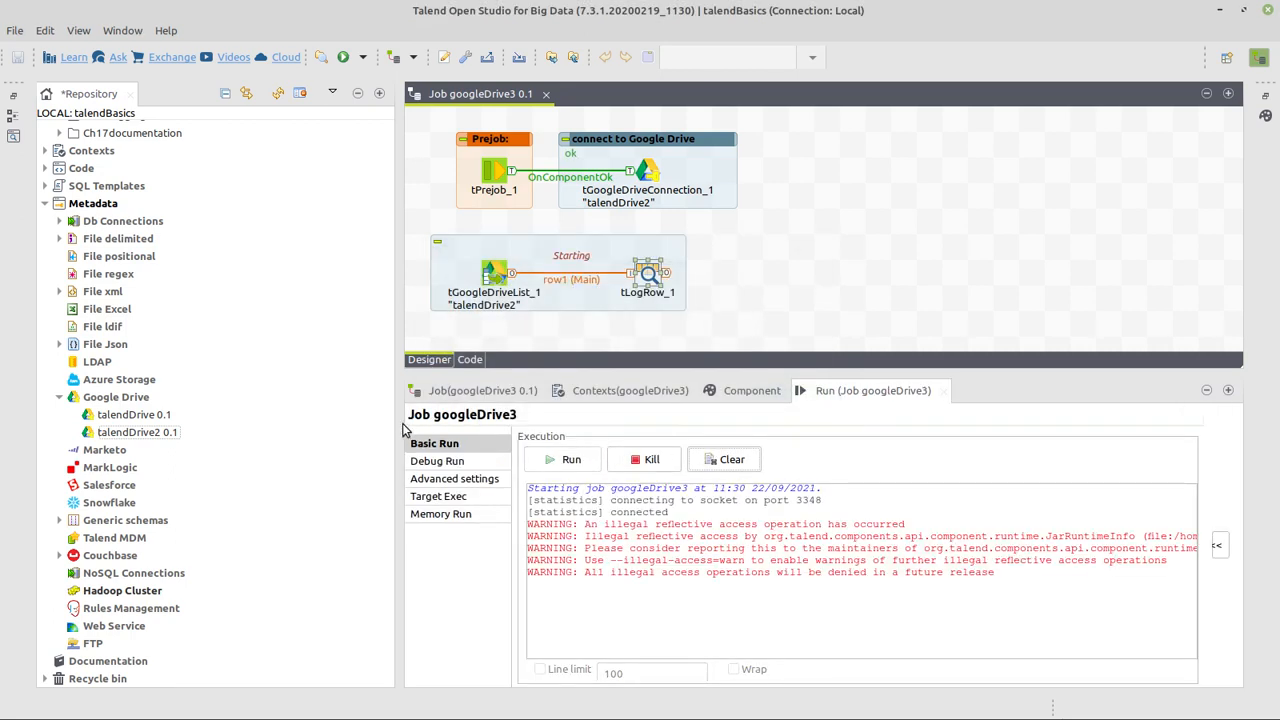
pyautogui.click(571, 459)
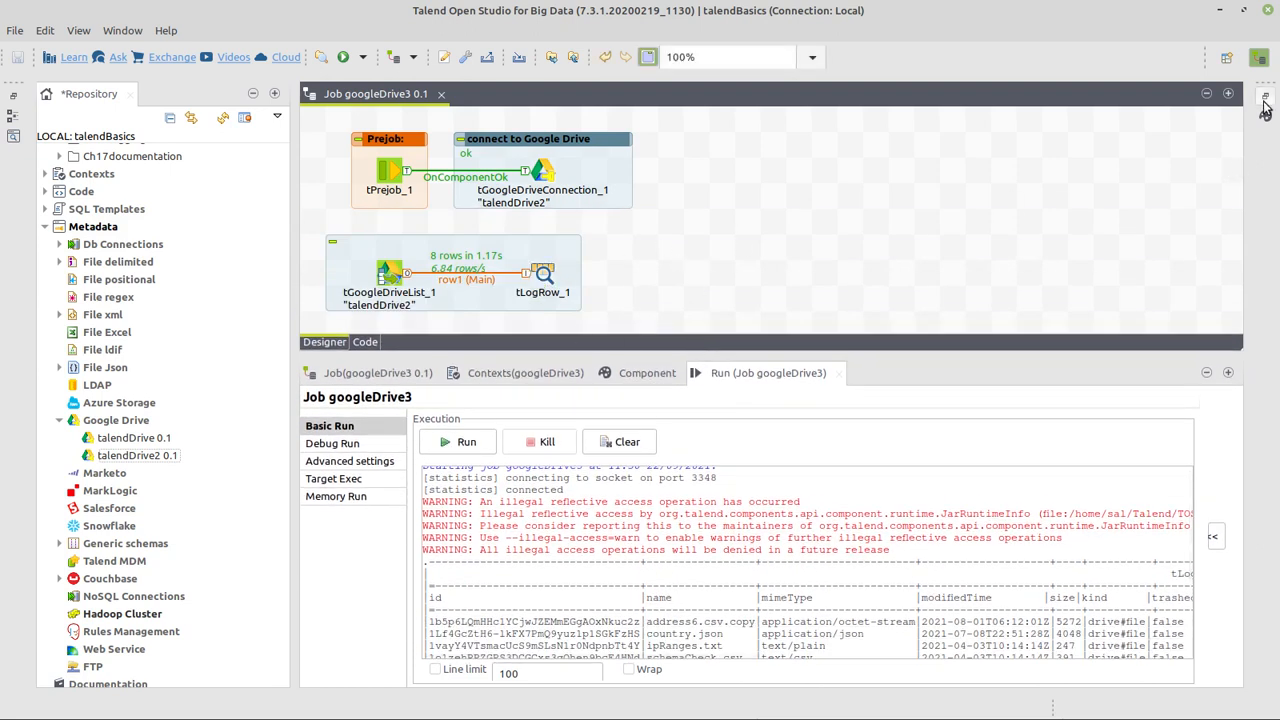
# Open the Palette and filter its components by 'googledrive'
pyautogui.click(1265, 105)
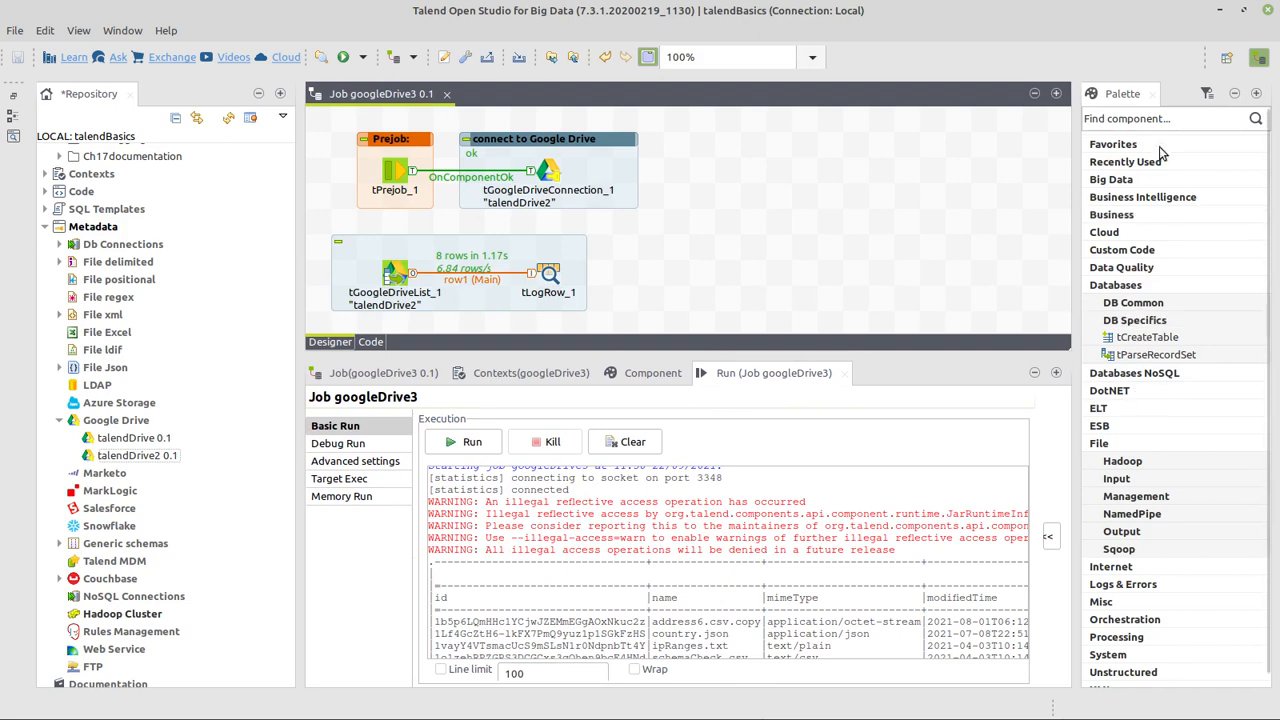
pyautogui.write('googledrive')
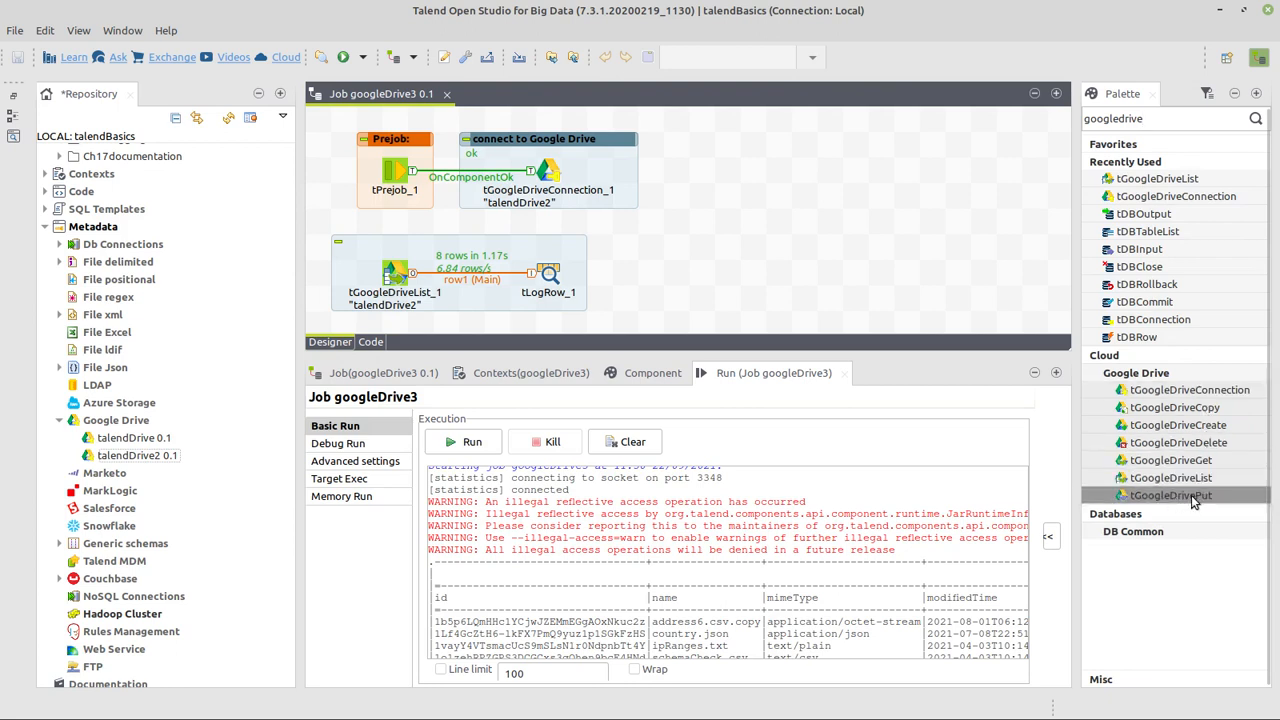
pyautogui.moveTo(1175, 460)
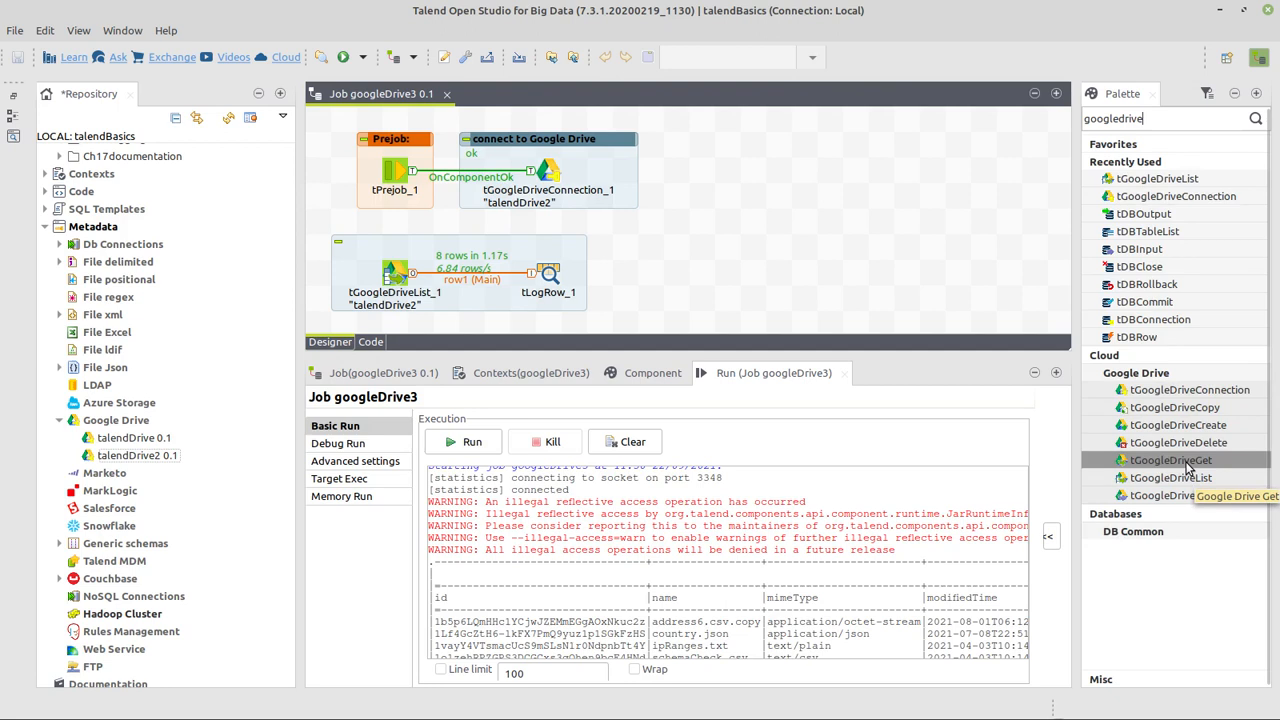
pyautogui.moveTo(1216, 469)
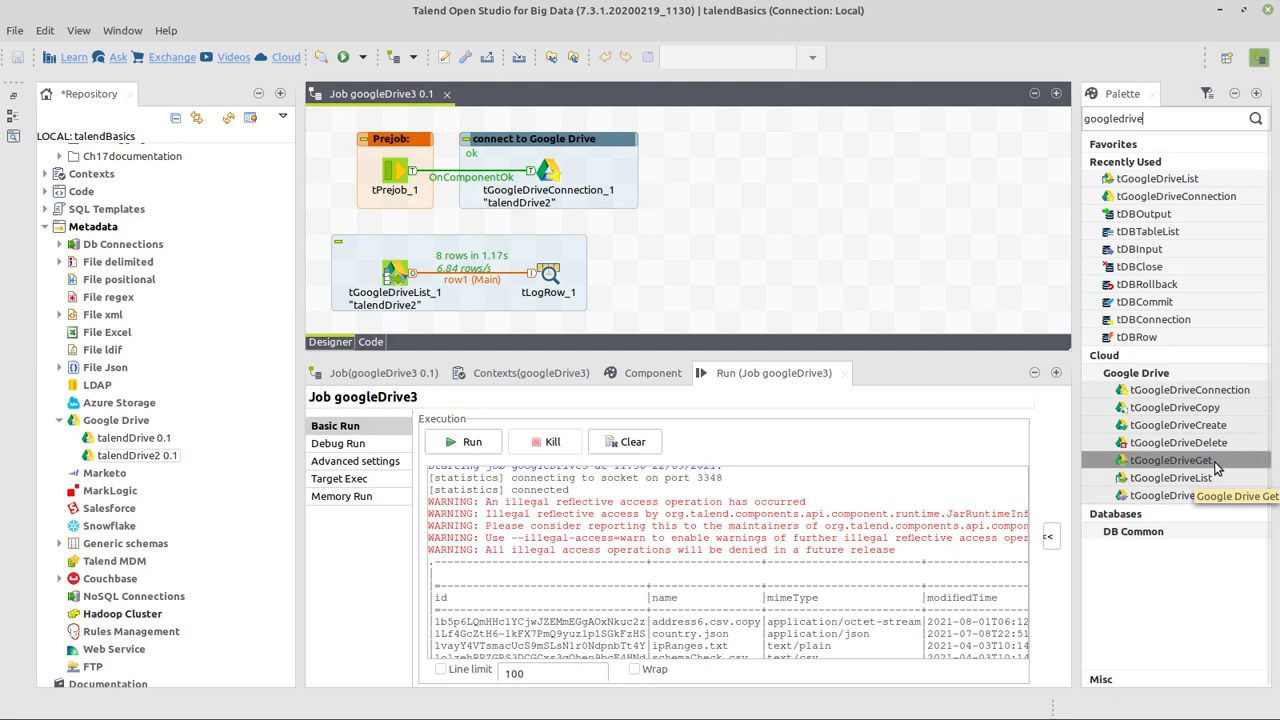